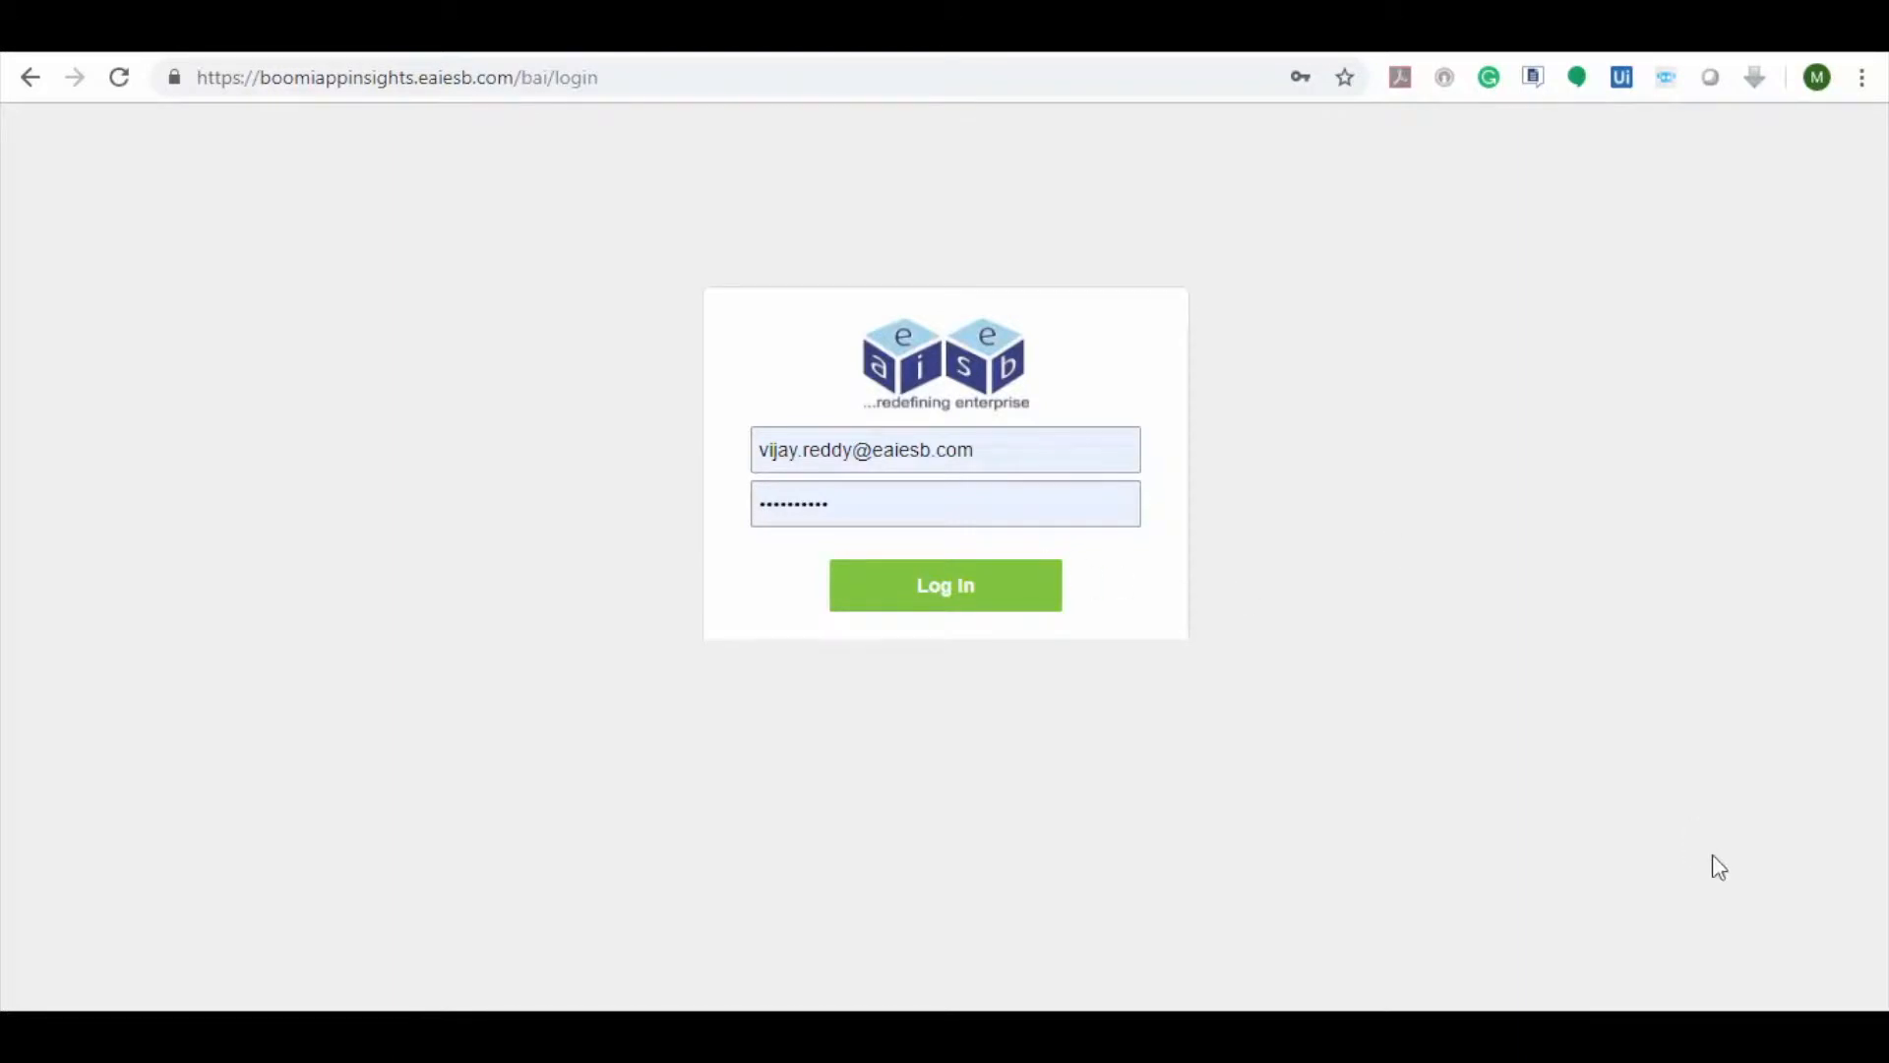
mouse_move(1718, 877)
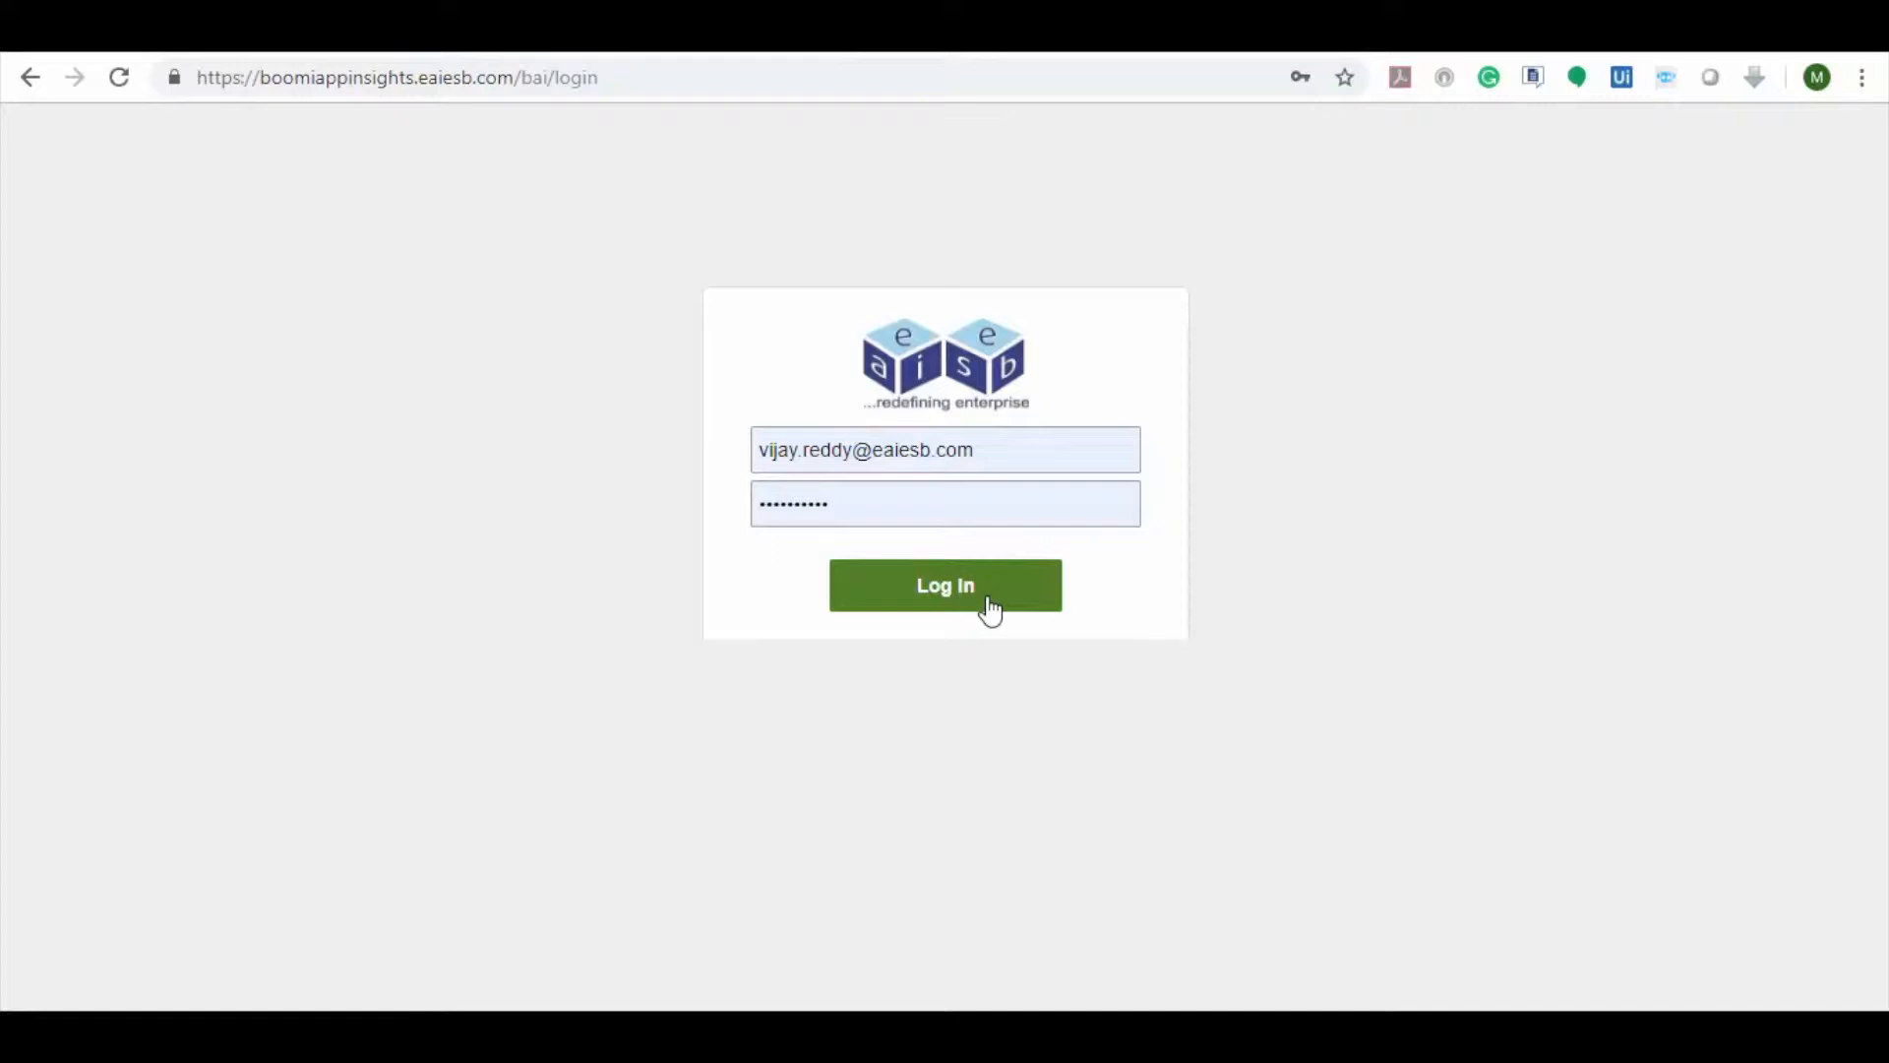
Sign in and inspect the jobs charts: 7 errors (30.43%), DatabaseToJMS 13 jobs
click(945, 585)
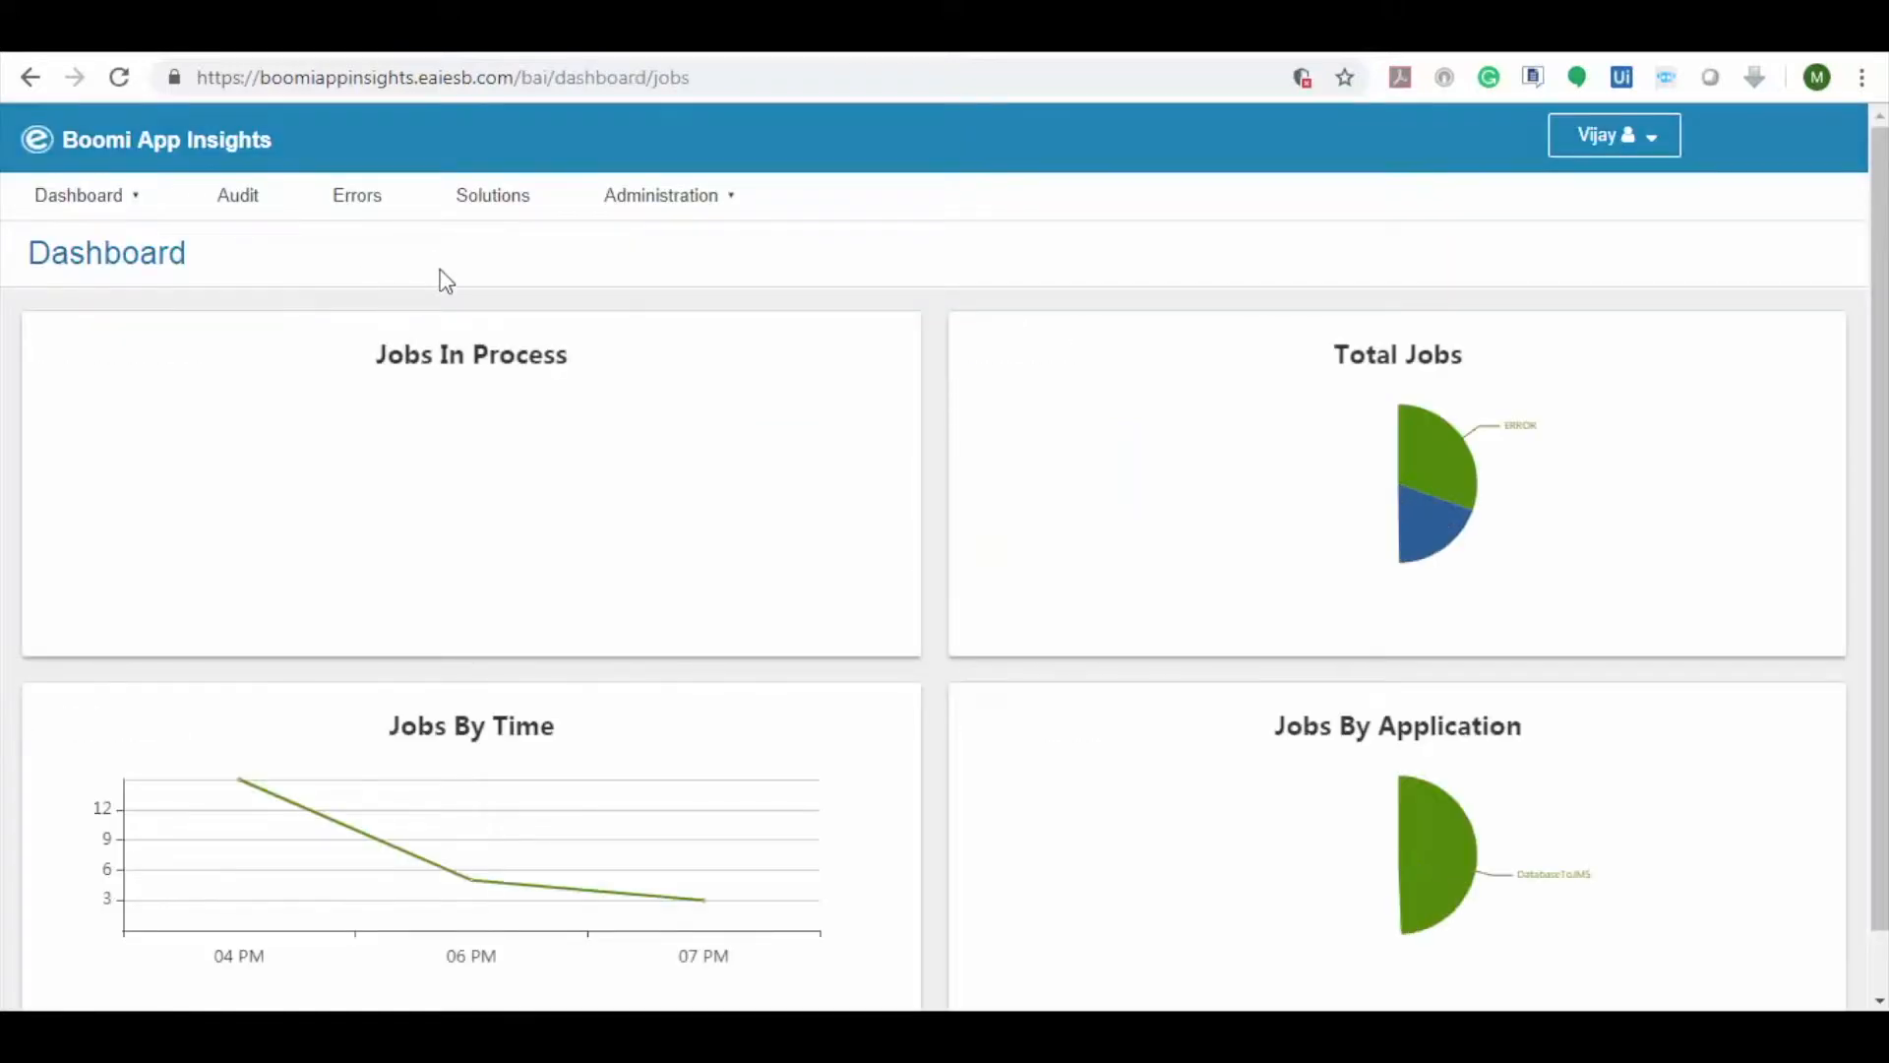
mouse_move(1445, 446)
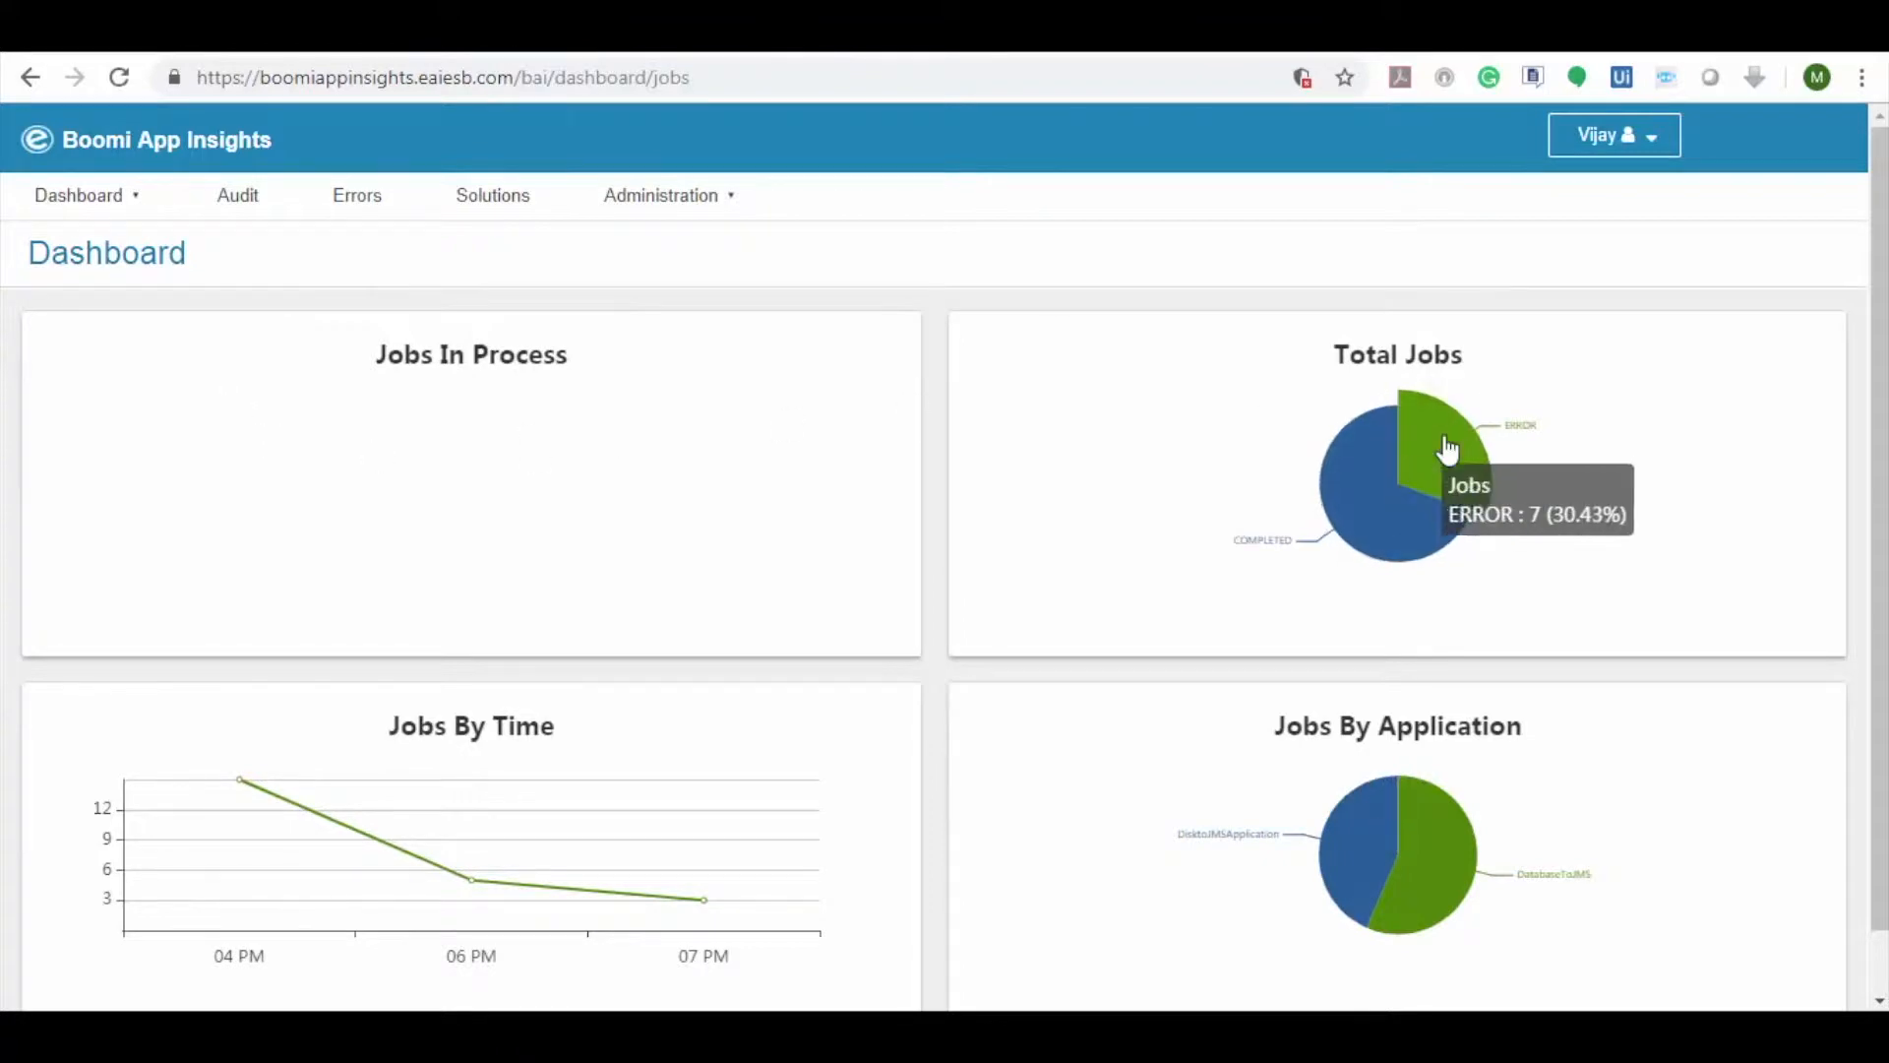
mouse_move(370, 702)
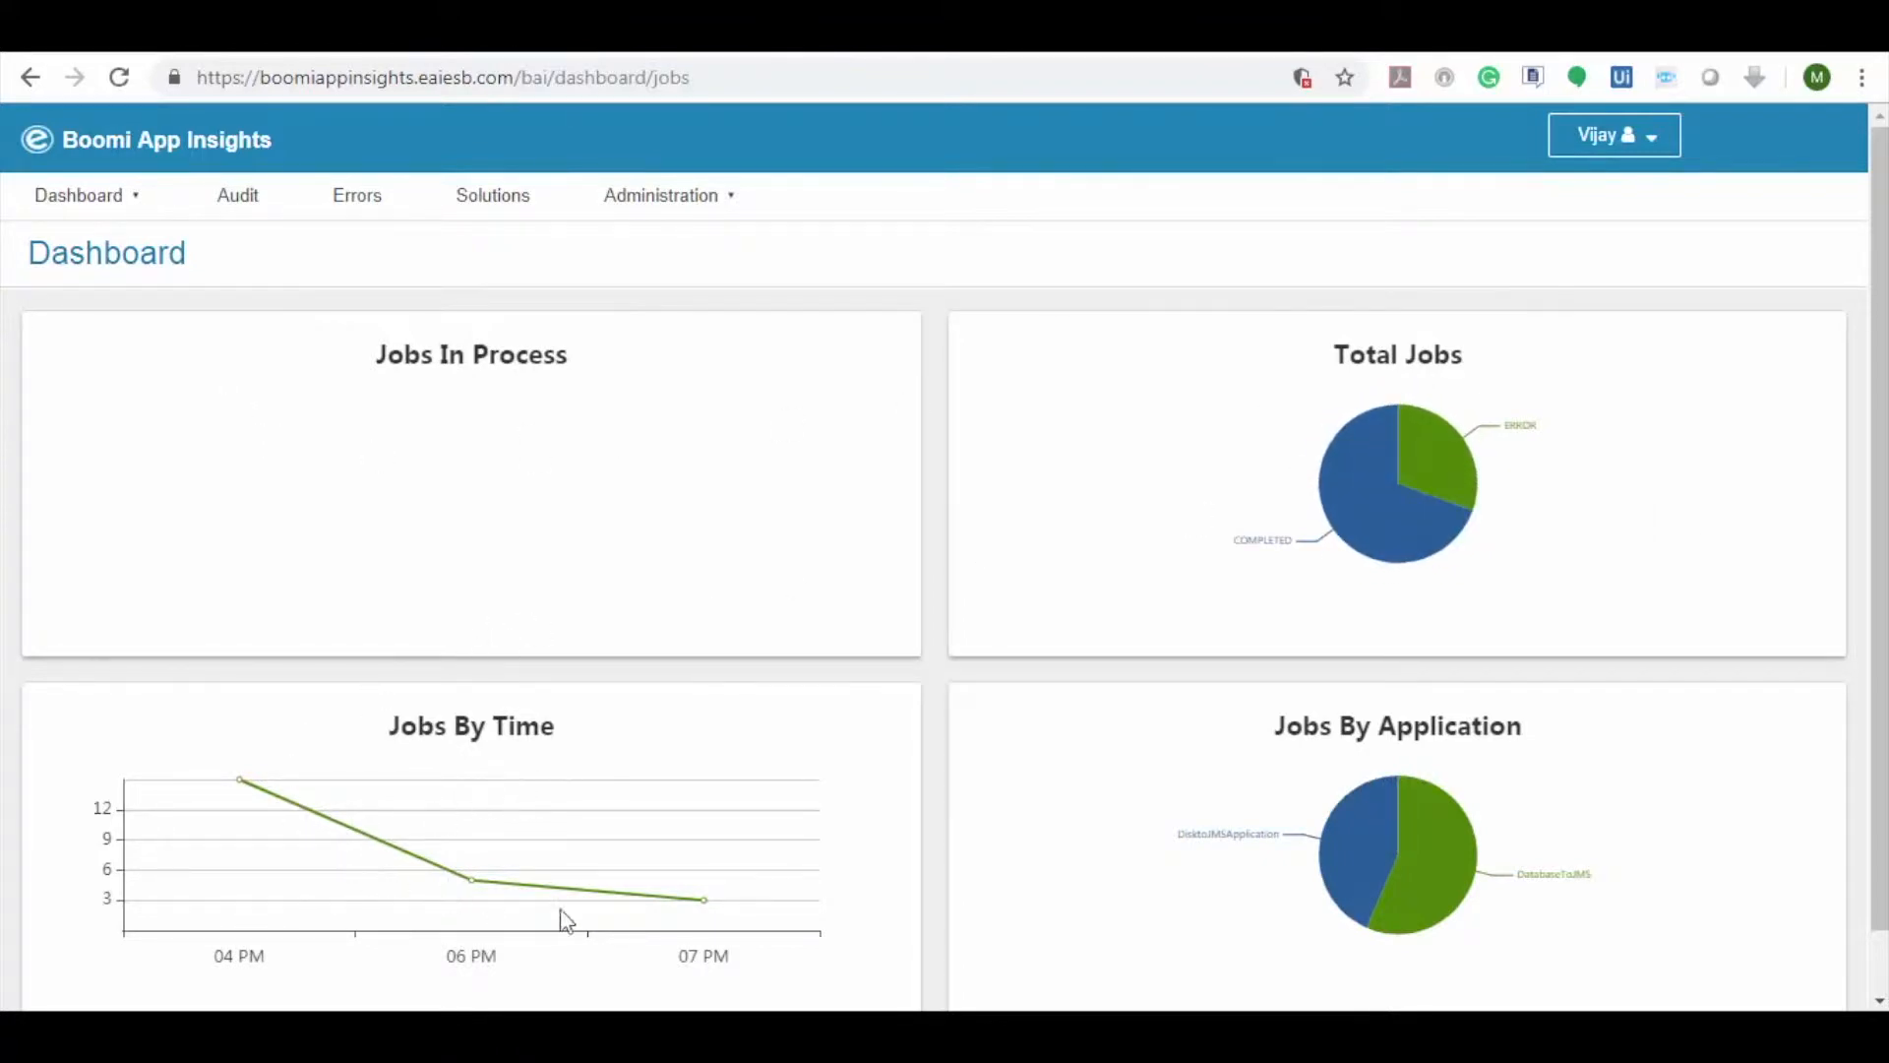
mouse_move(1434, 880)
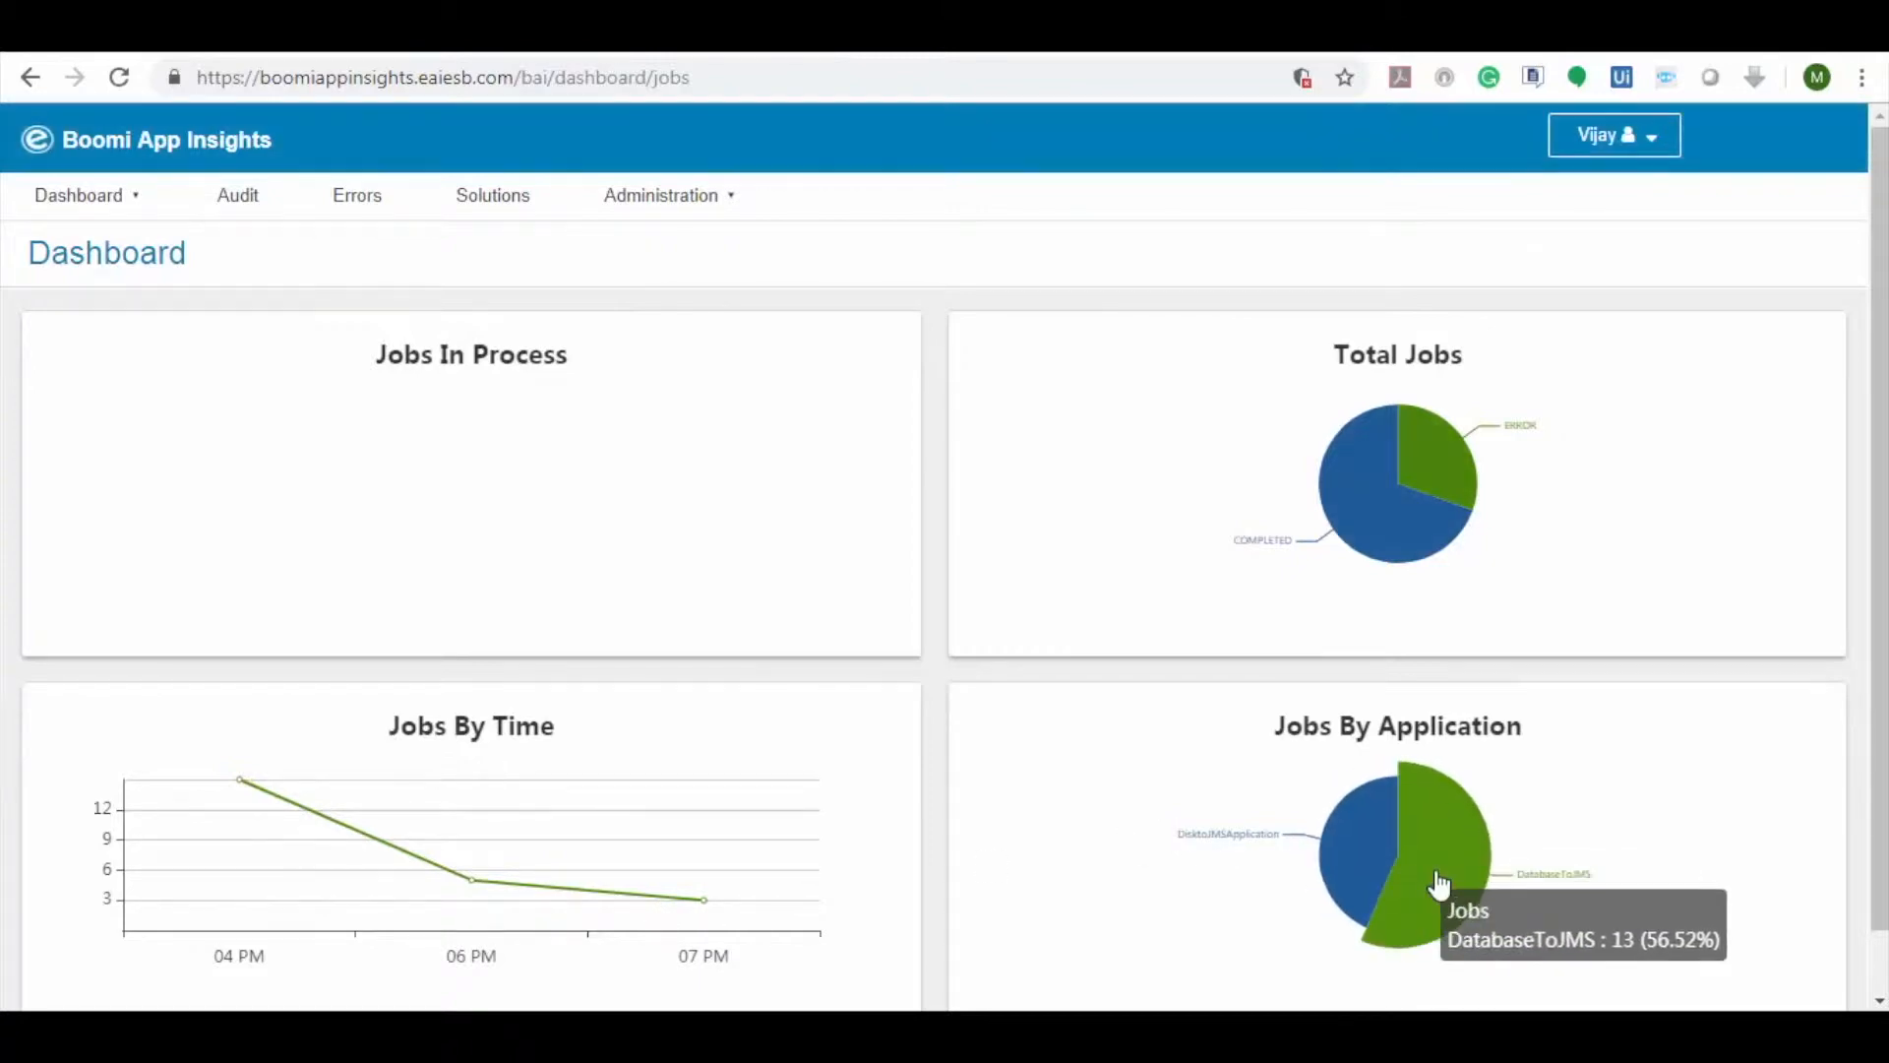
mouse_move(740, 518)
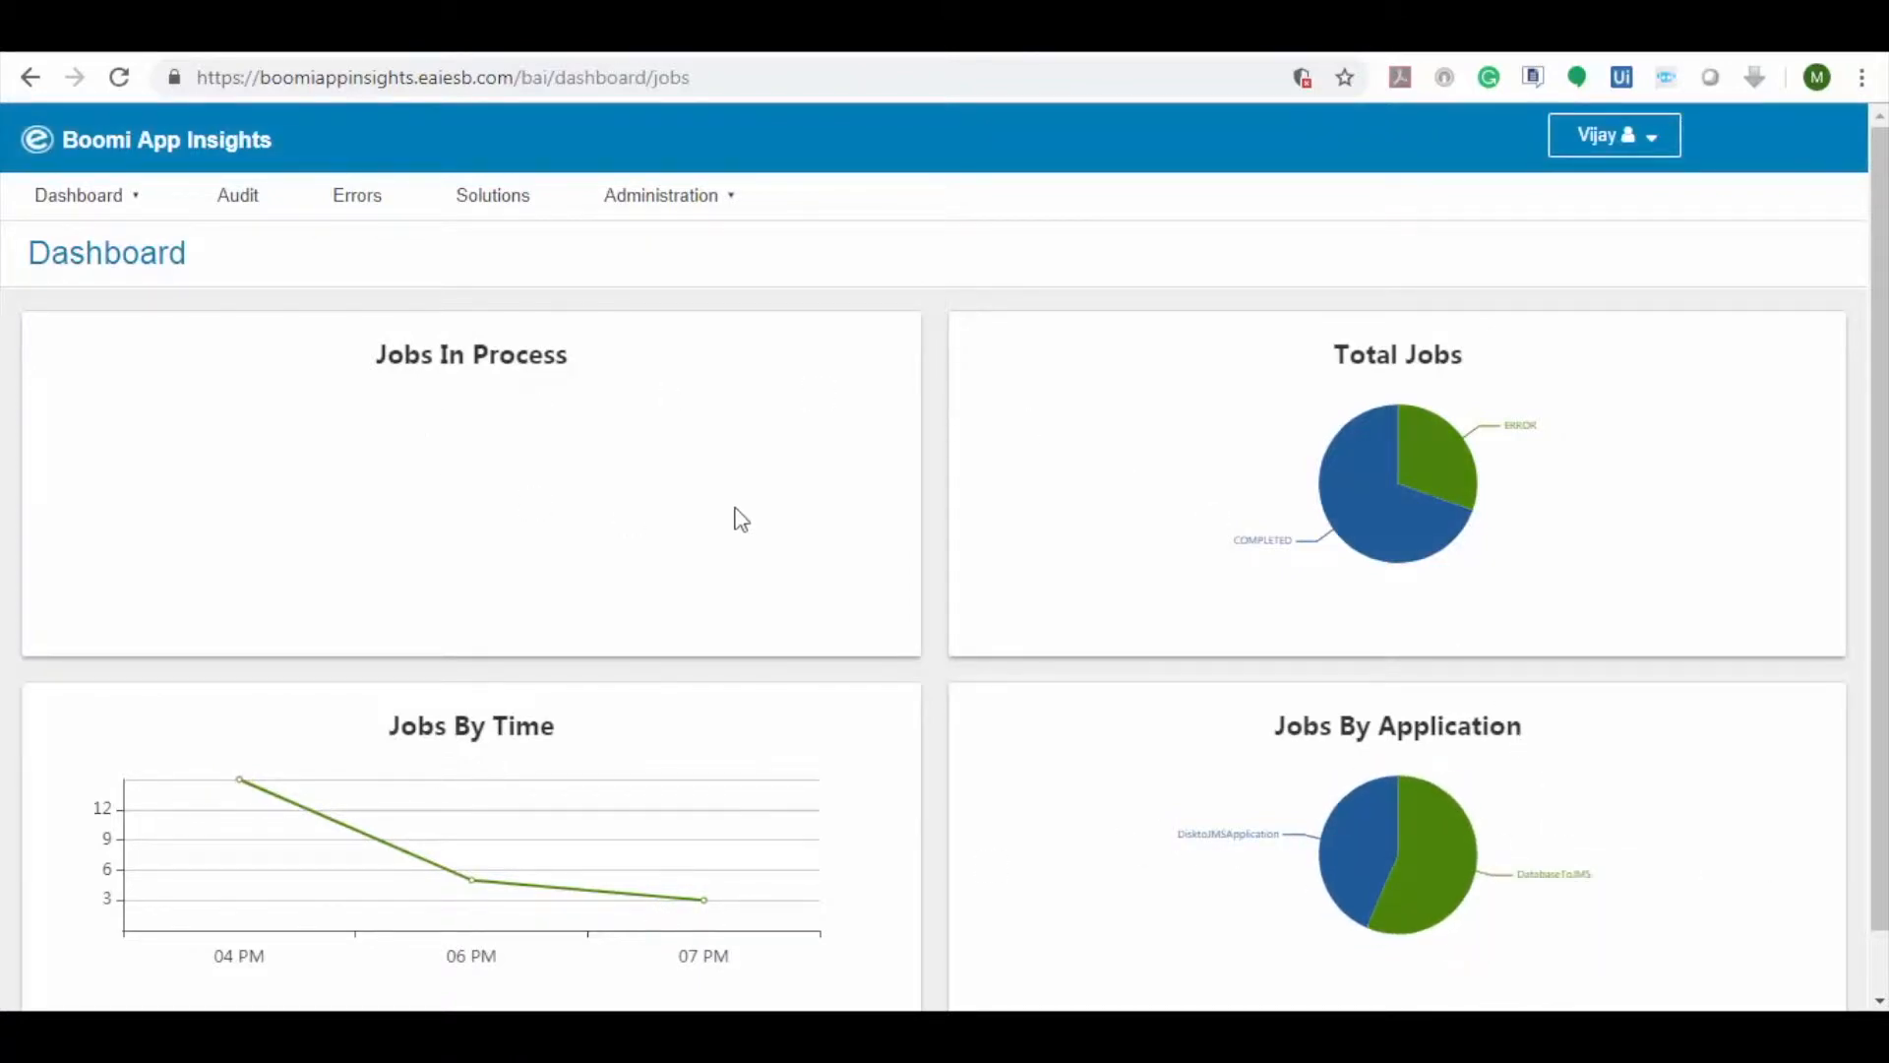
click(78, 194)
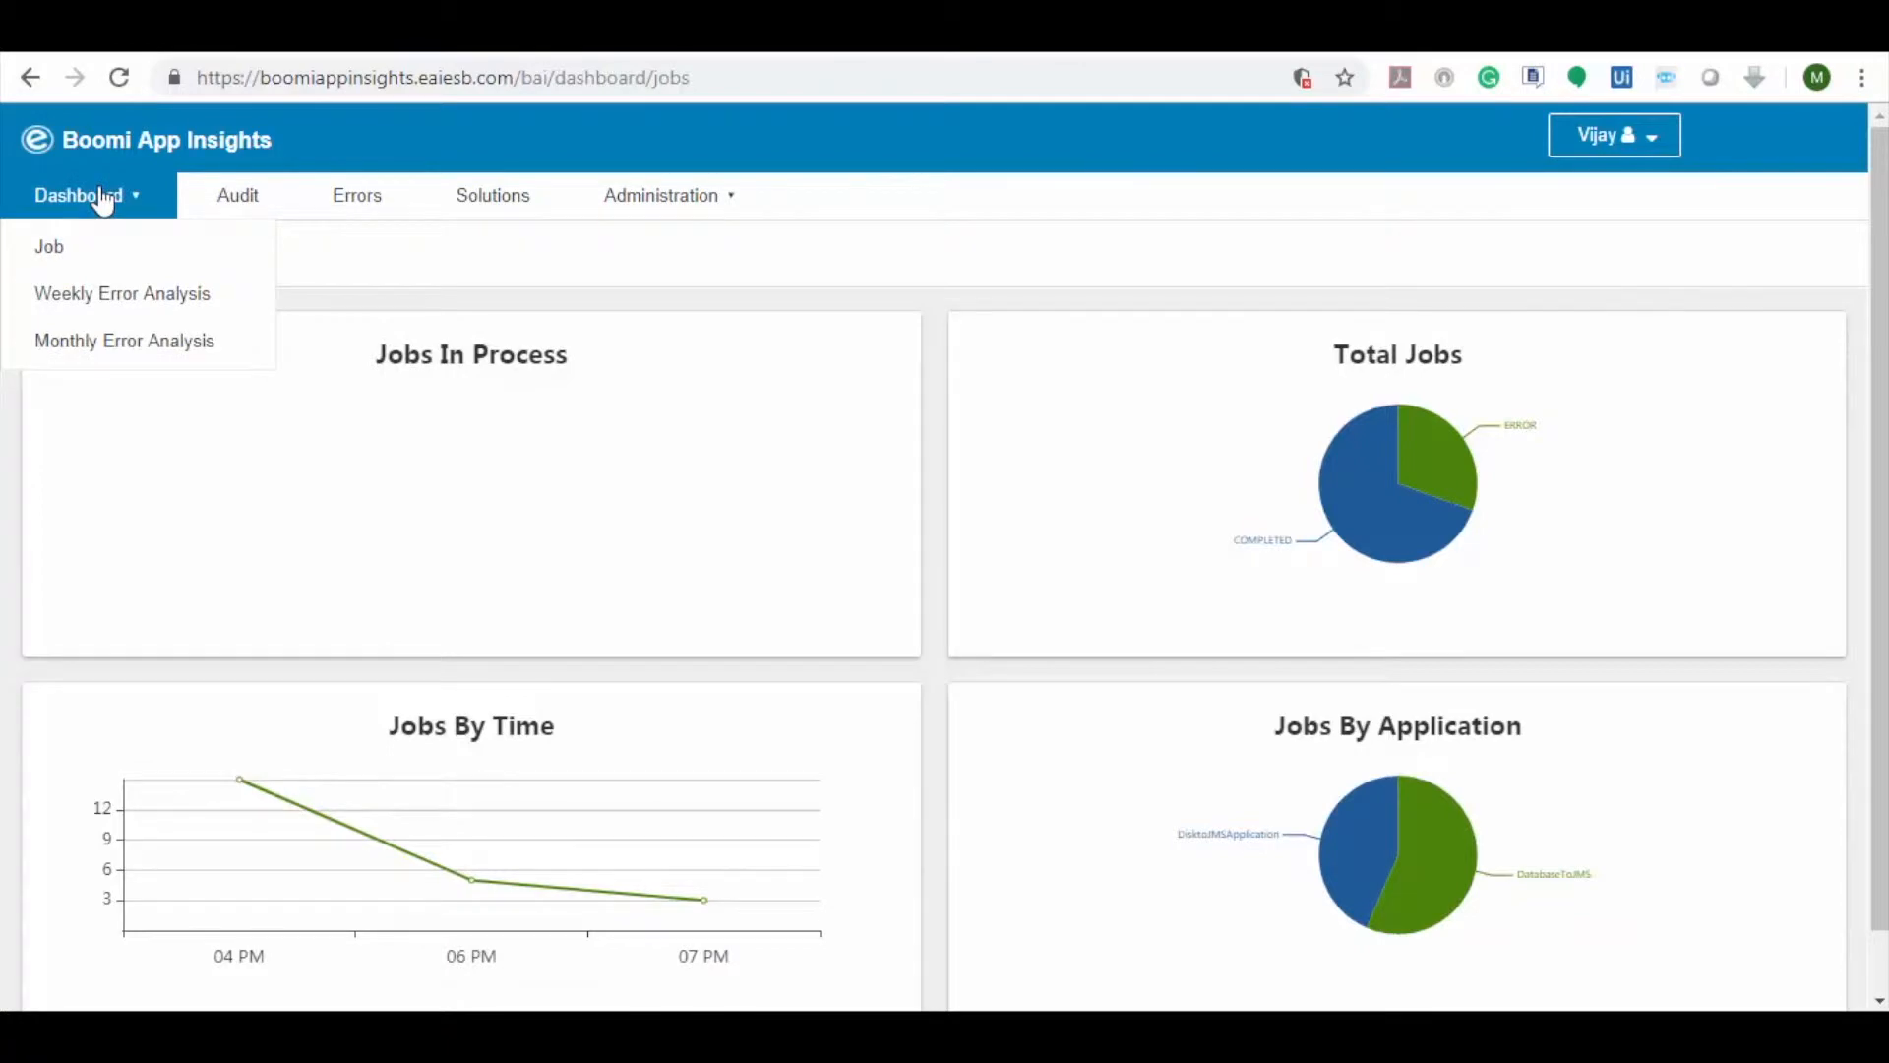
mouse_move(122, 293)
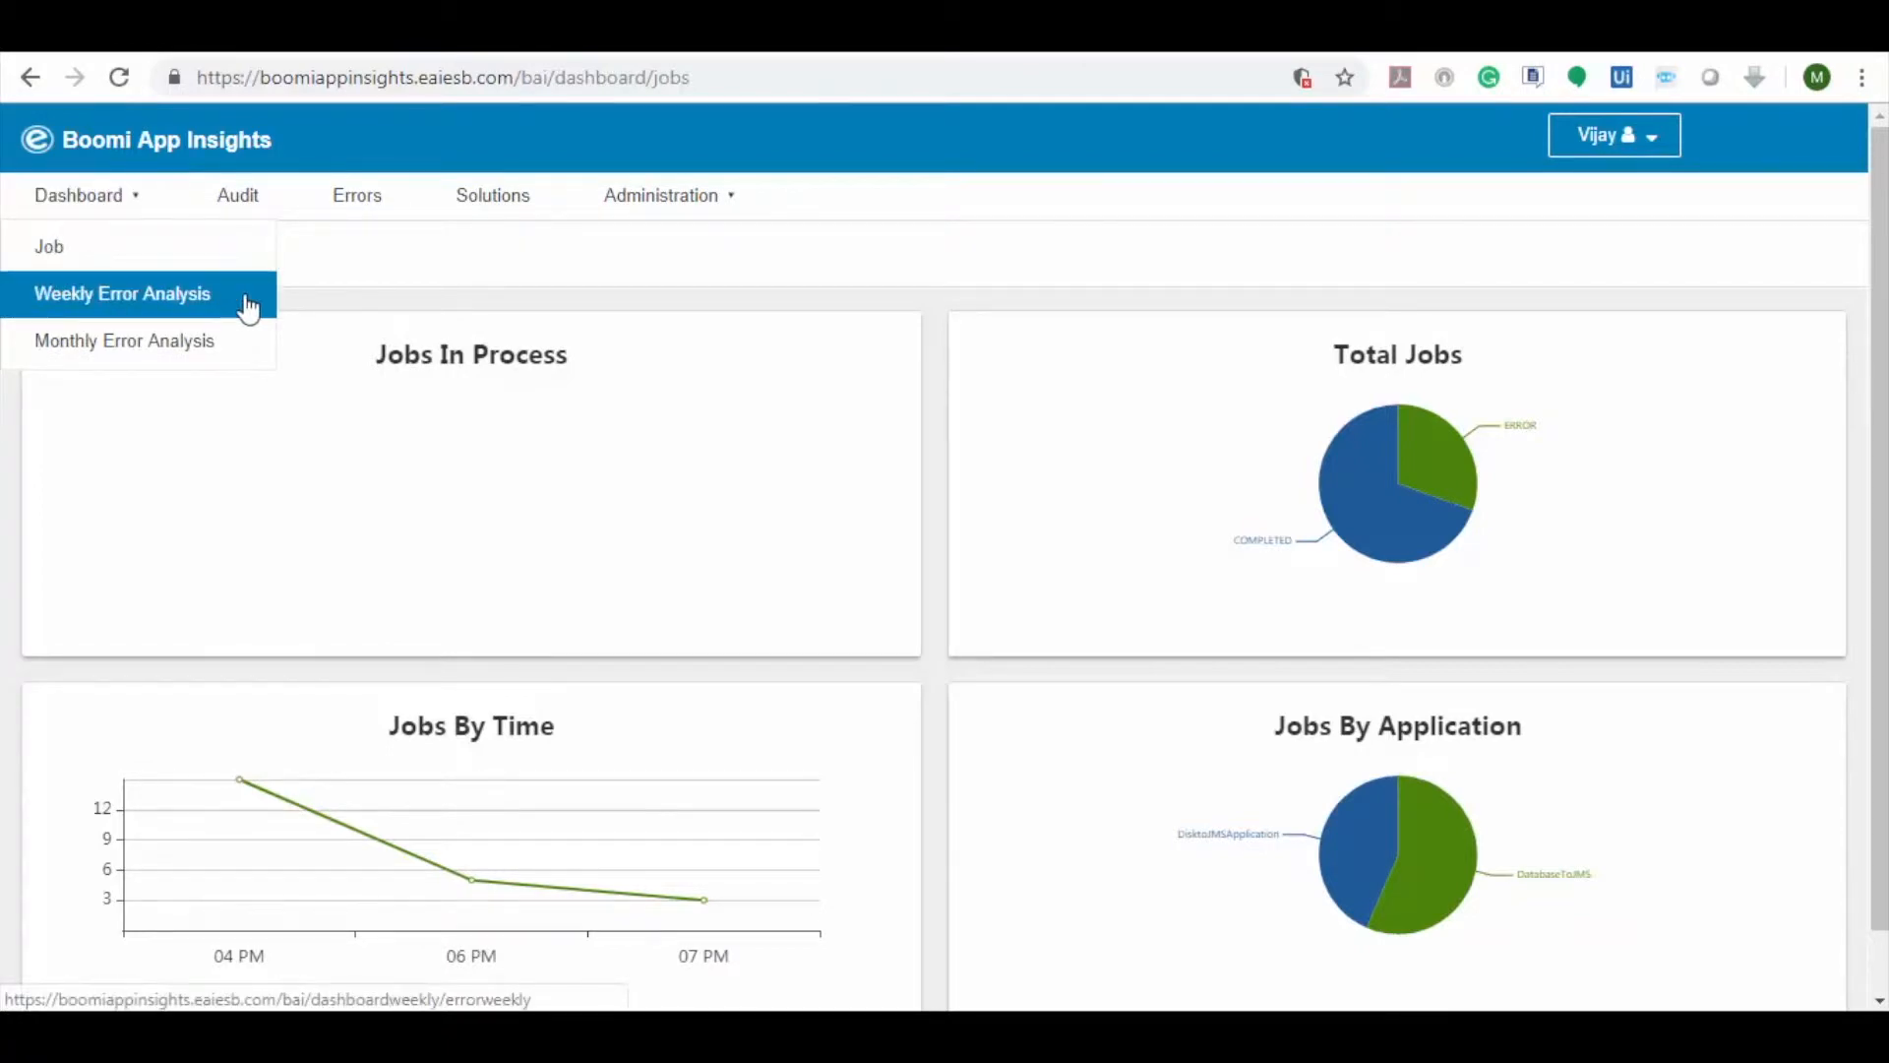
View the Weekly Error Analysis dashboard, then the other error analysis dashboard
click(122, 293)
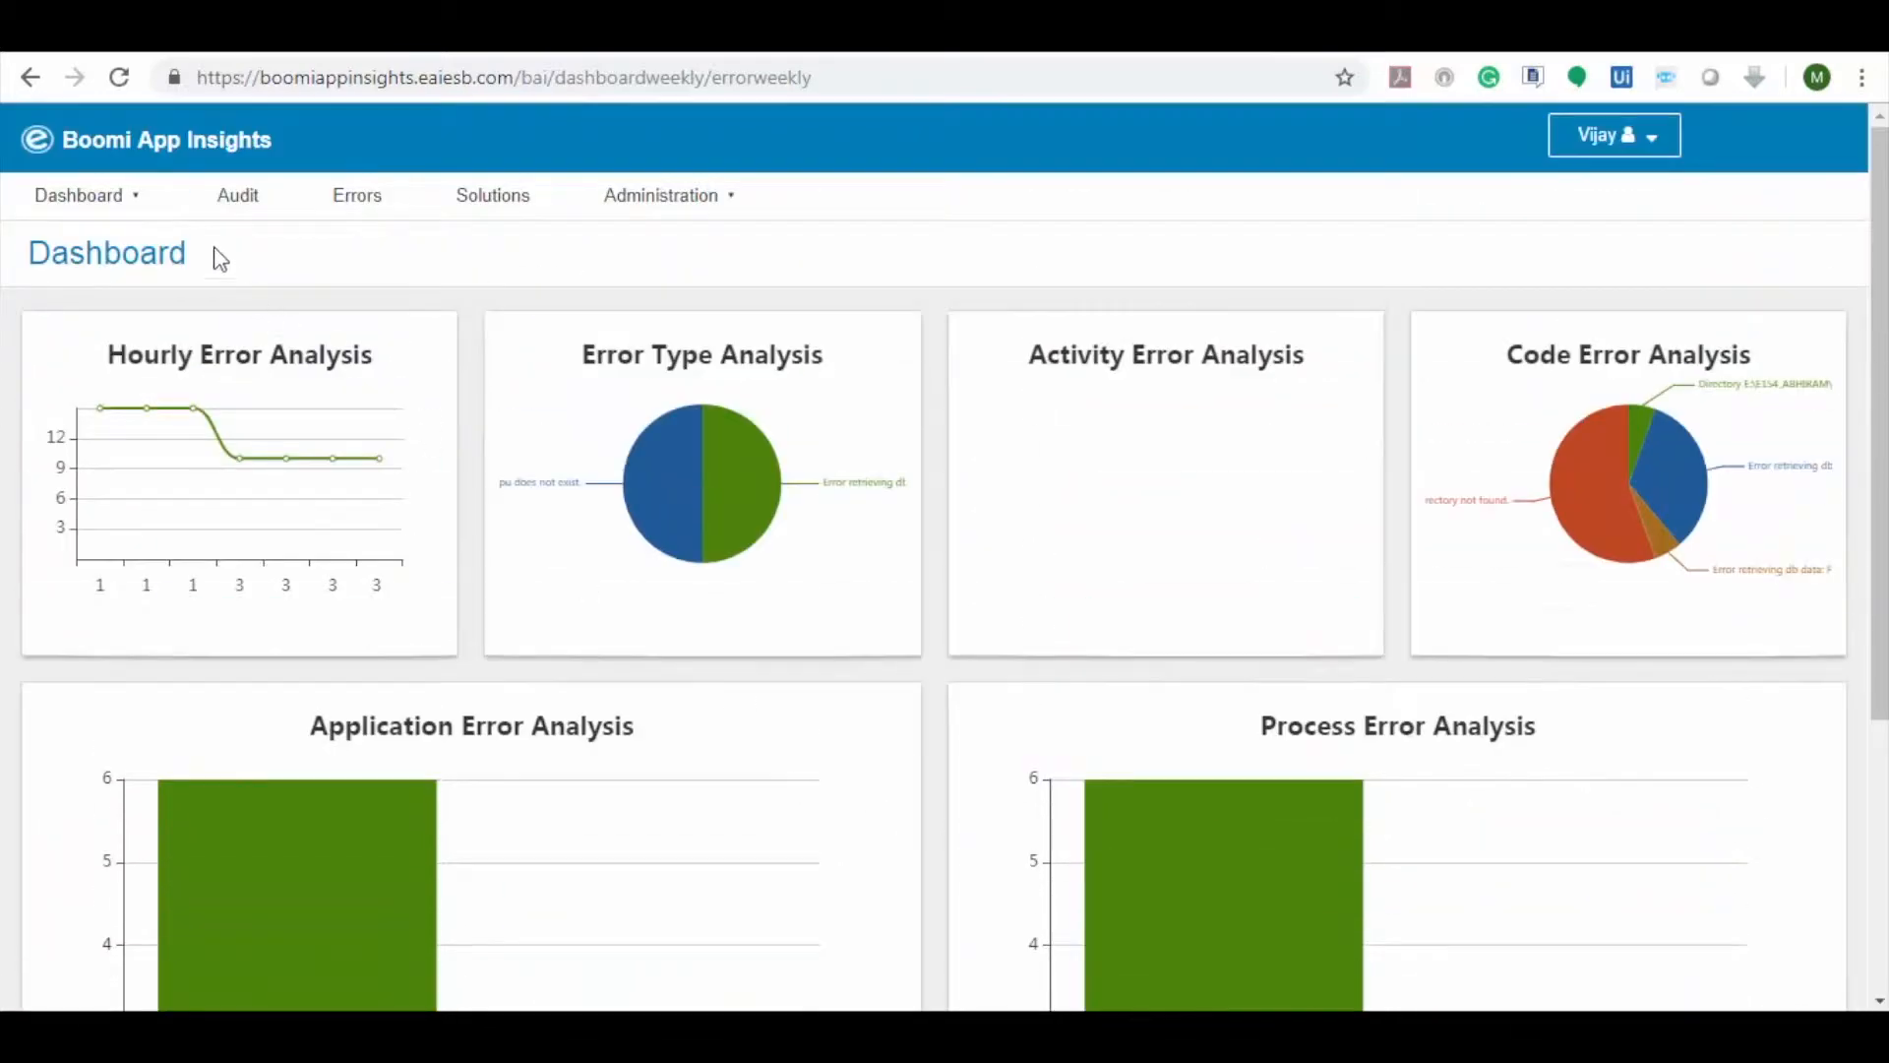
click(77, 195)
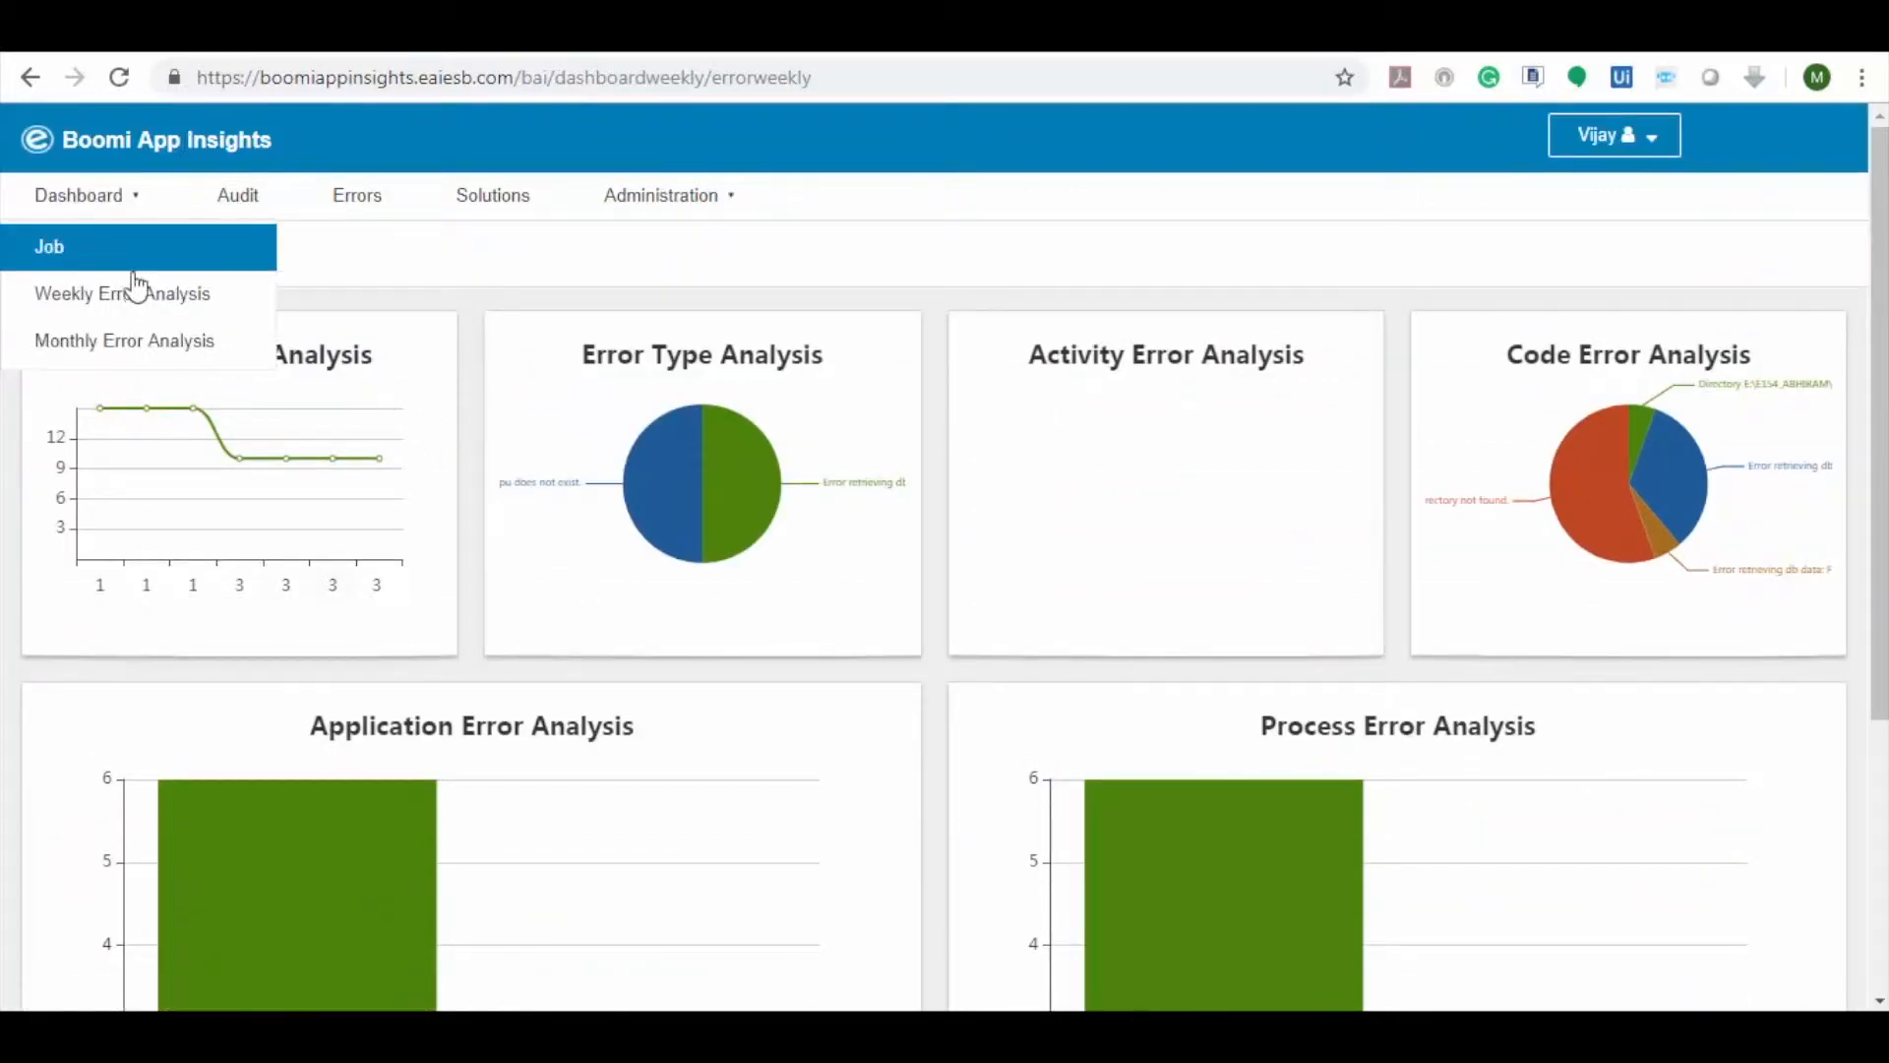
click(49, 247)
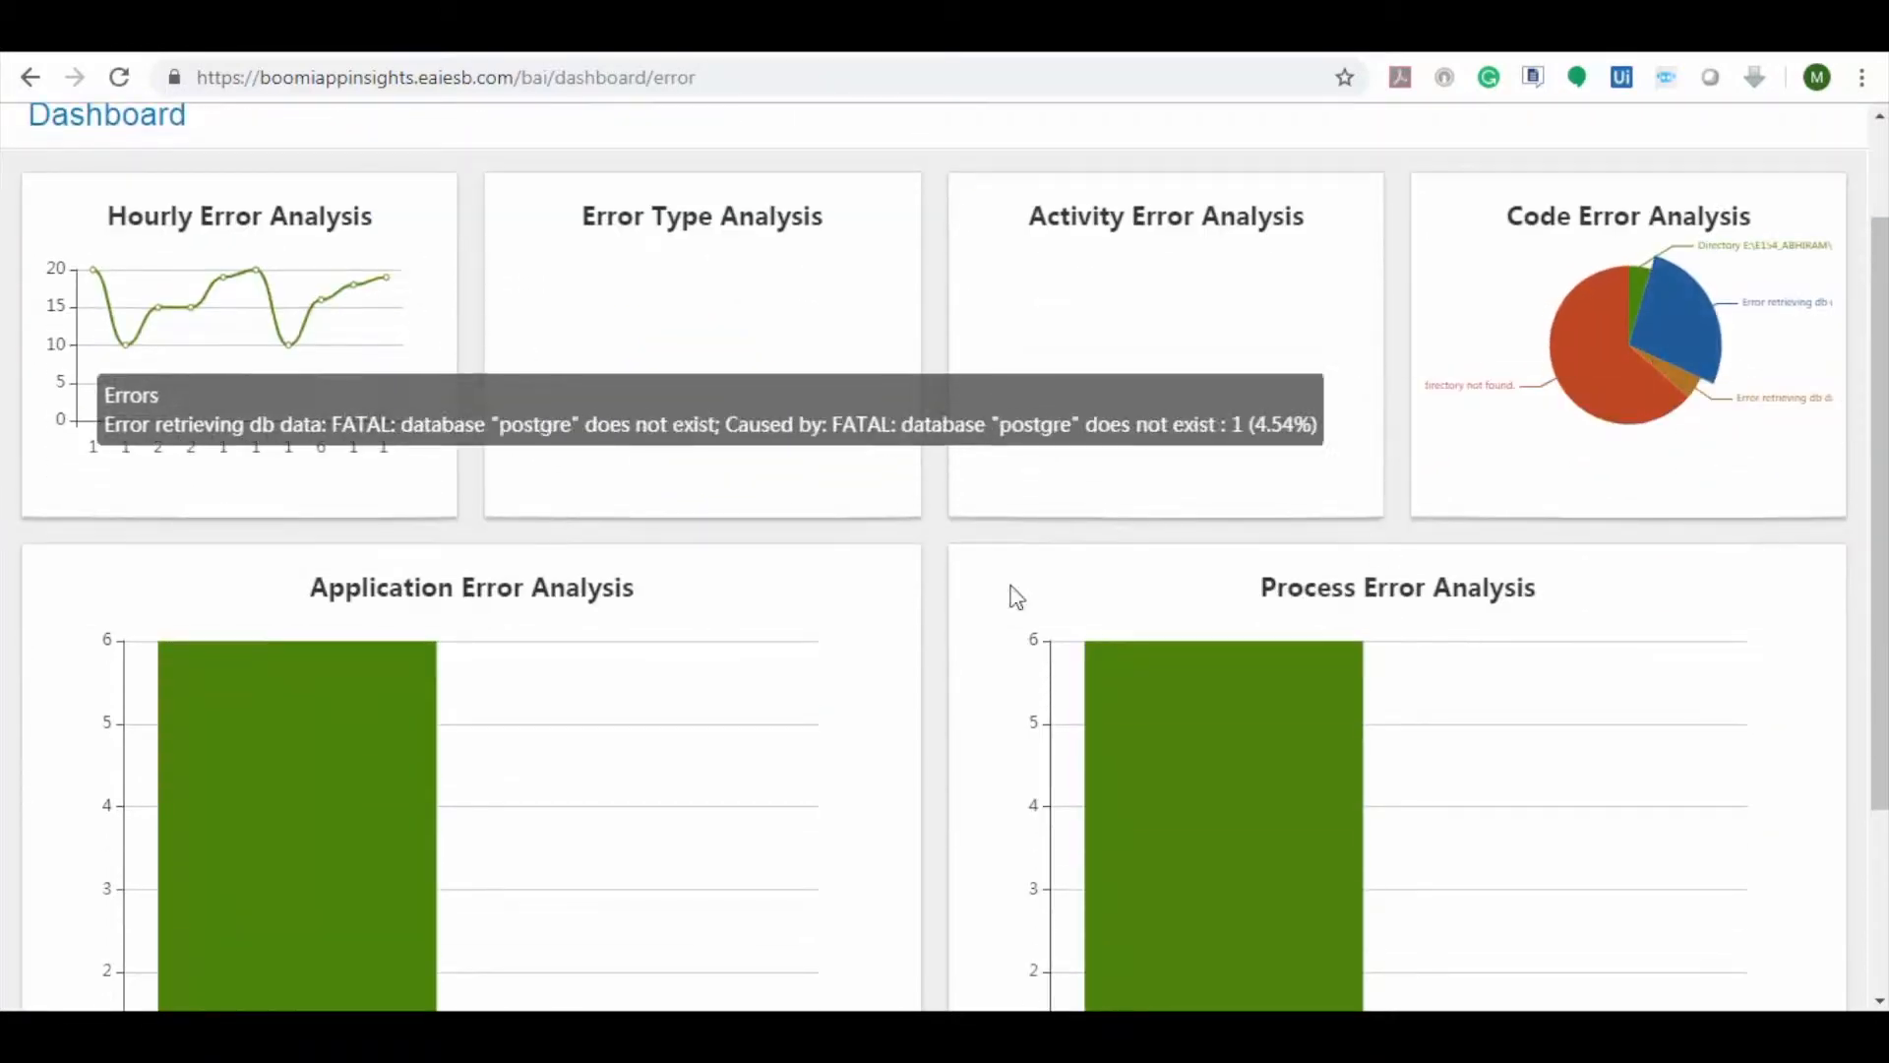
click(79, 194)
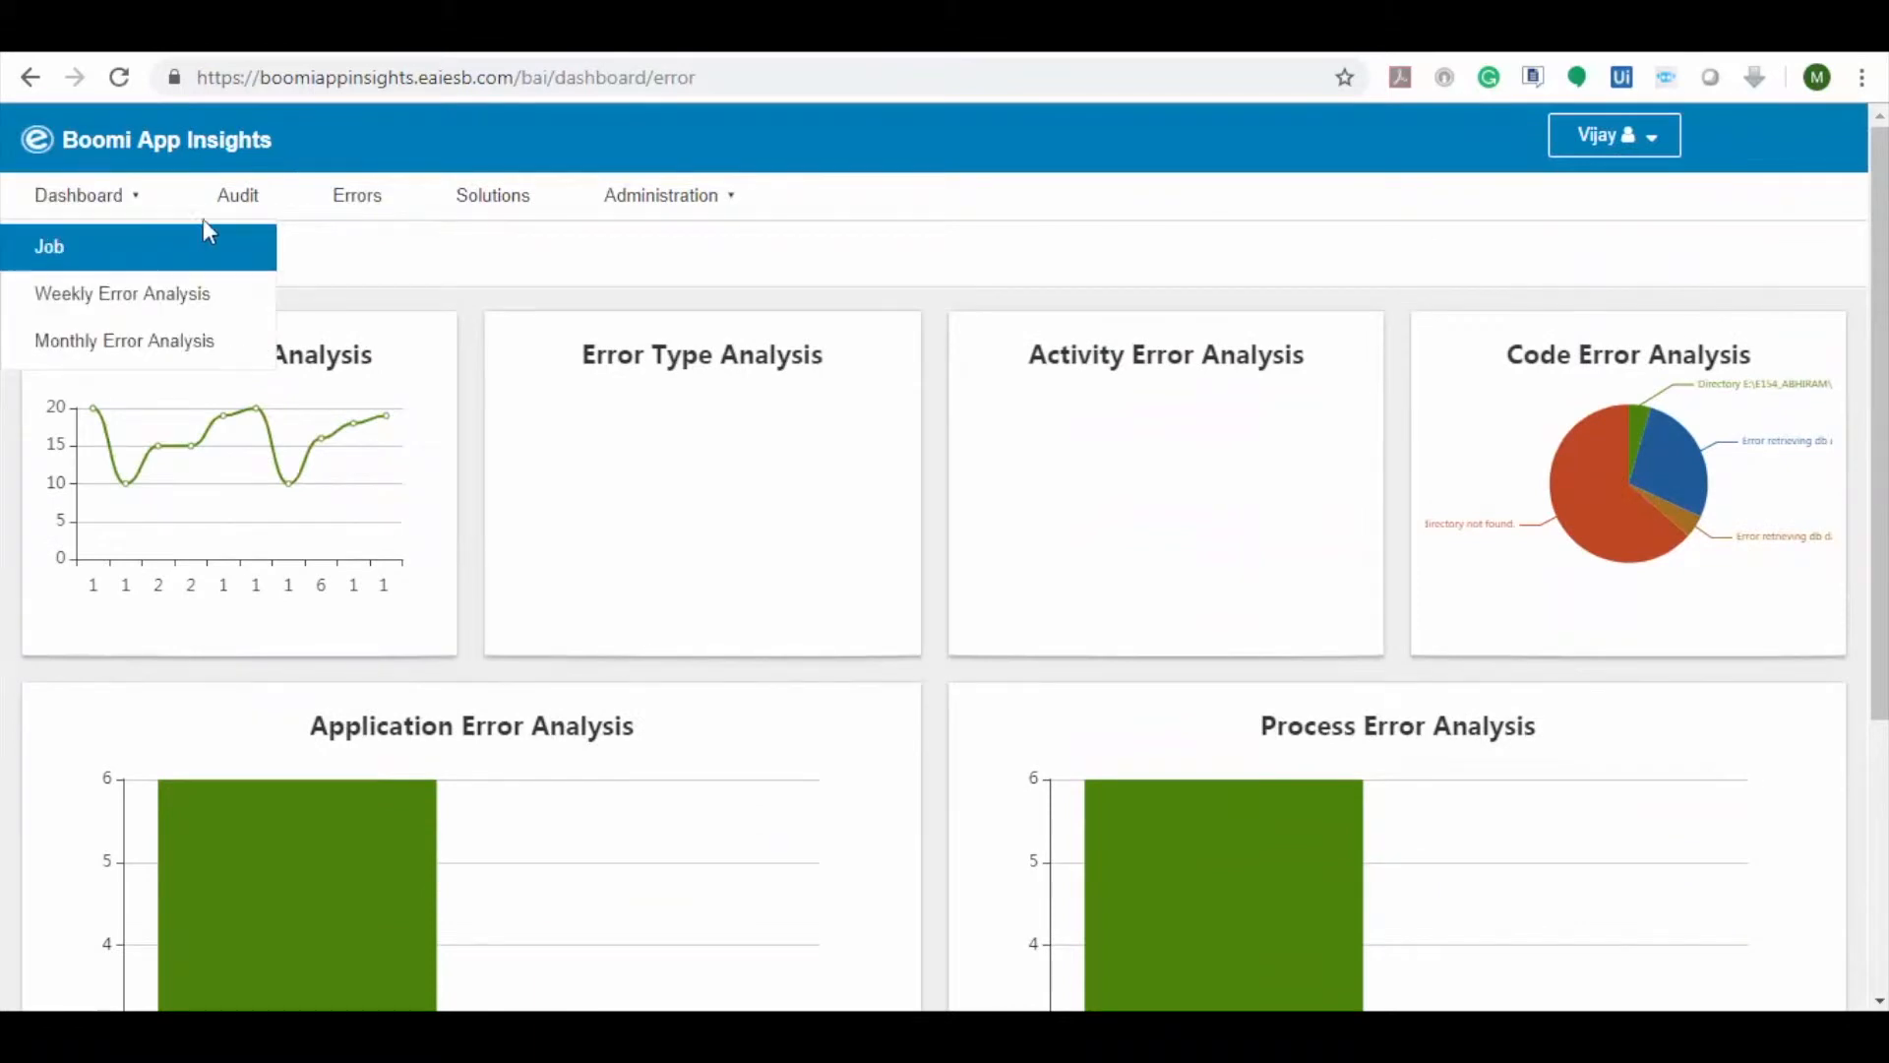
click(238, 195)
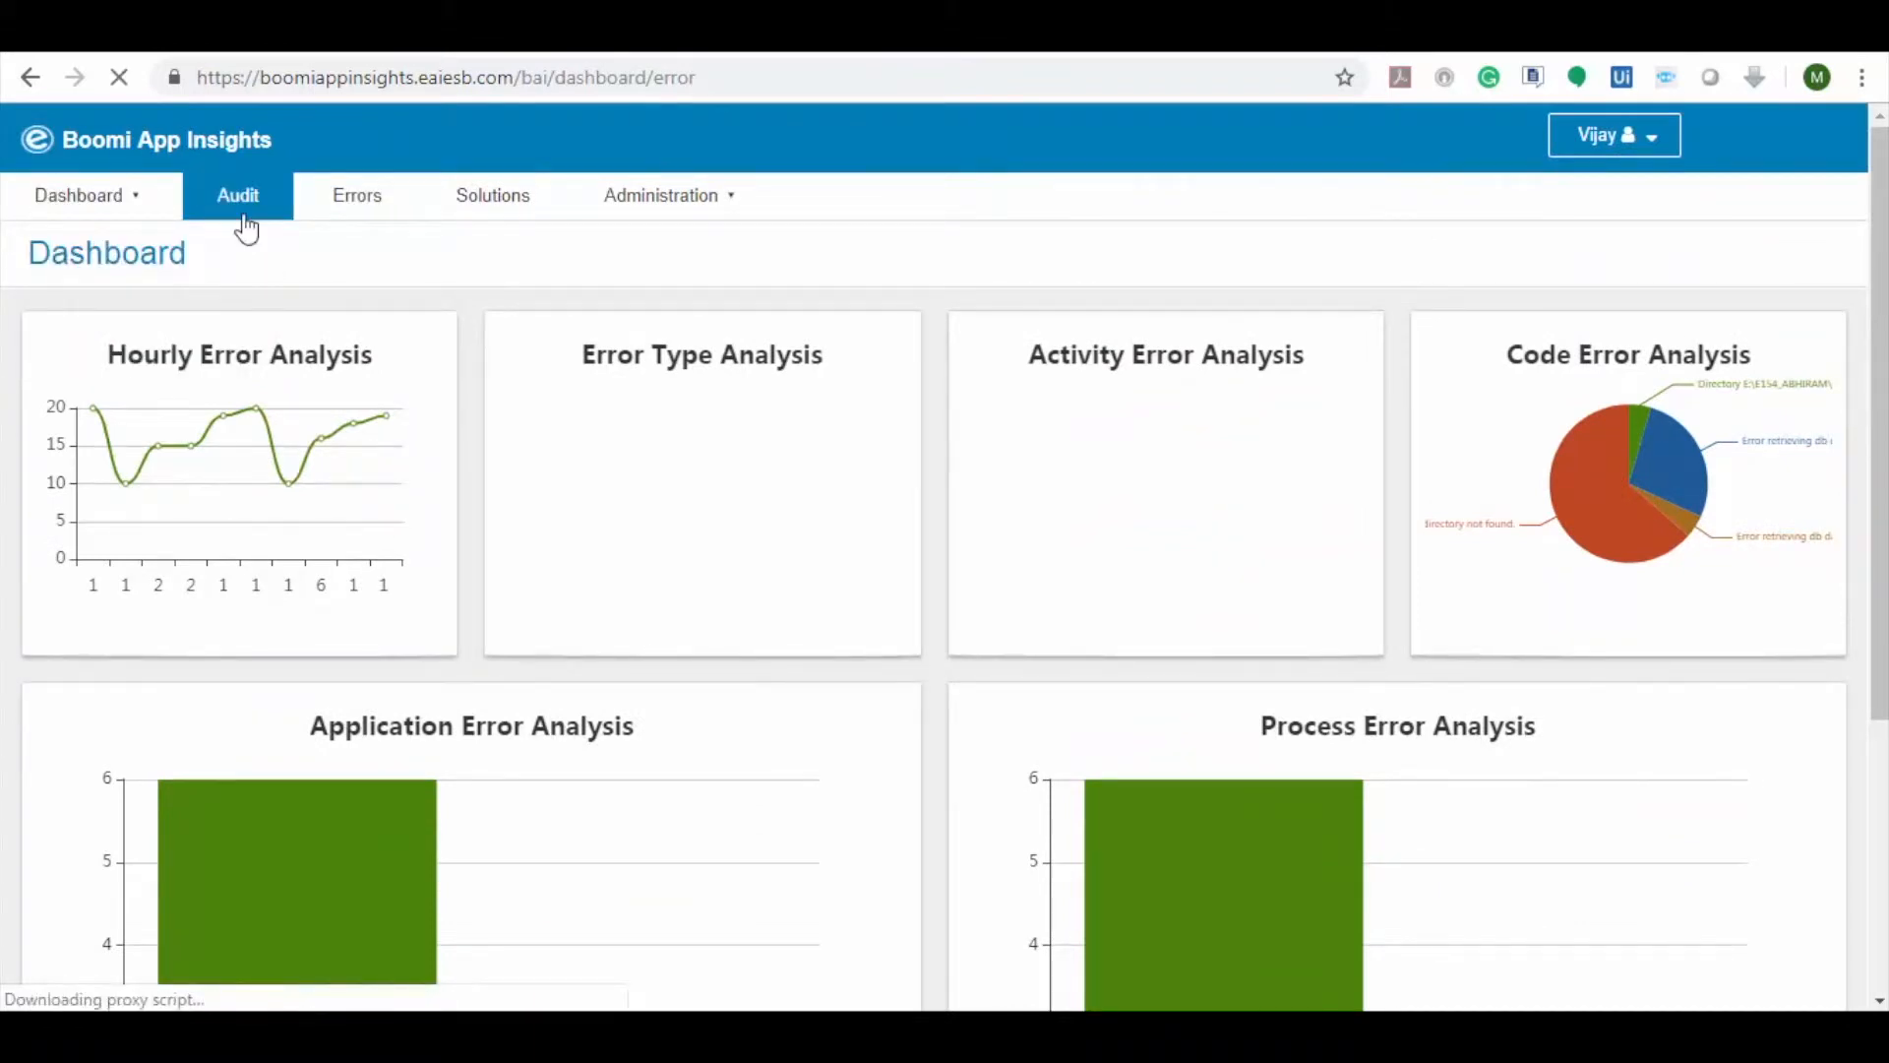
Open the audit log and set its time range to Past 24 Hours
click(237, 195)
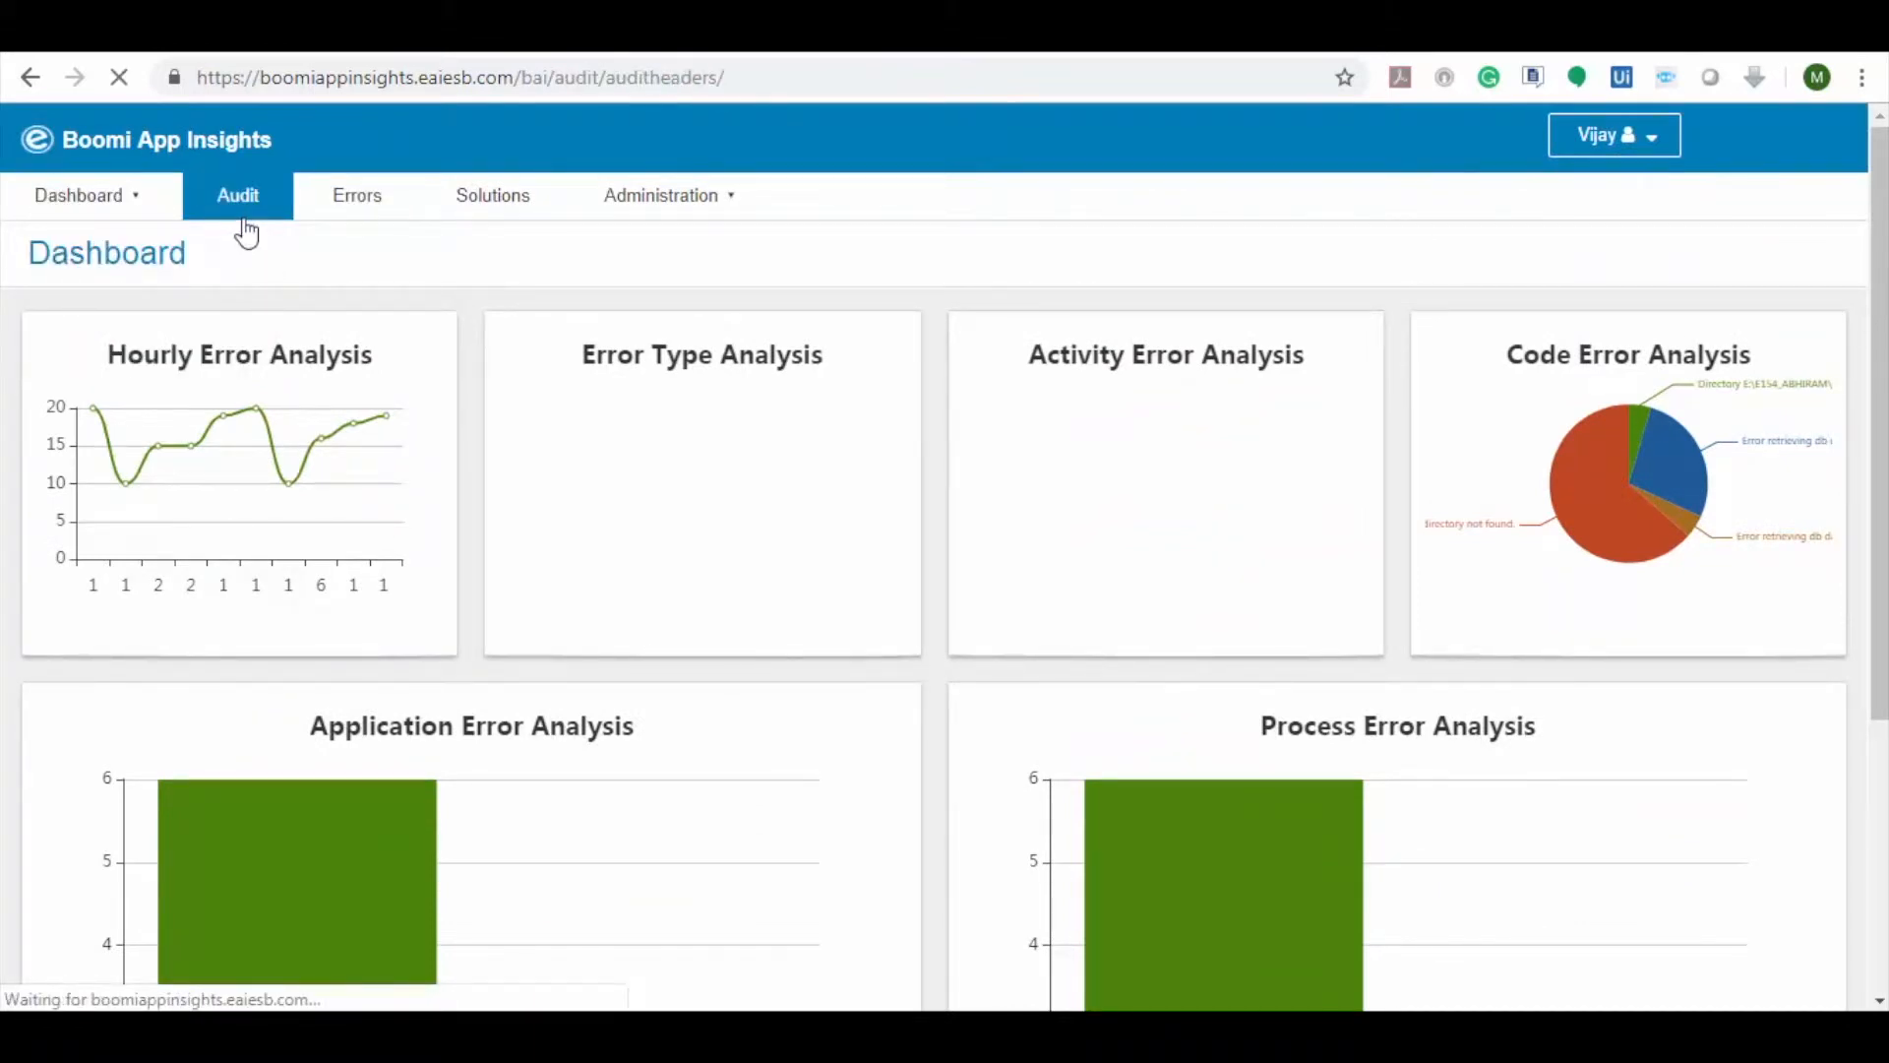
click(237, 195)
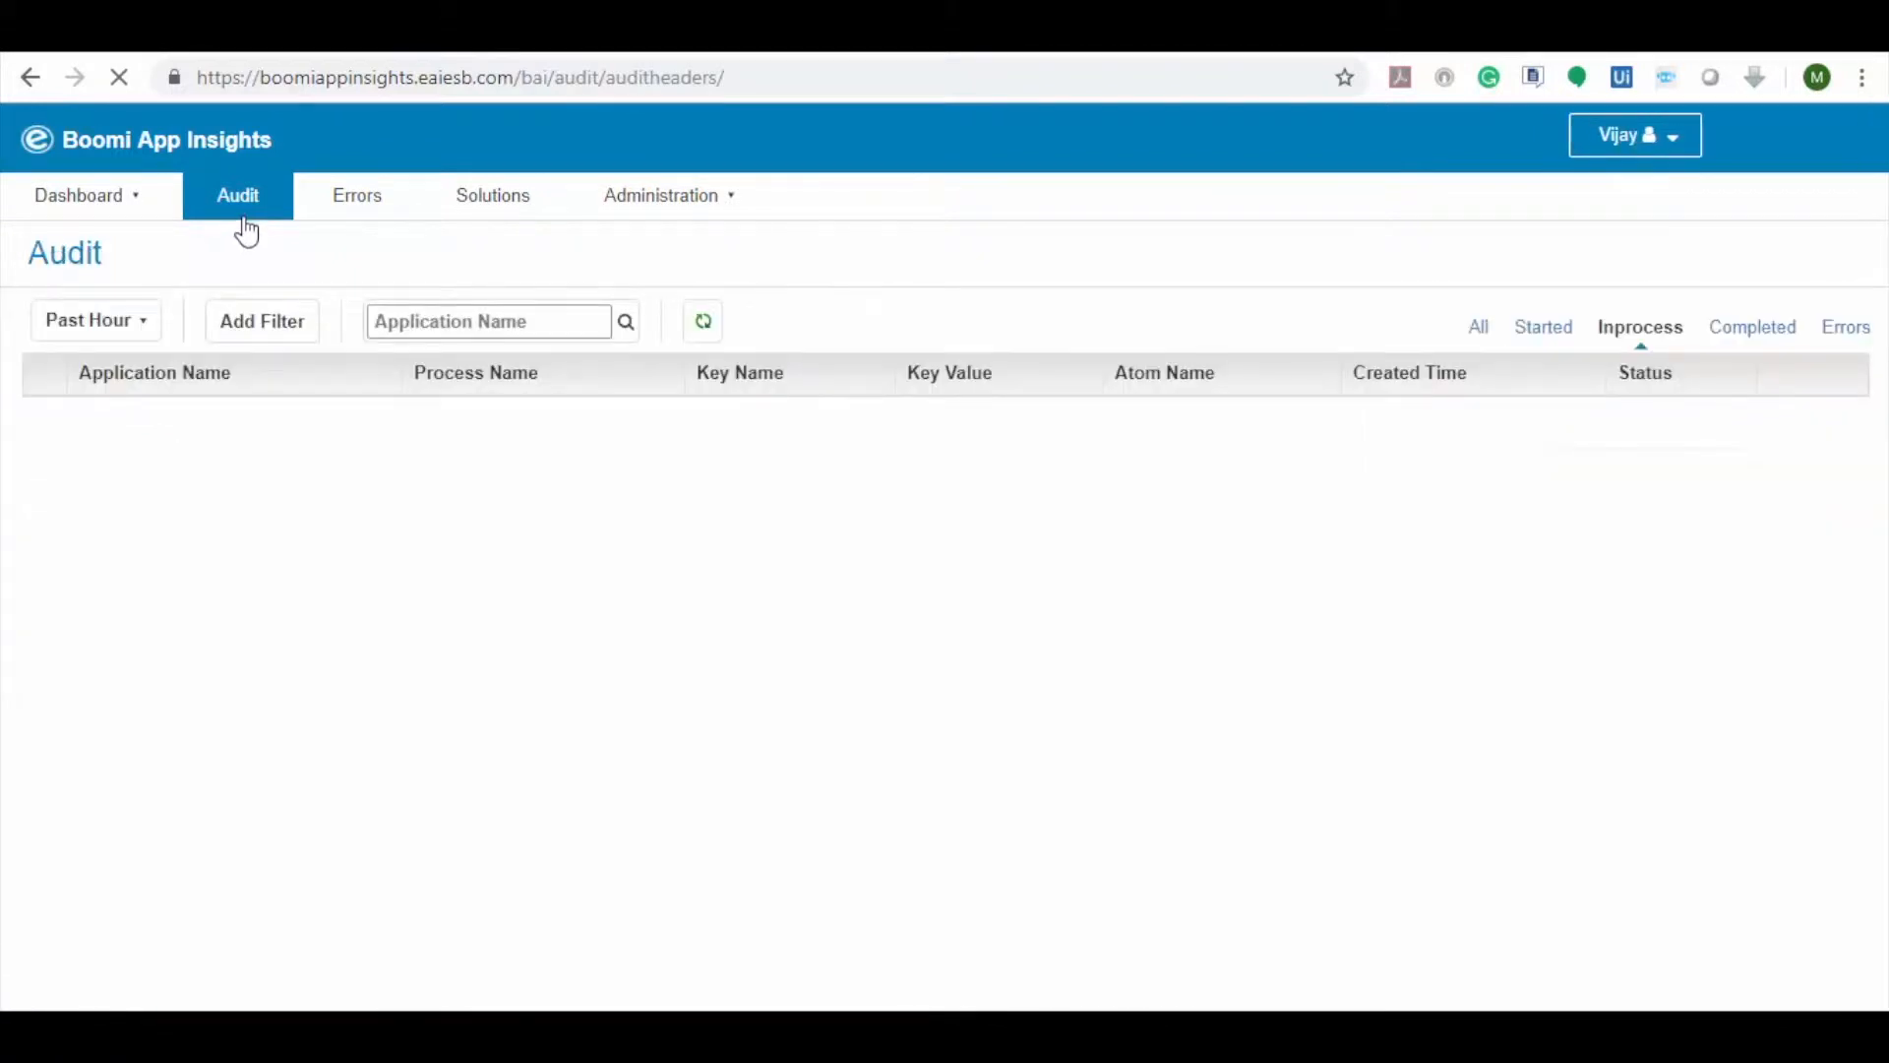
click(237, 195)
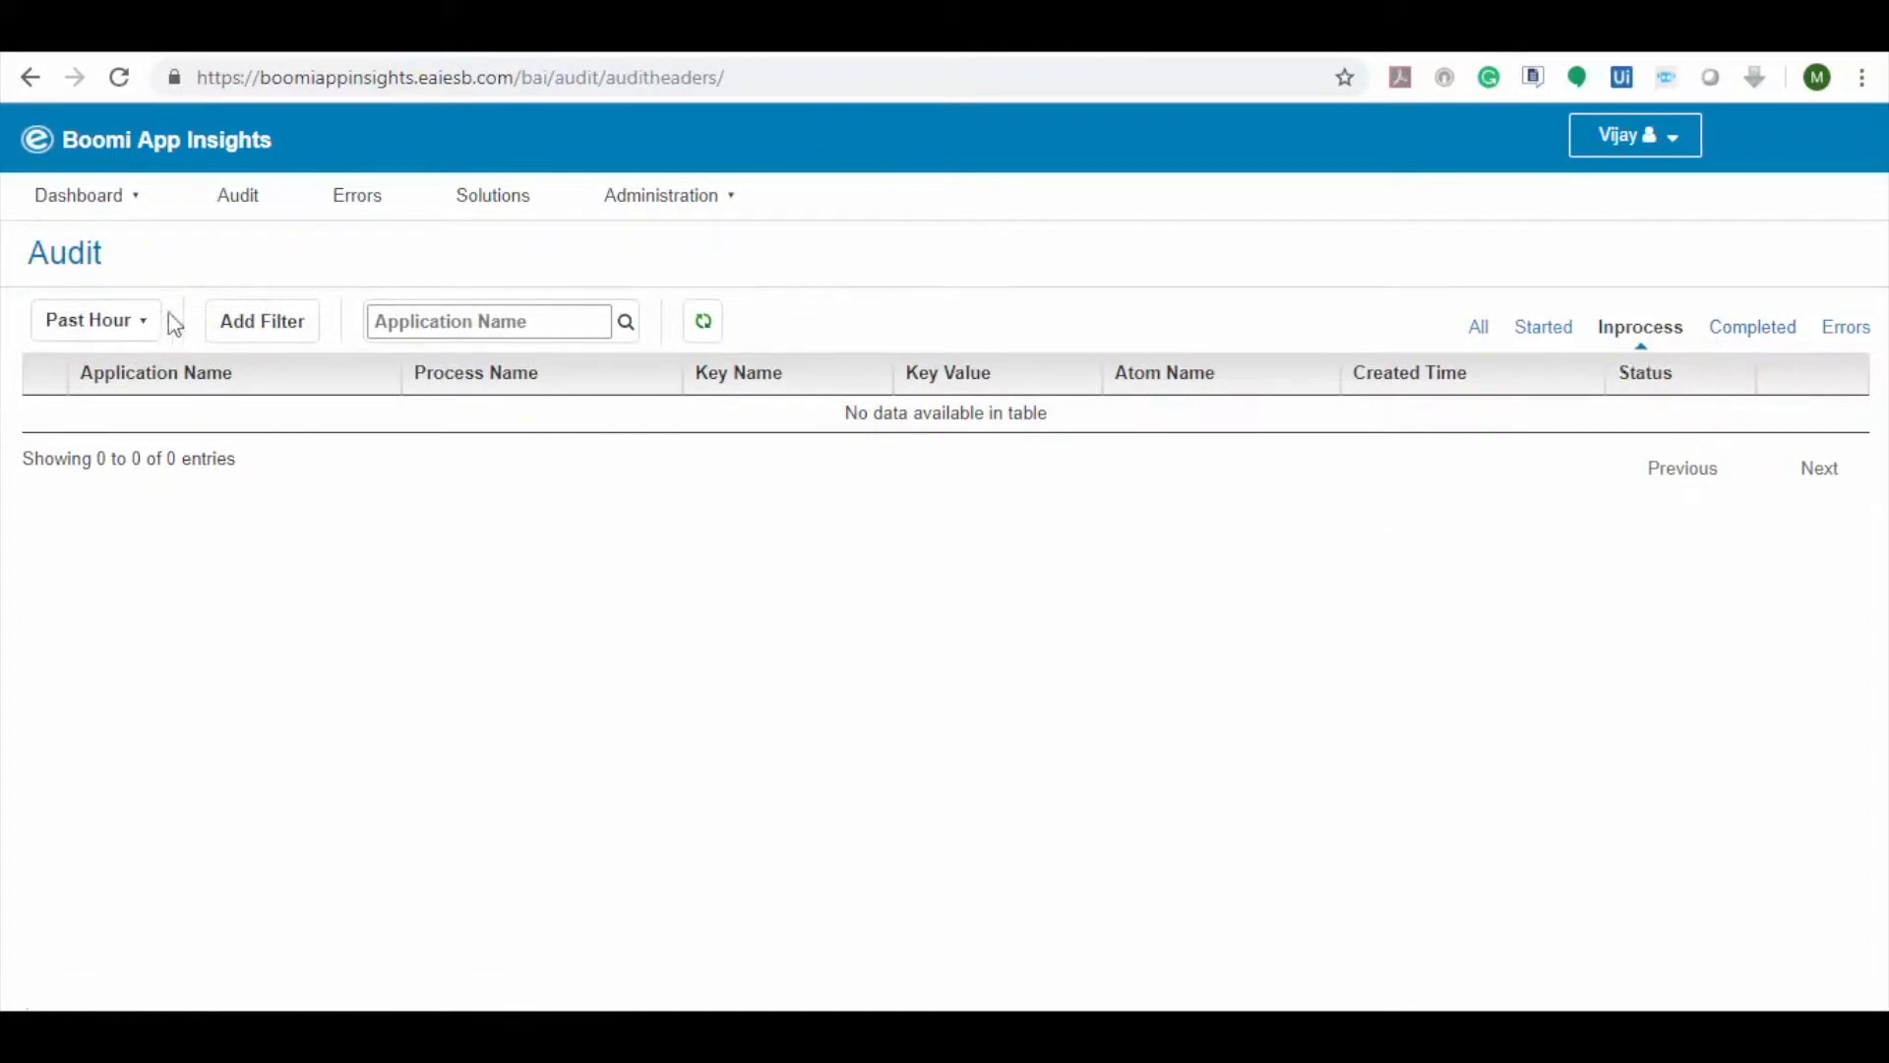
click(94, 319)
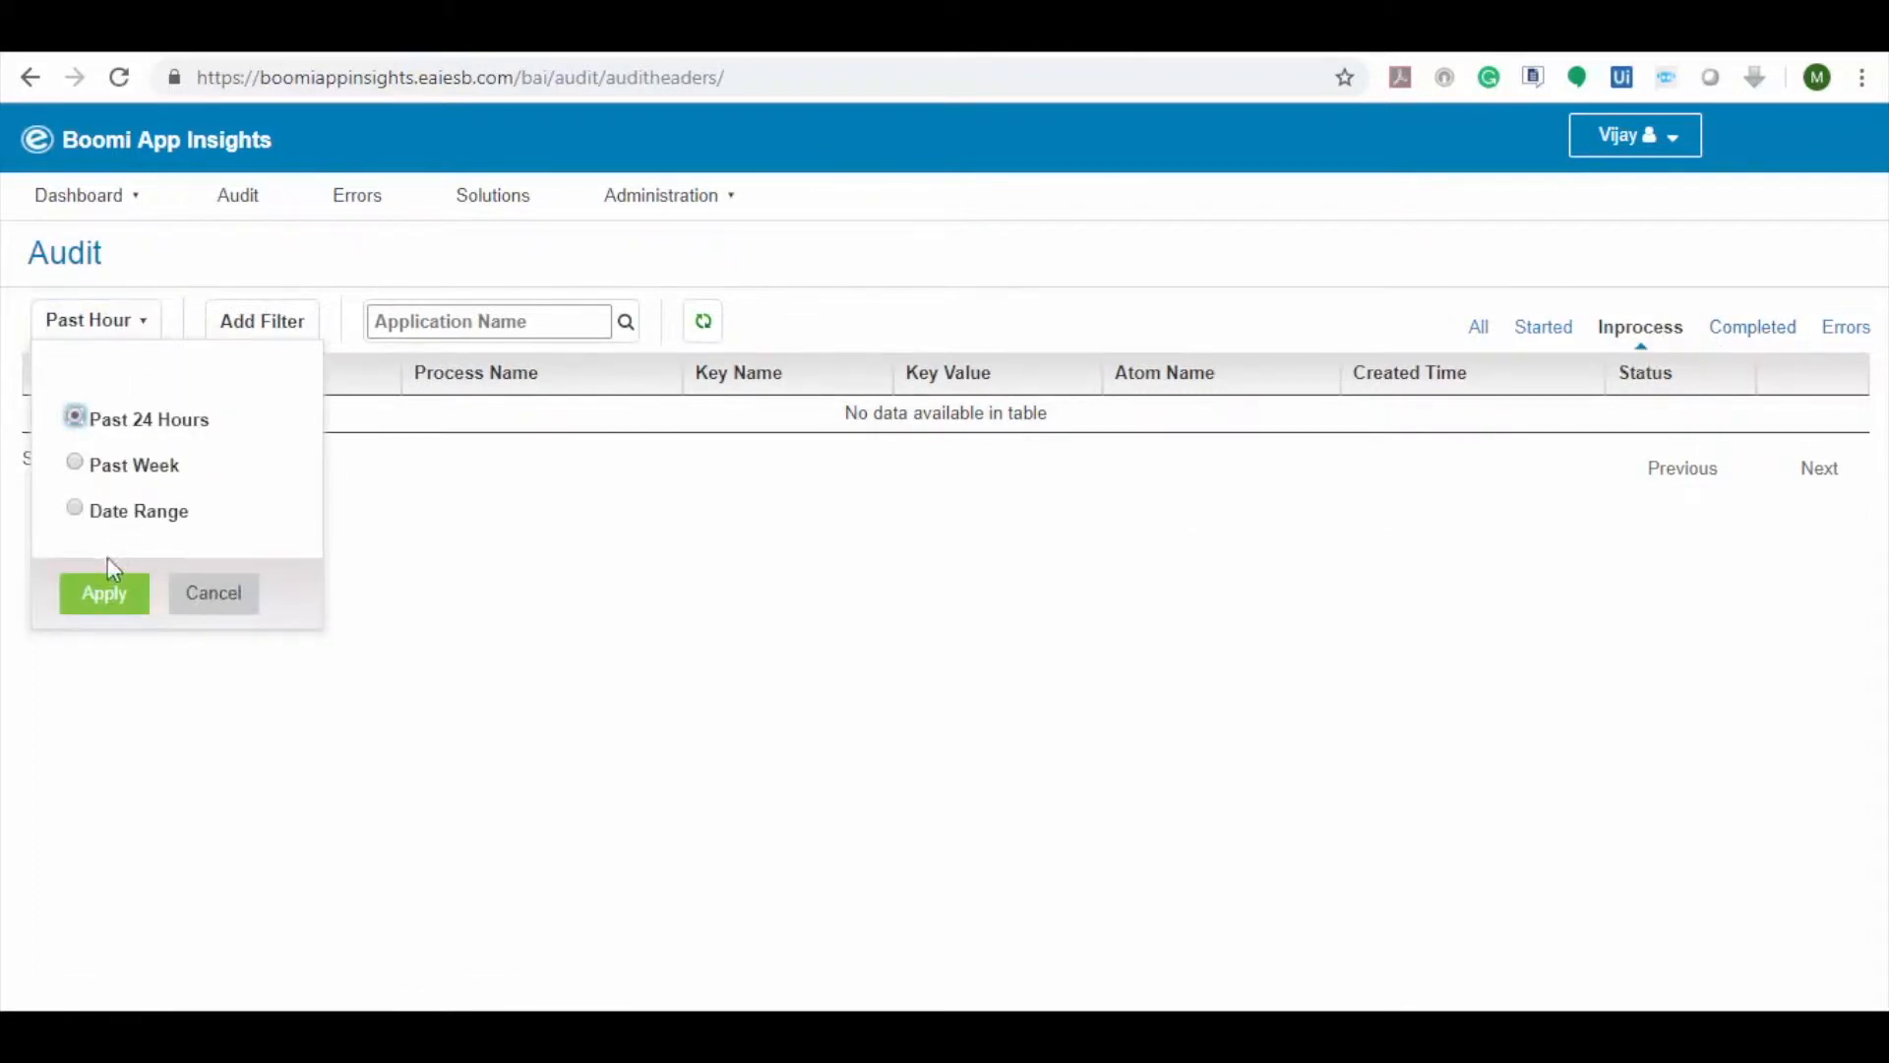
click(103, 593)
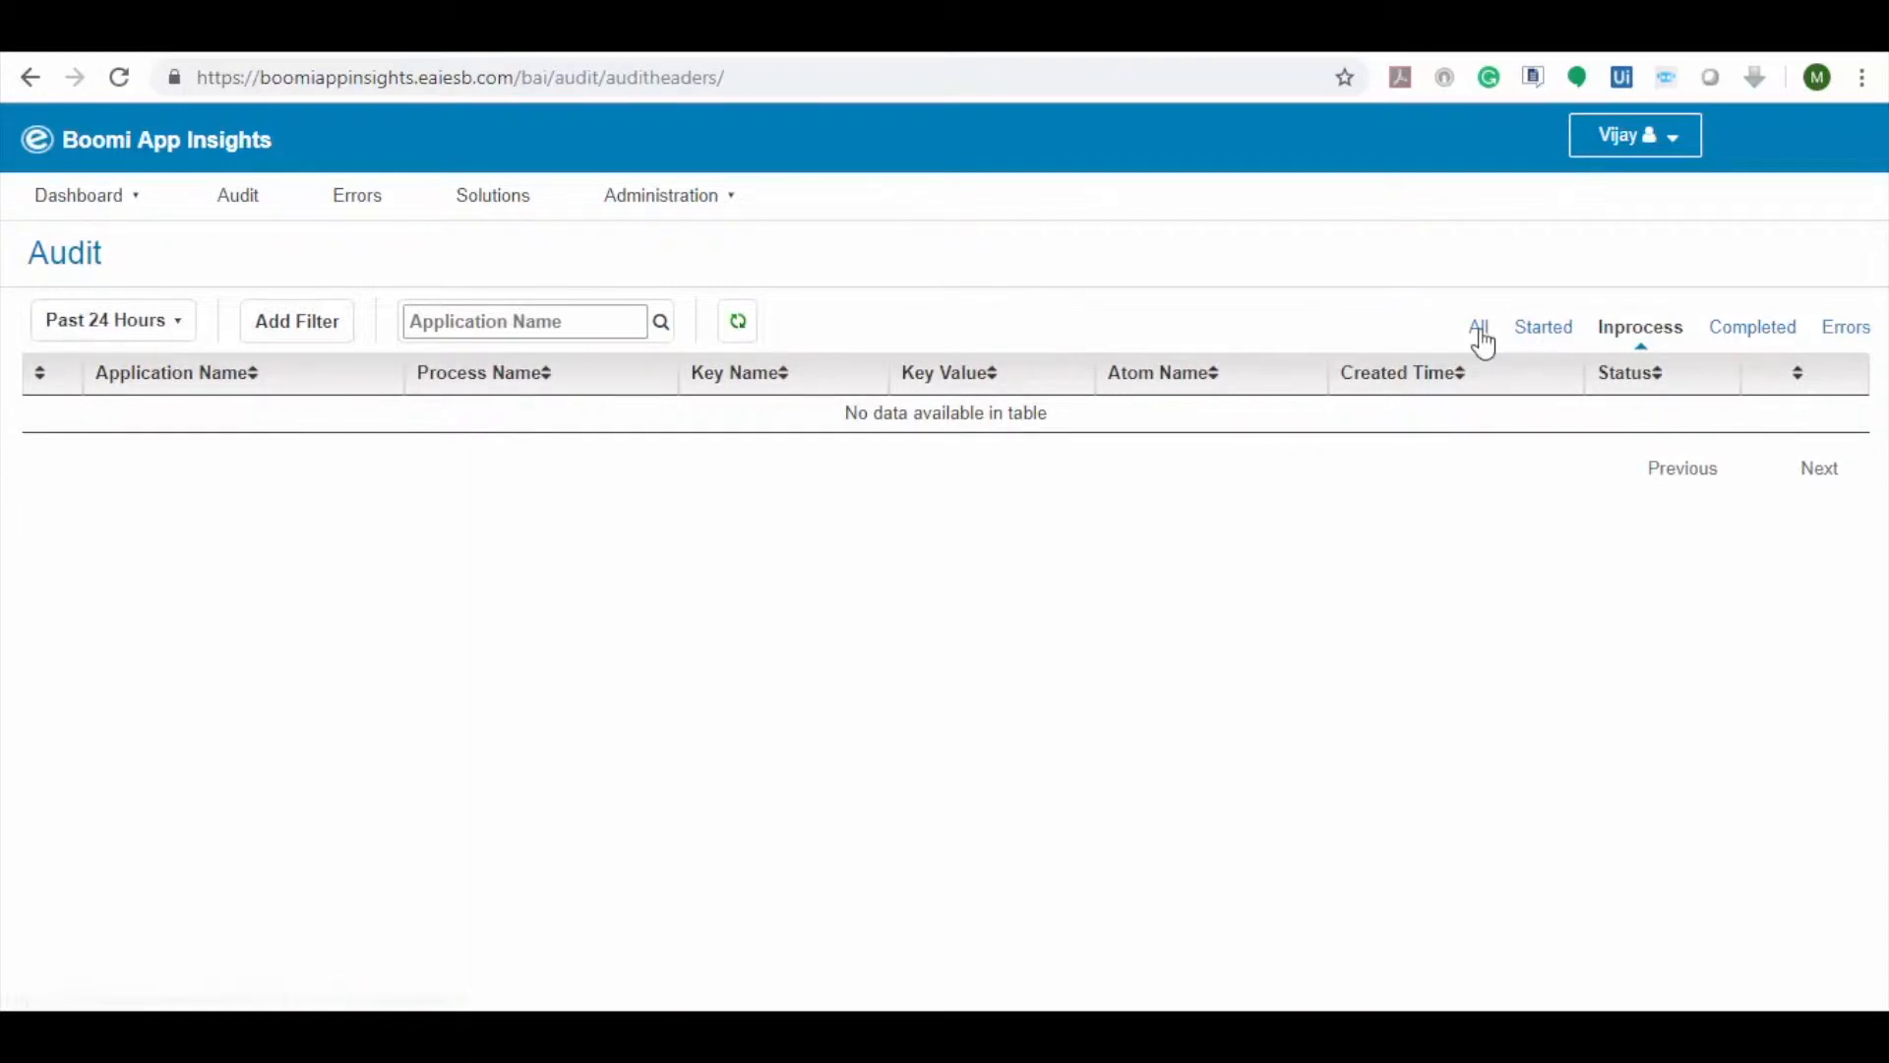
Show all entries, view a Disk-to-JMS job's log, then filter to Completed and Errors
click(1482, 327)
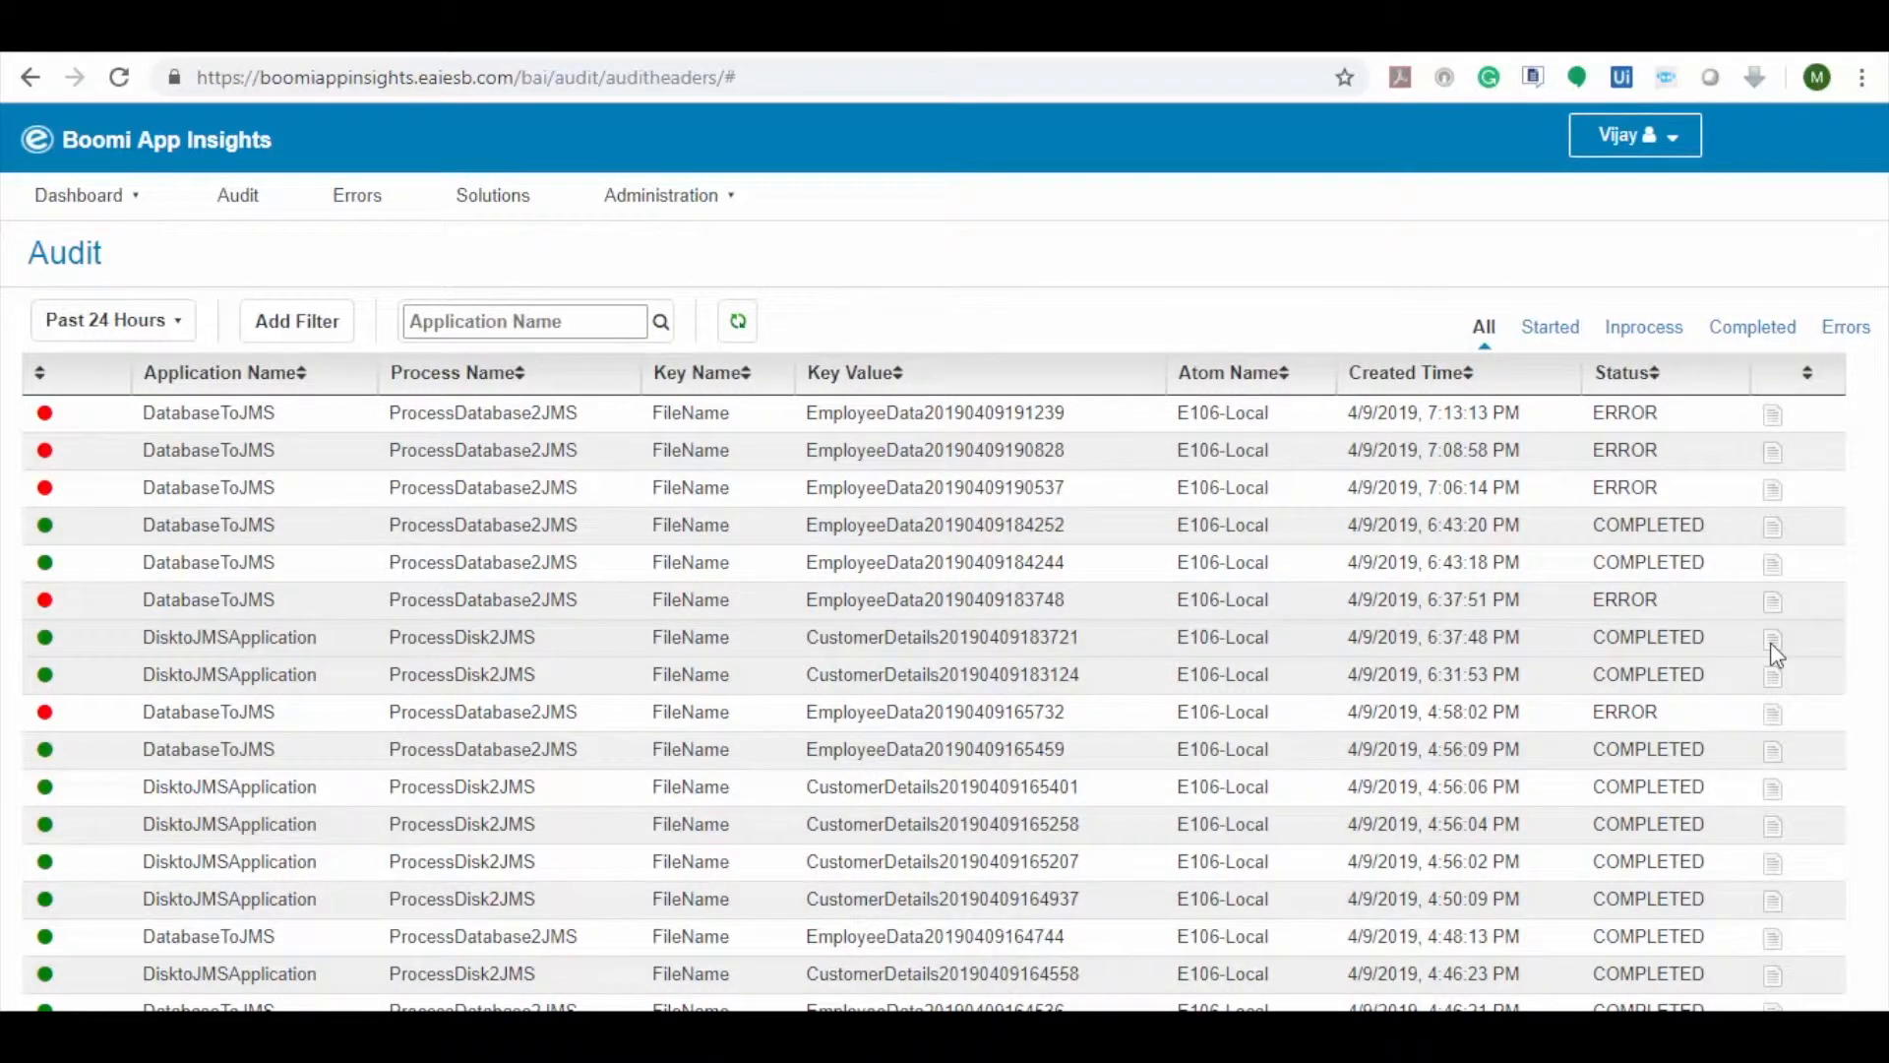
click(1773, 637)
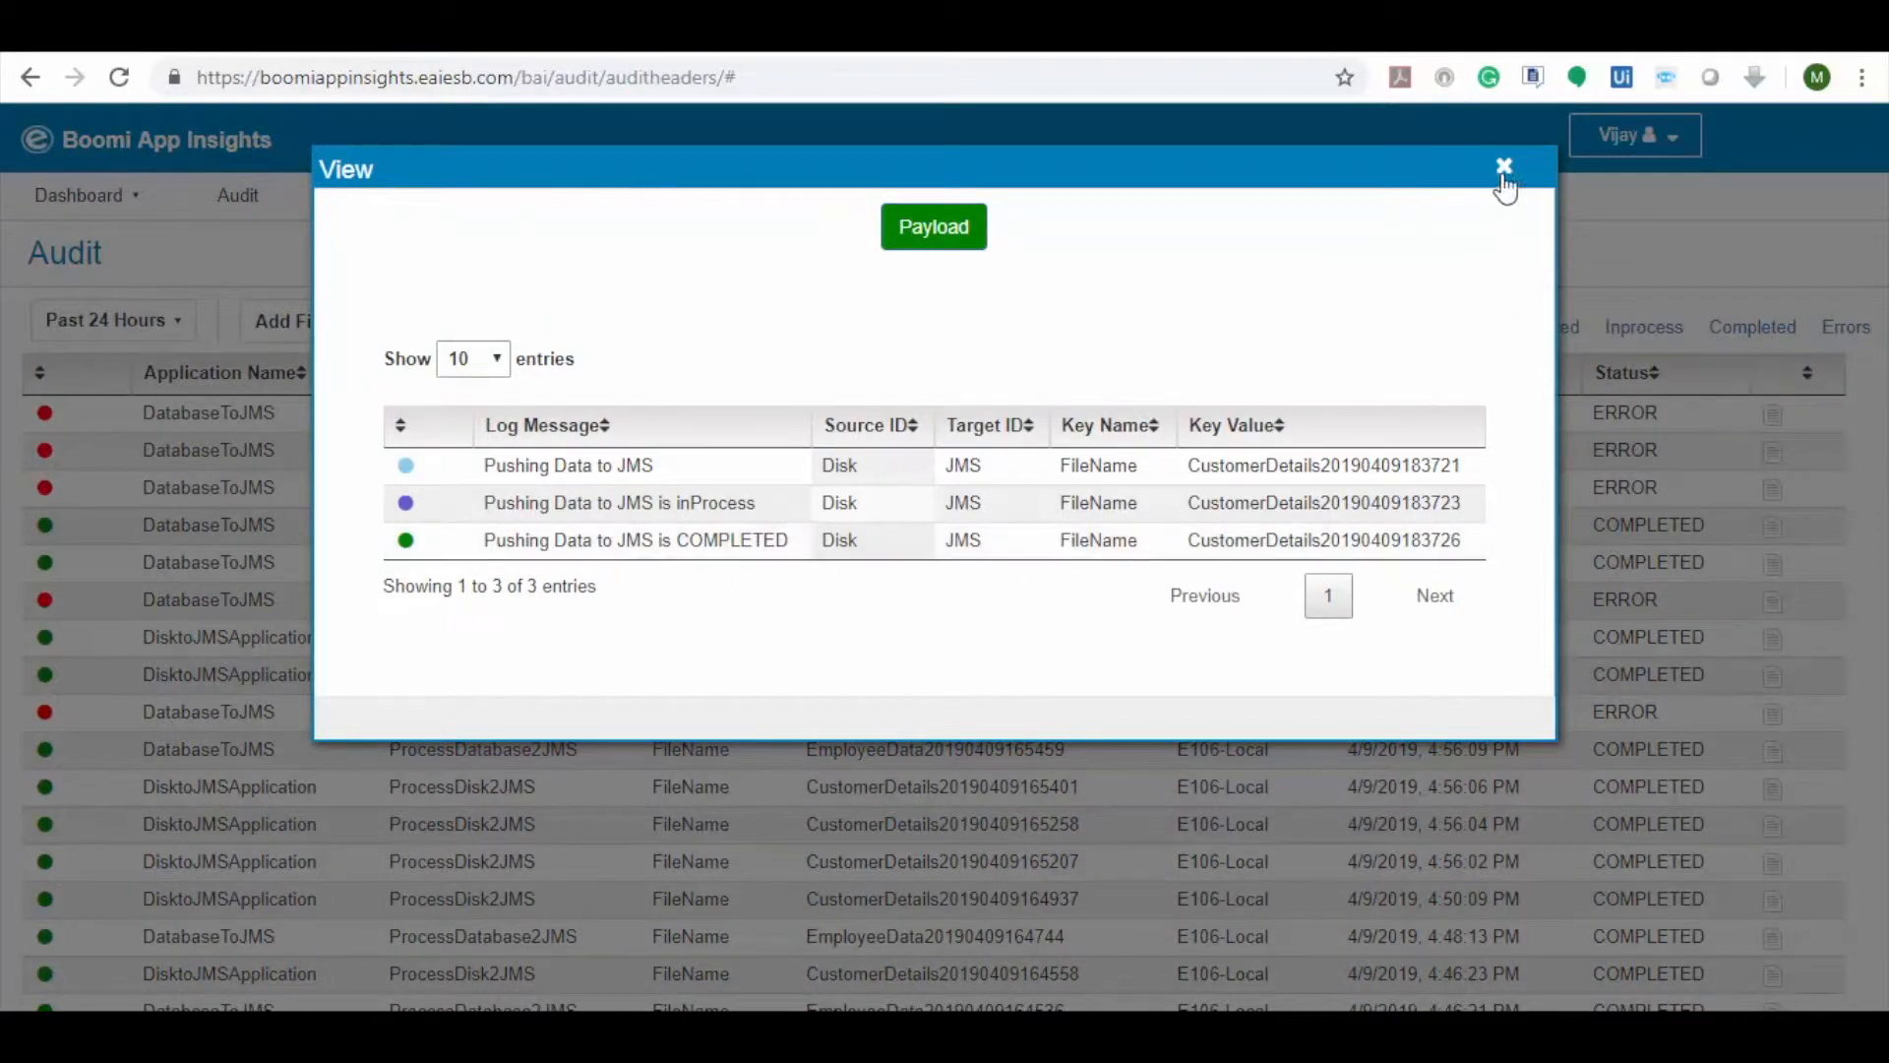
click(1504, 165)
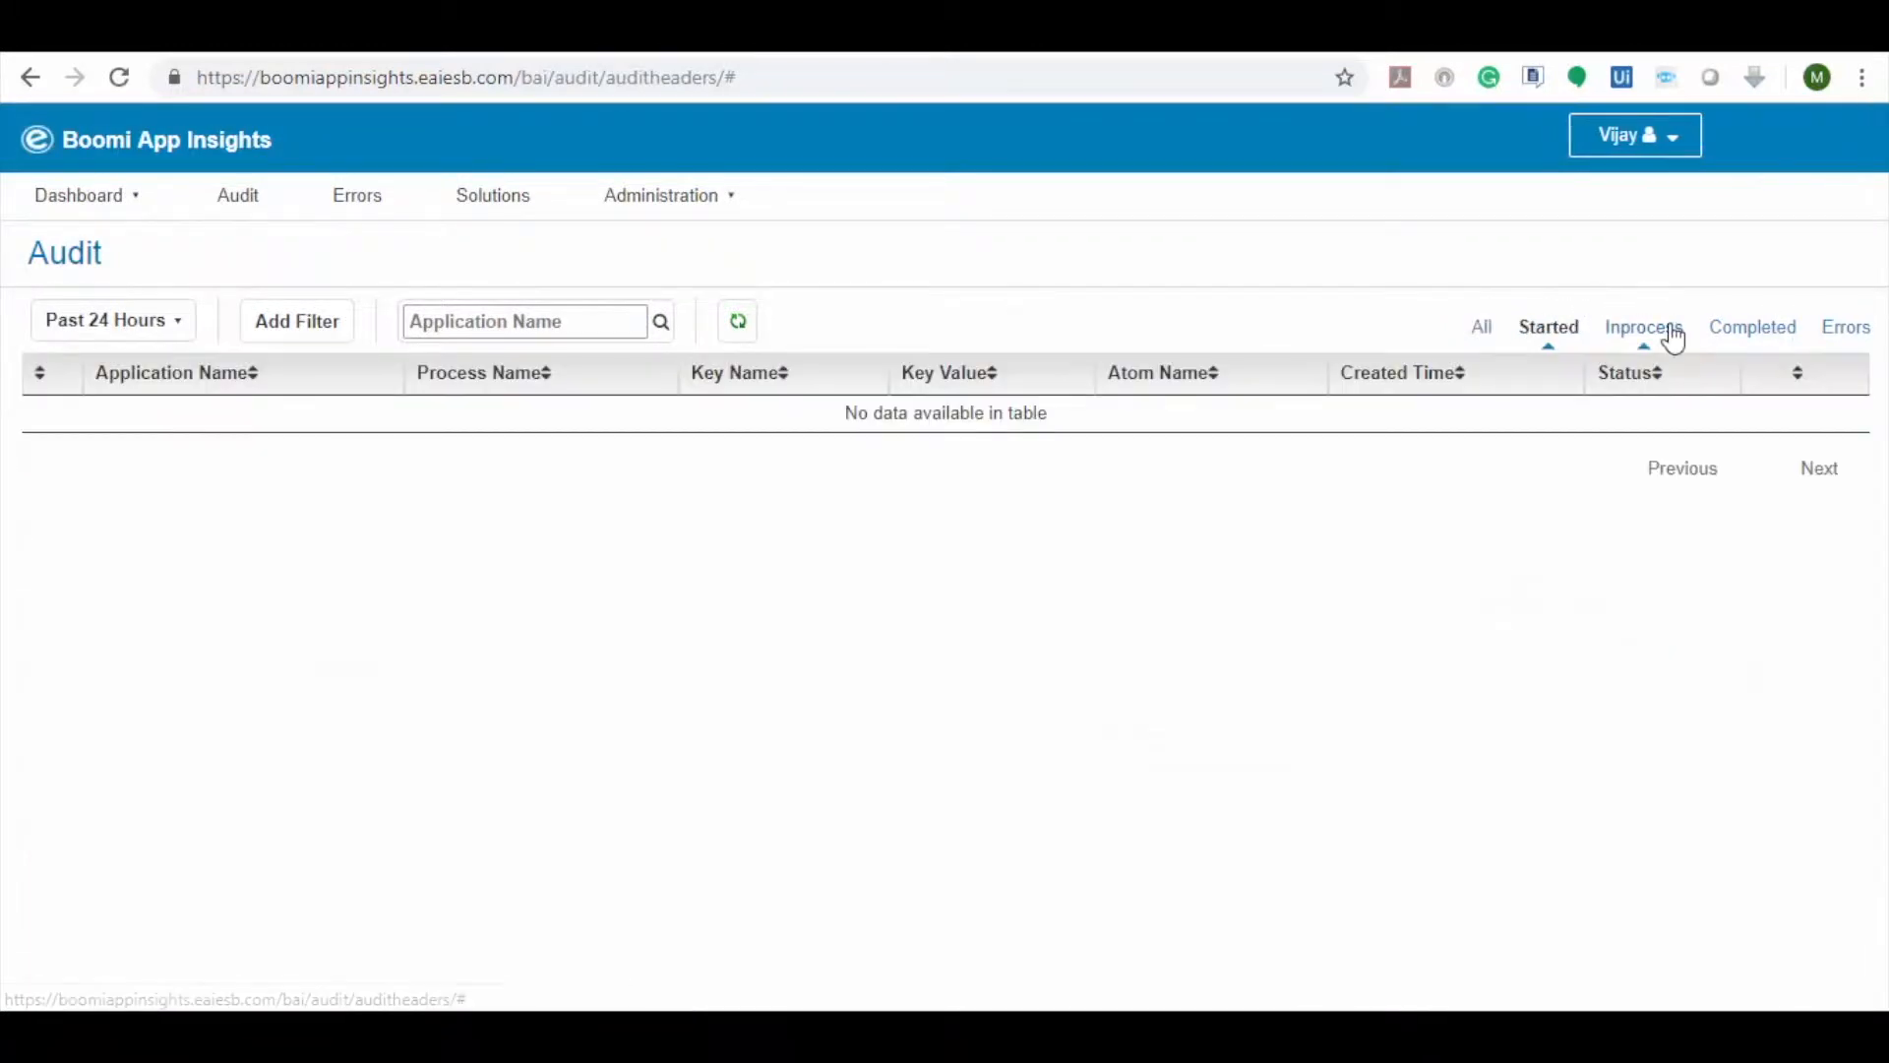
click(1724, 327)
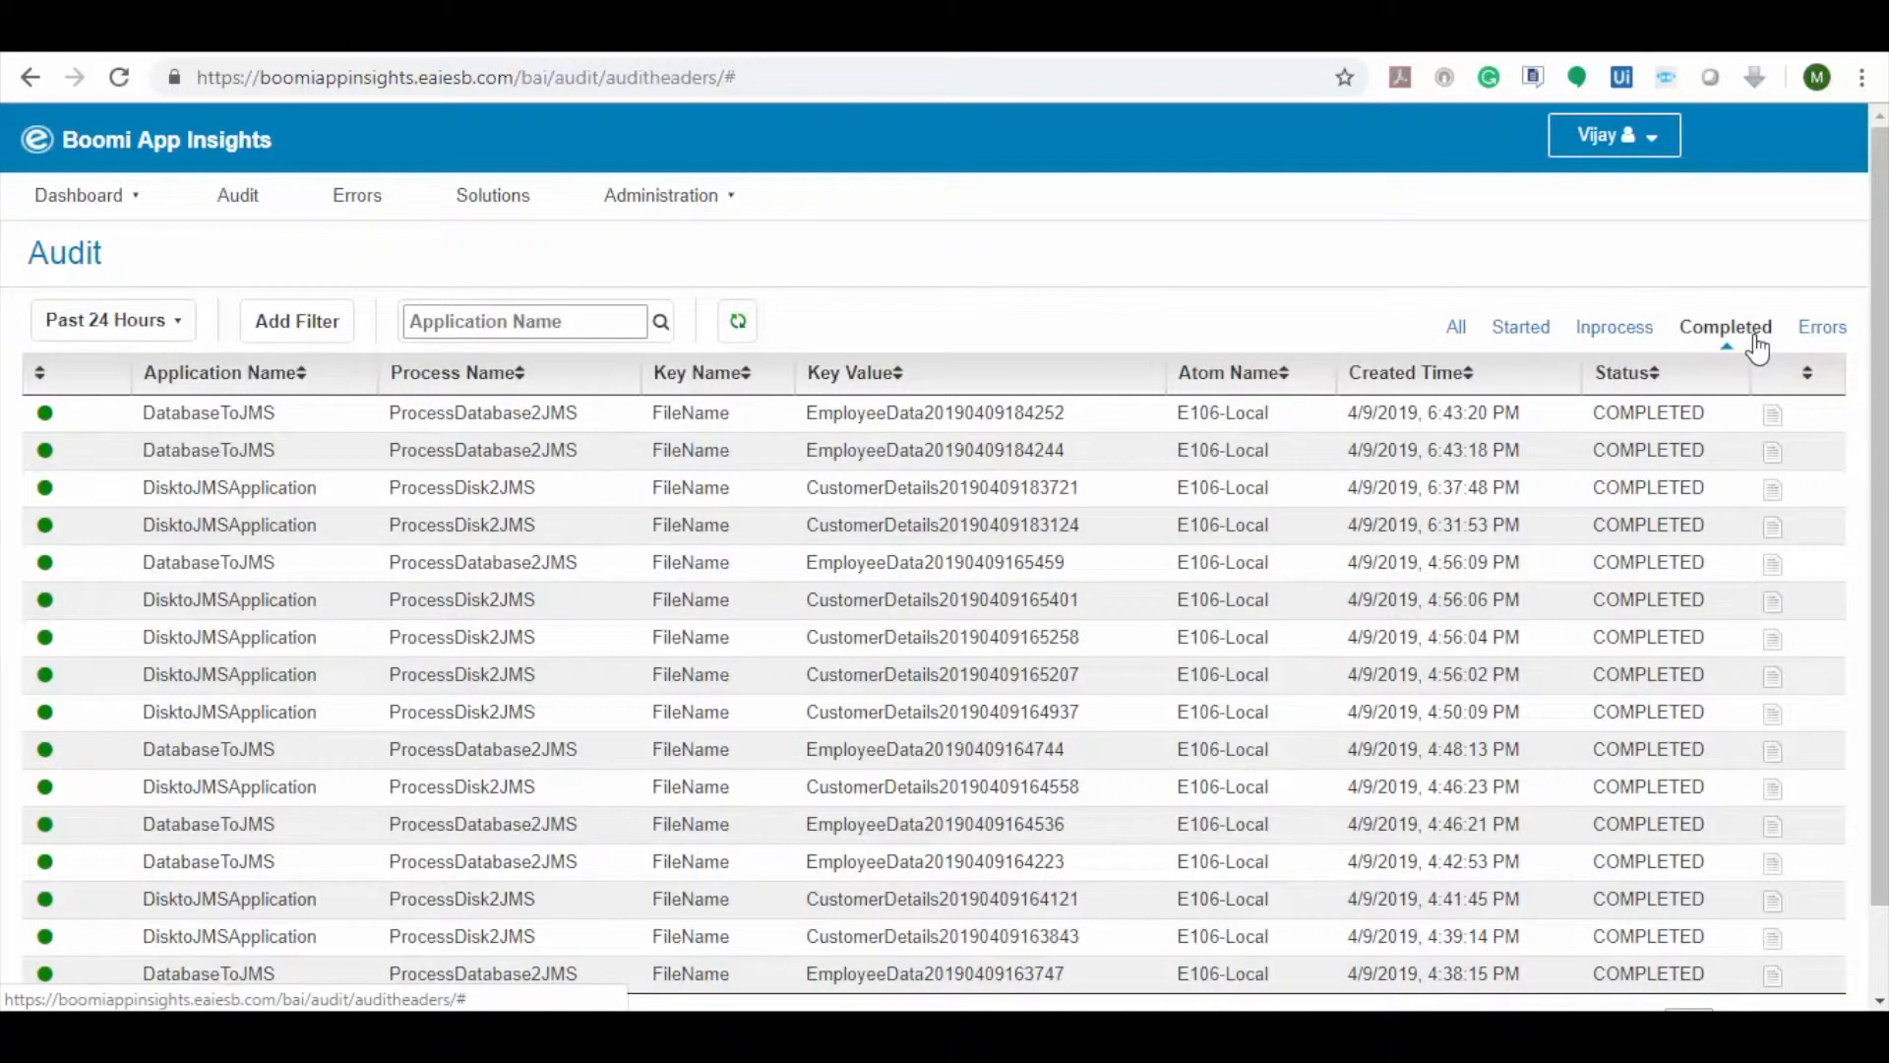
click(1821, 327)
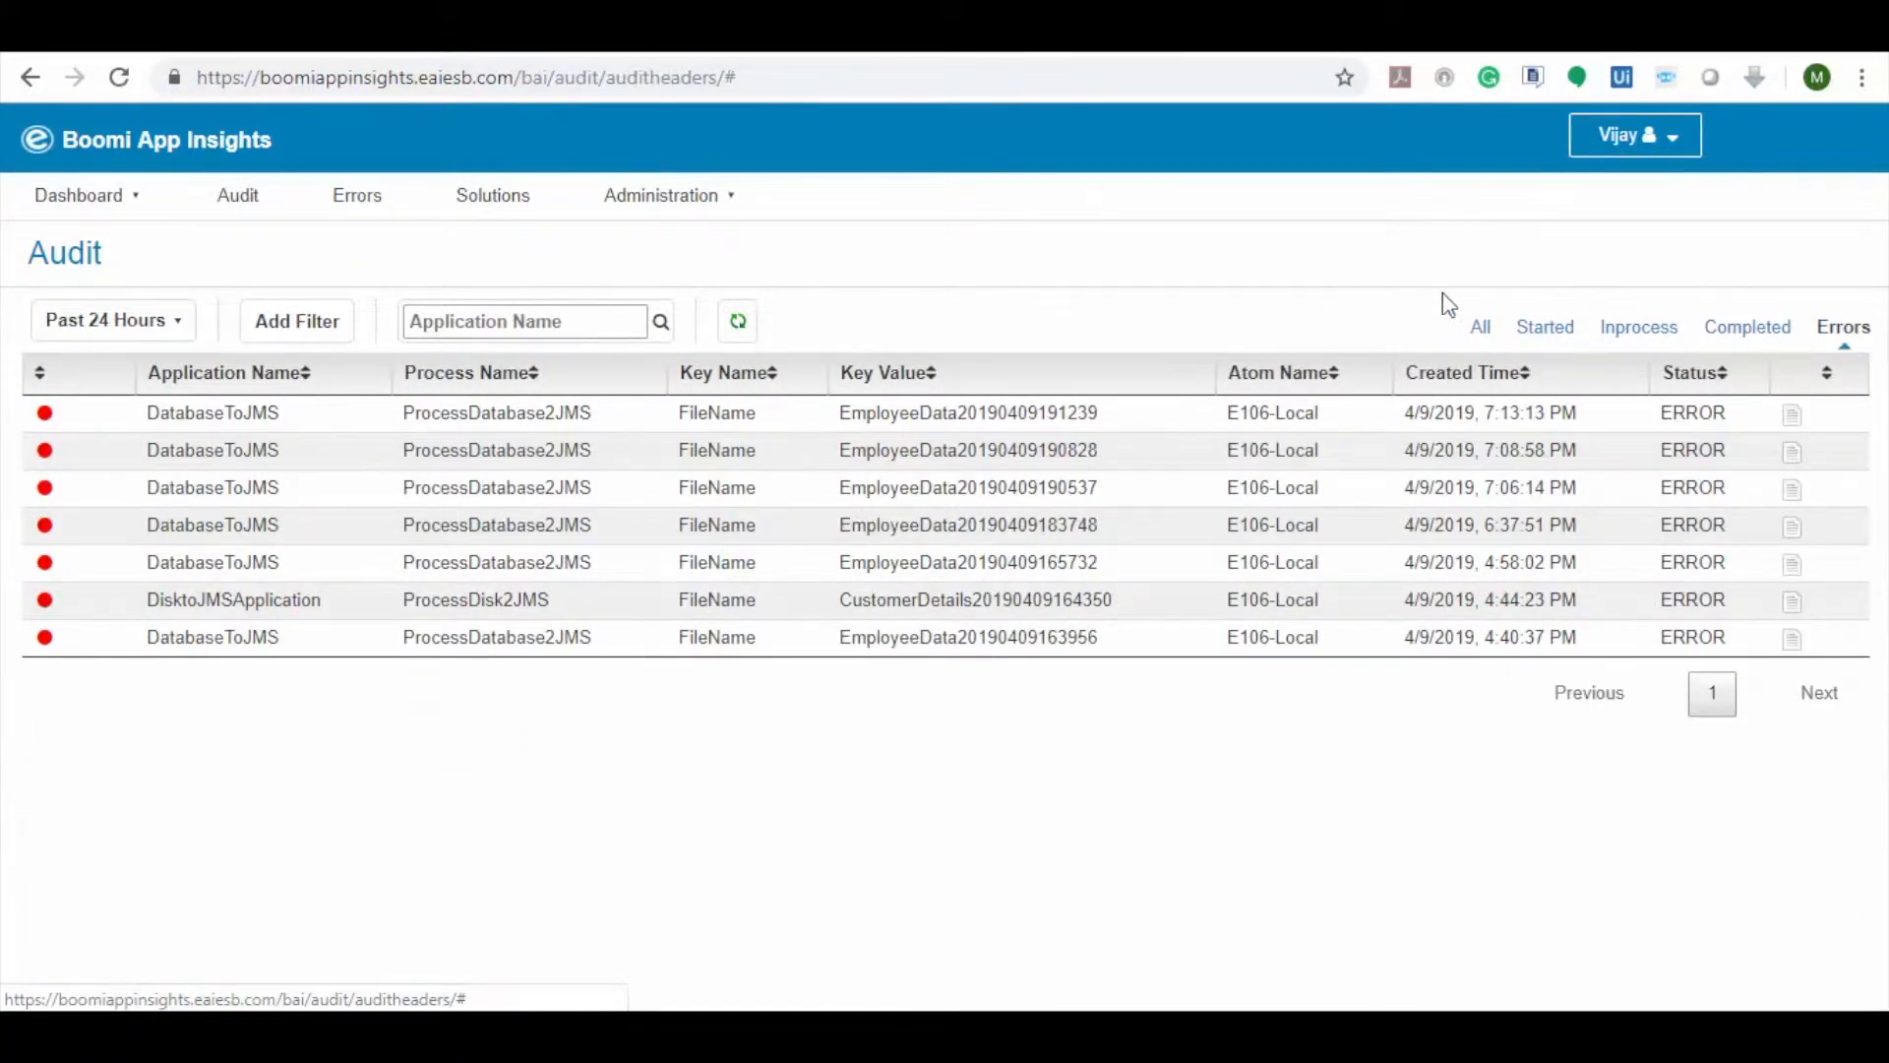
click(1480, 327)
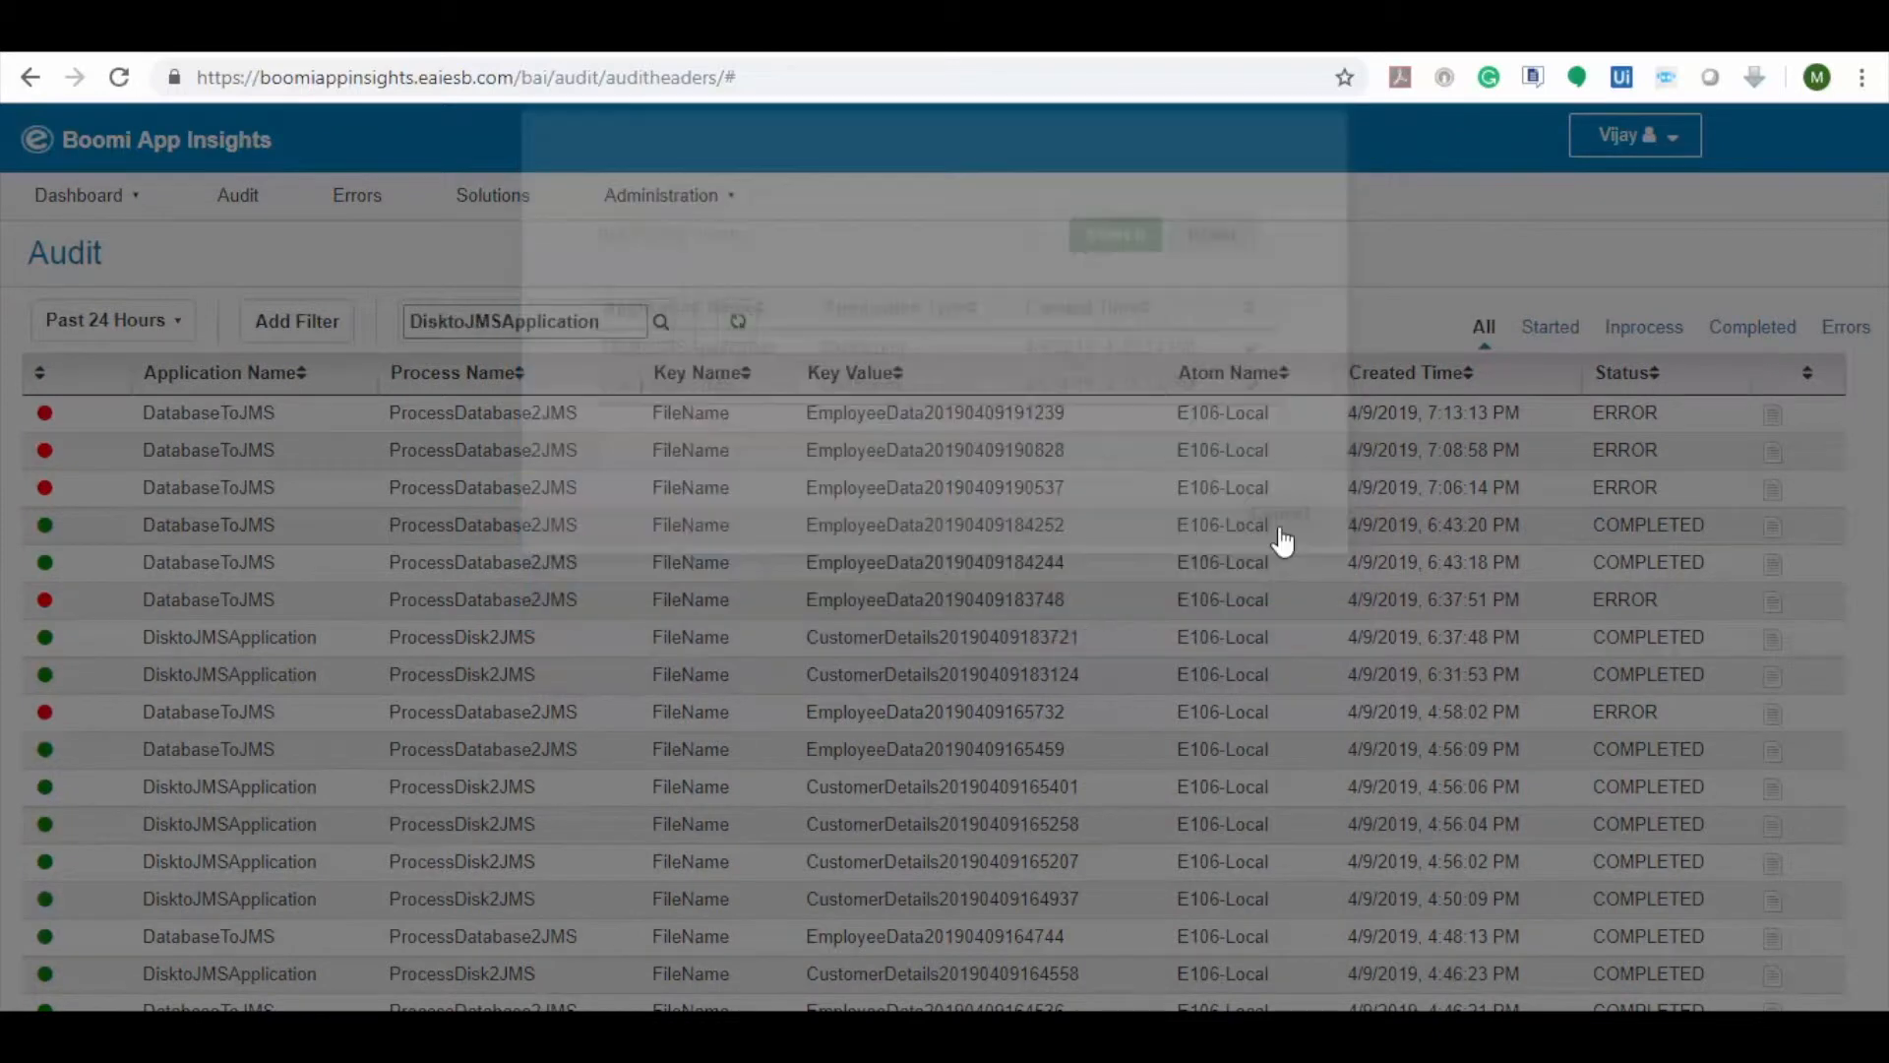
click(737, 322)
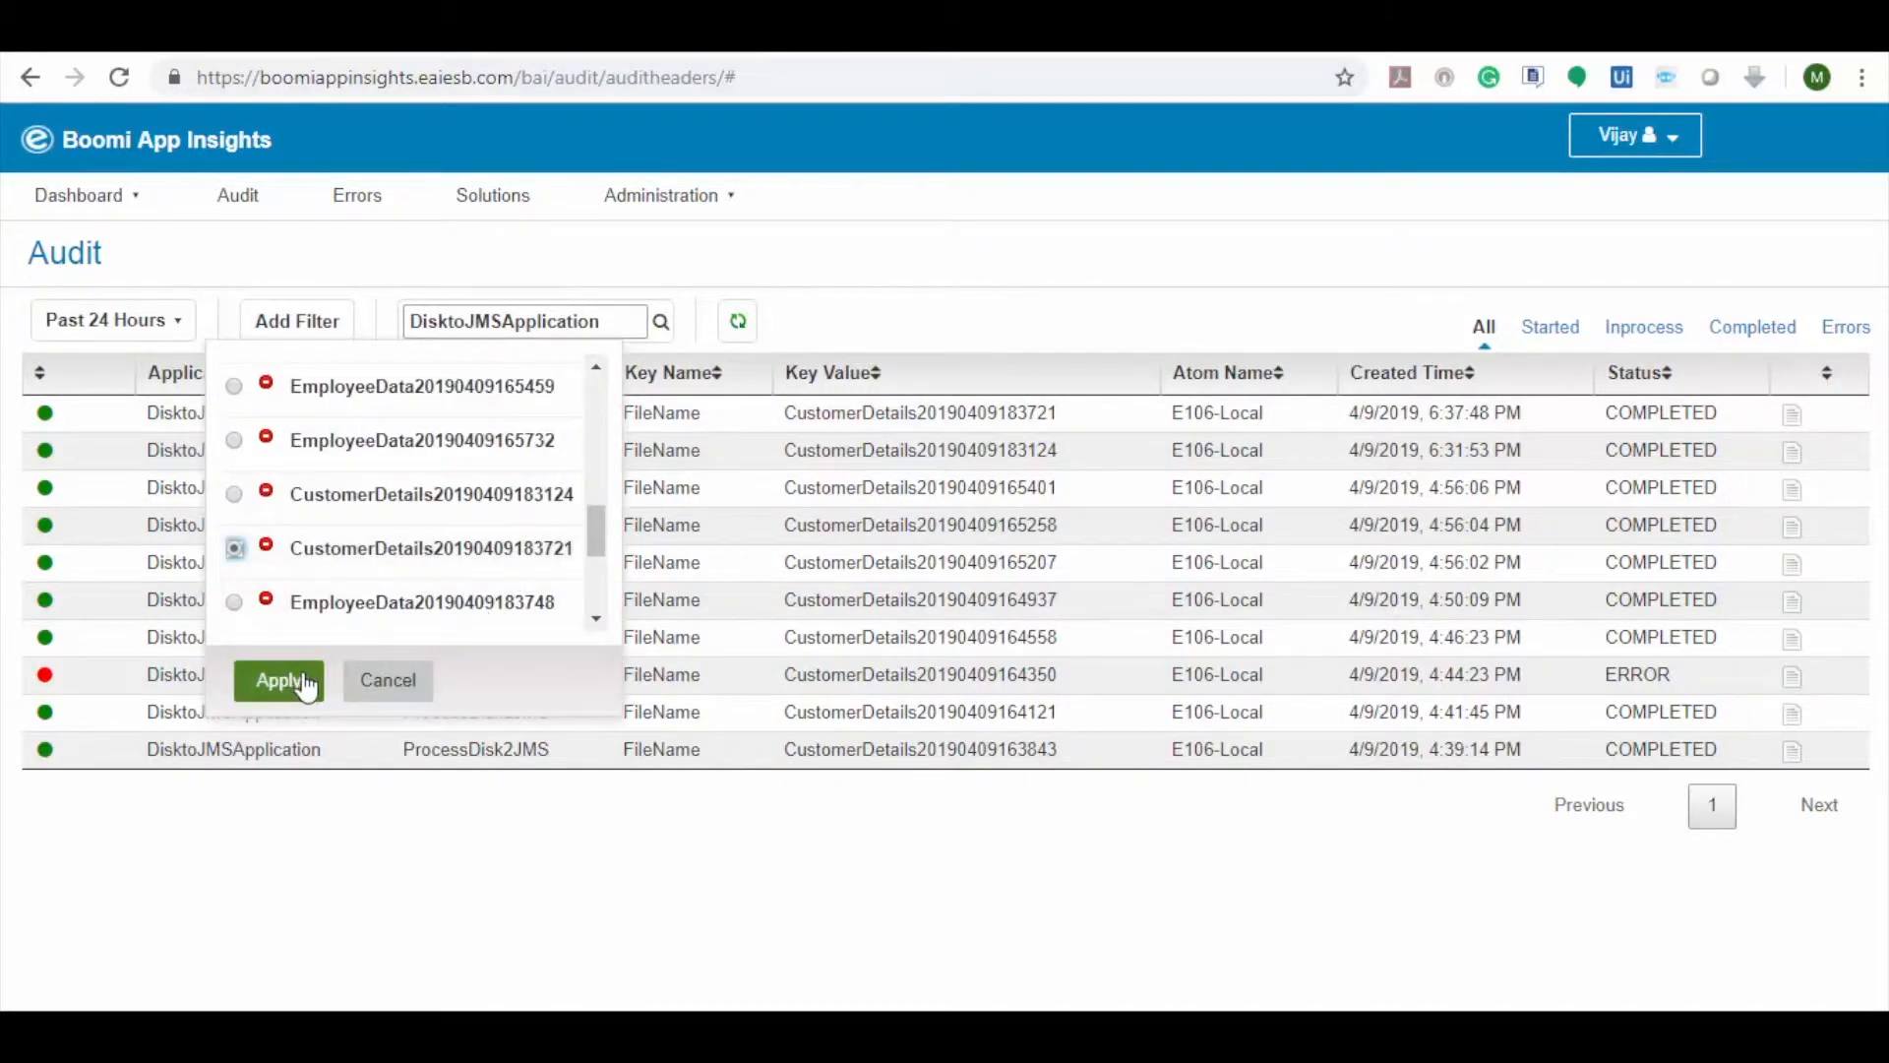
click(278, 680)
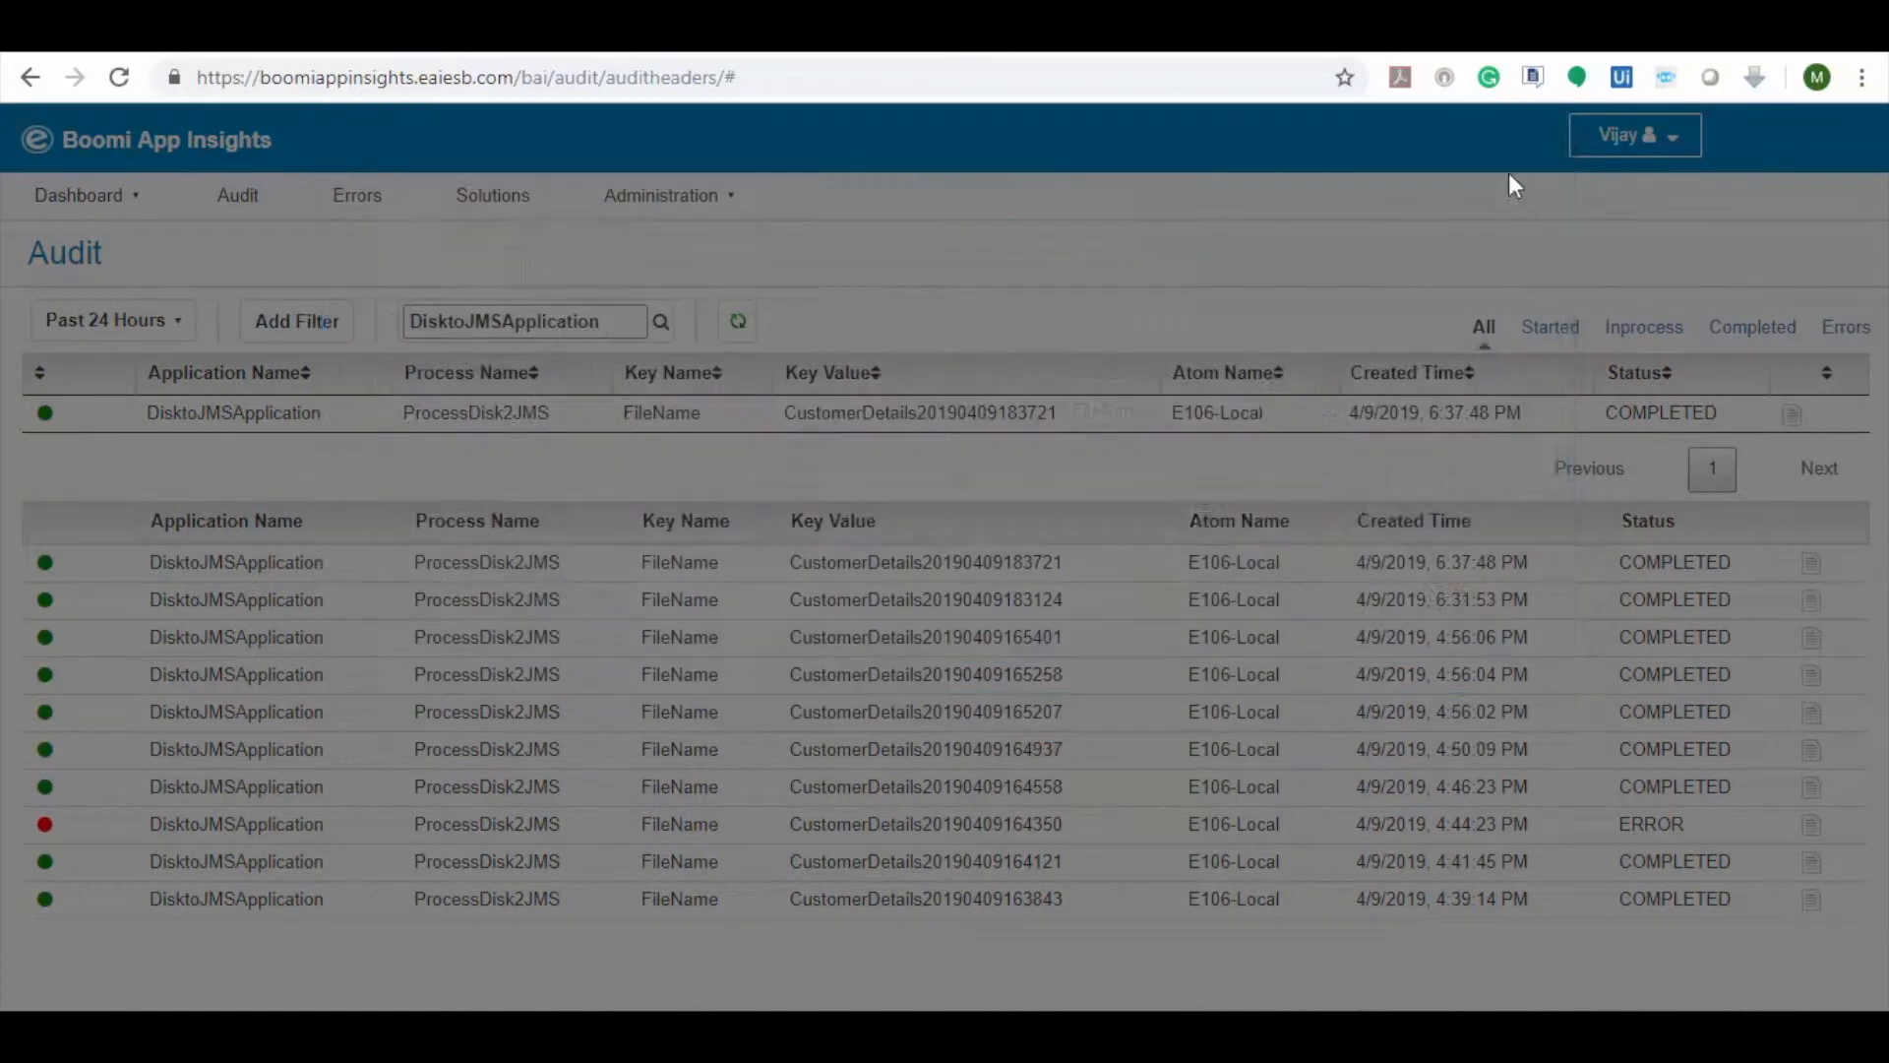
click(355, 194)
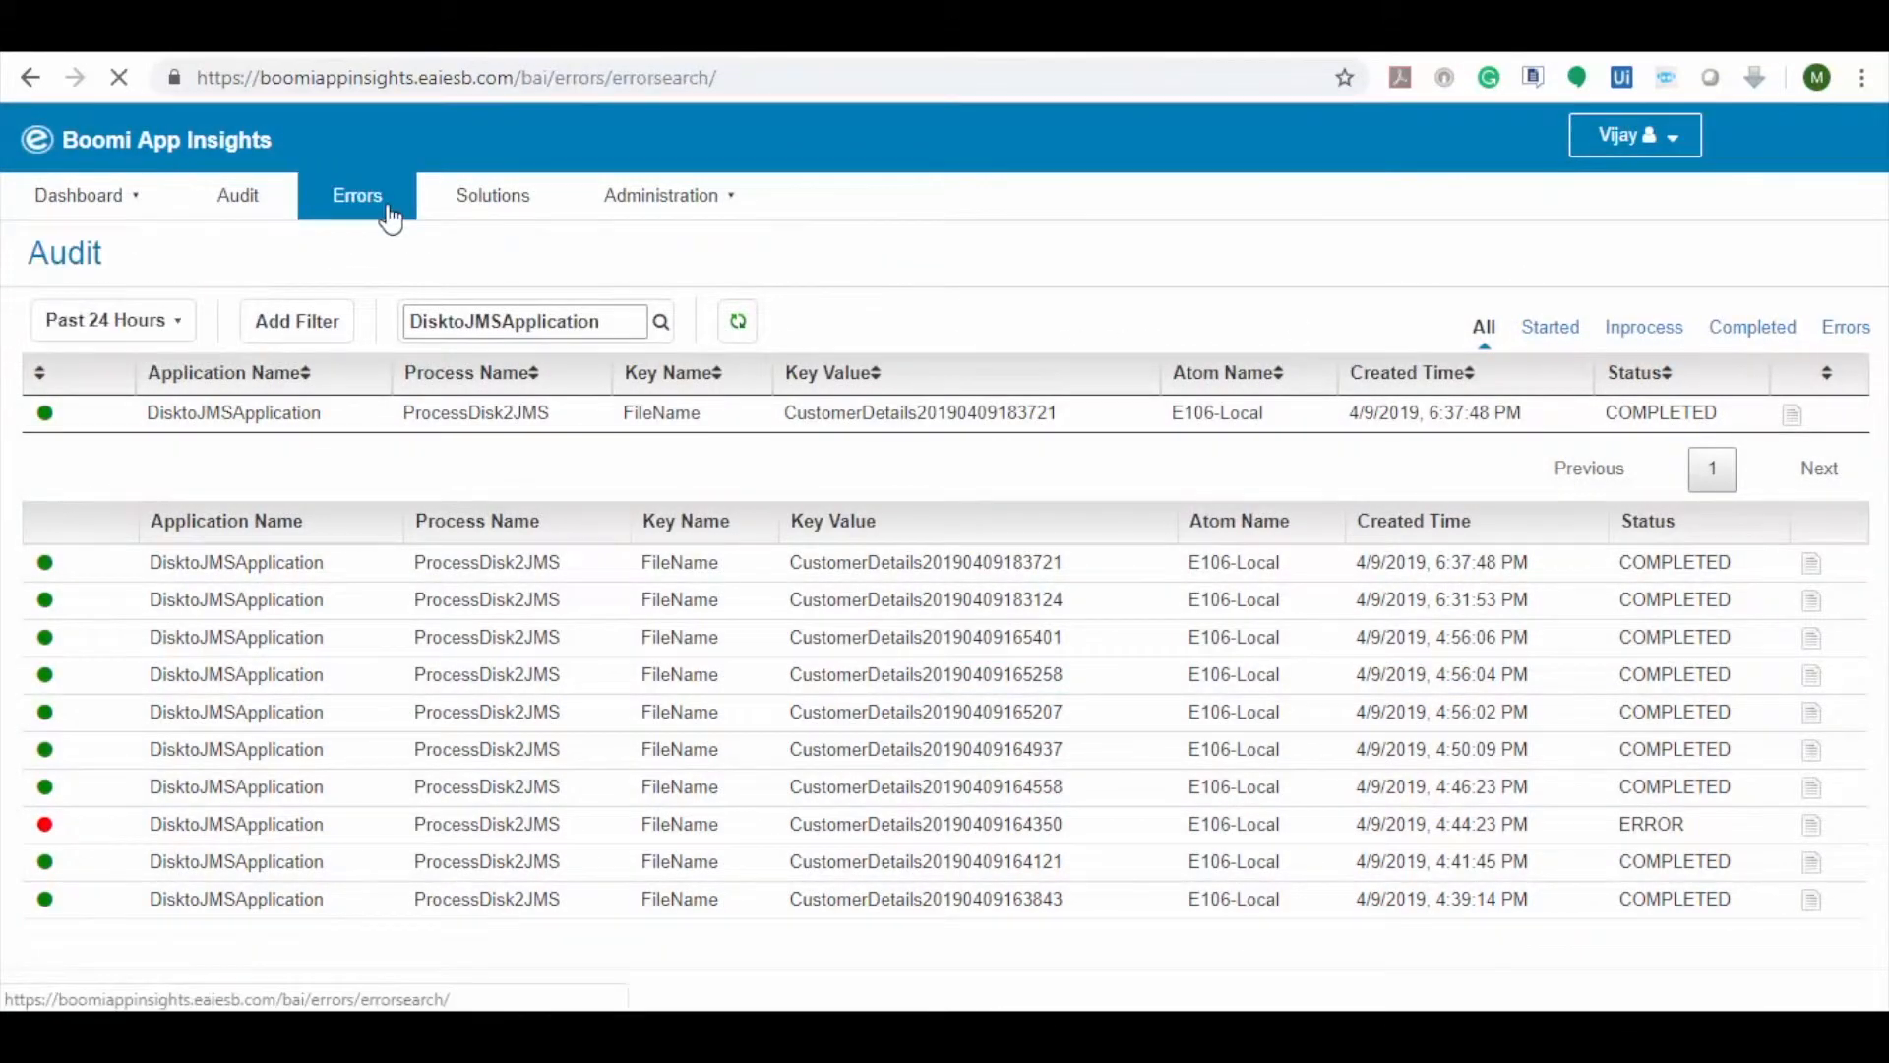
Open the Errors page and scroll right to see error times and action buttons
click(356, 195)
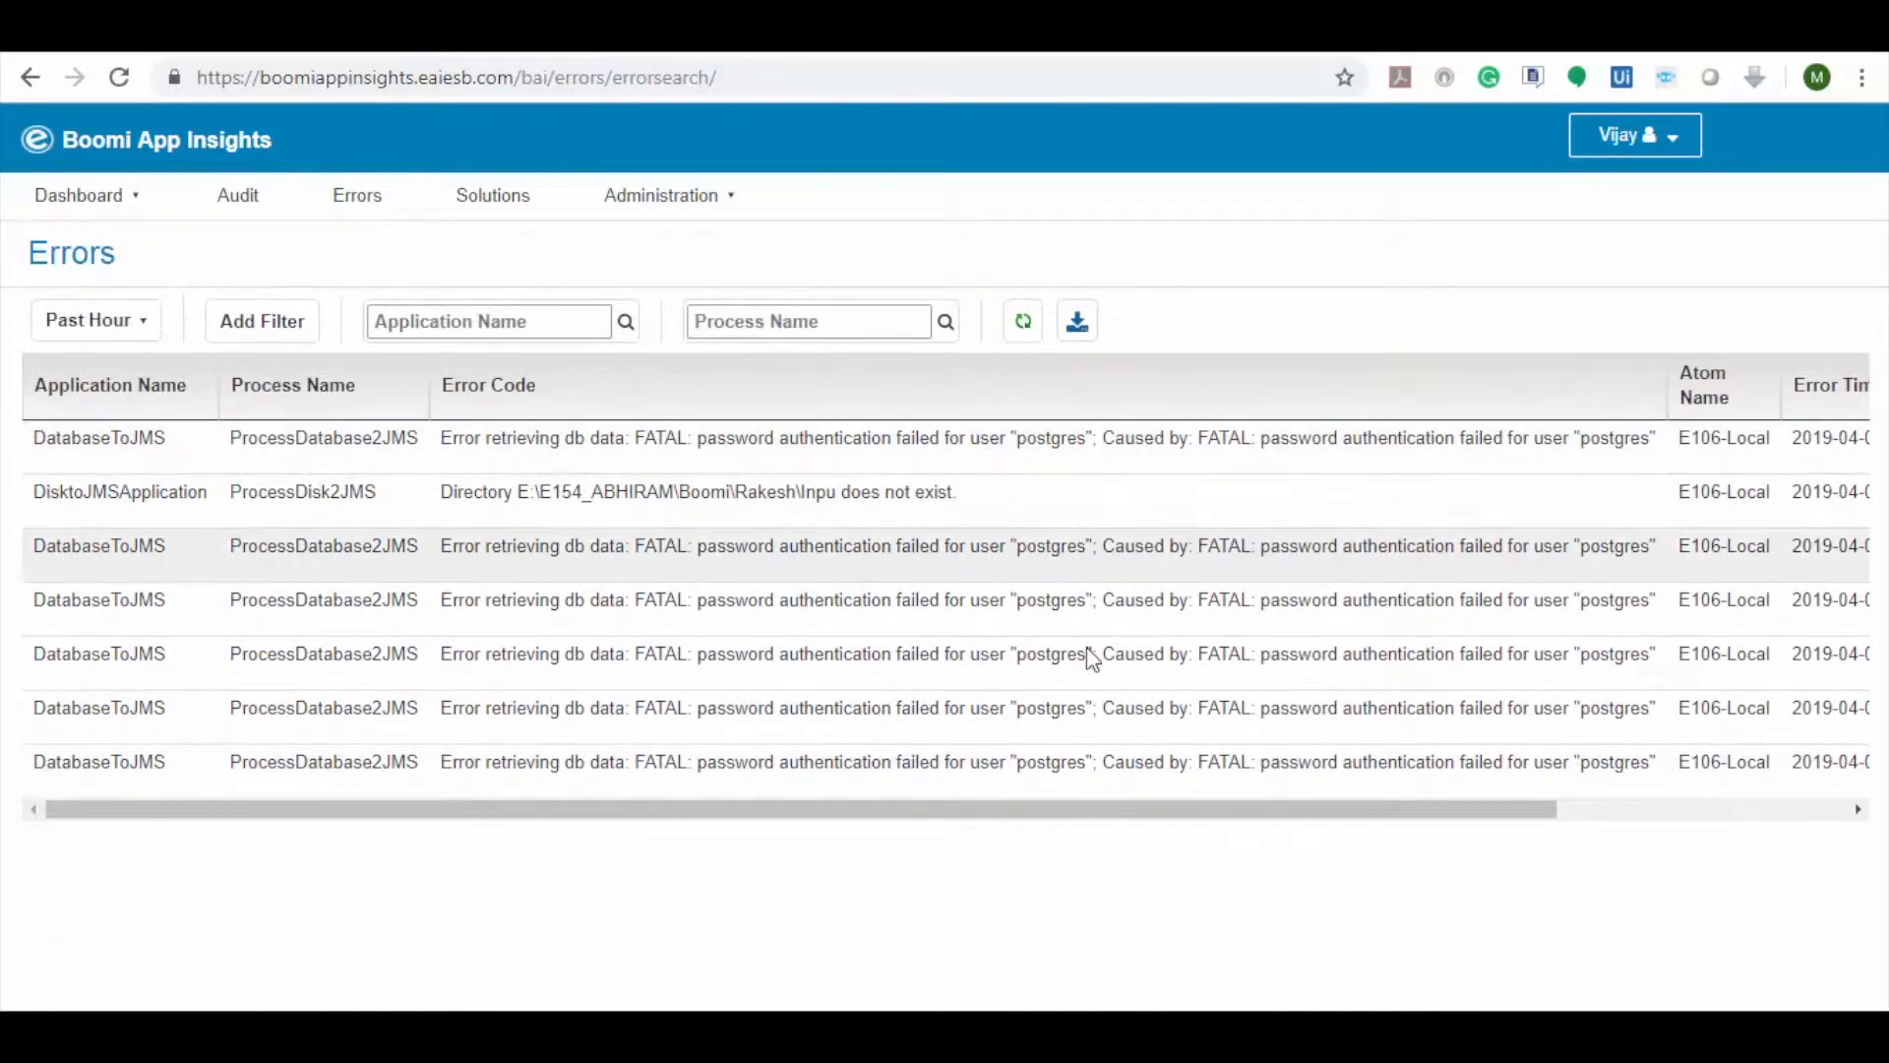
scroll(right, 3)
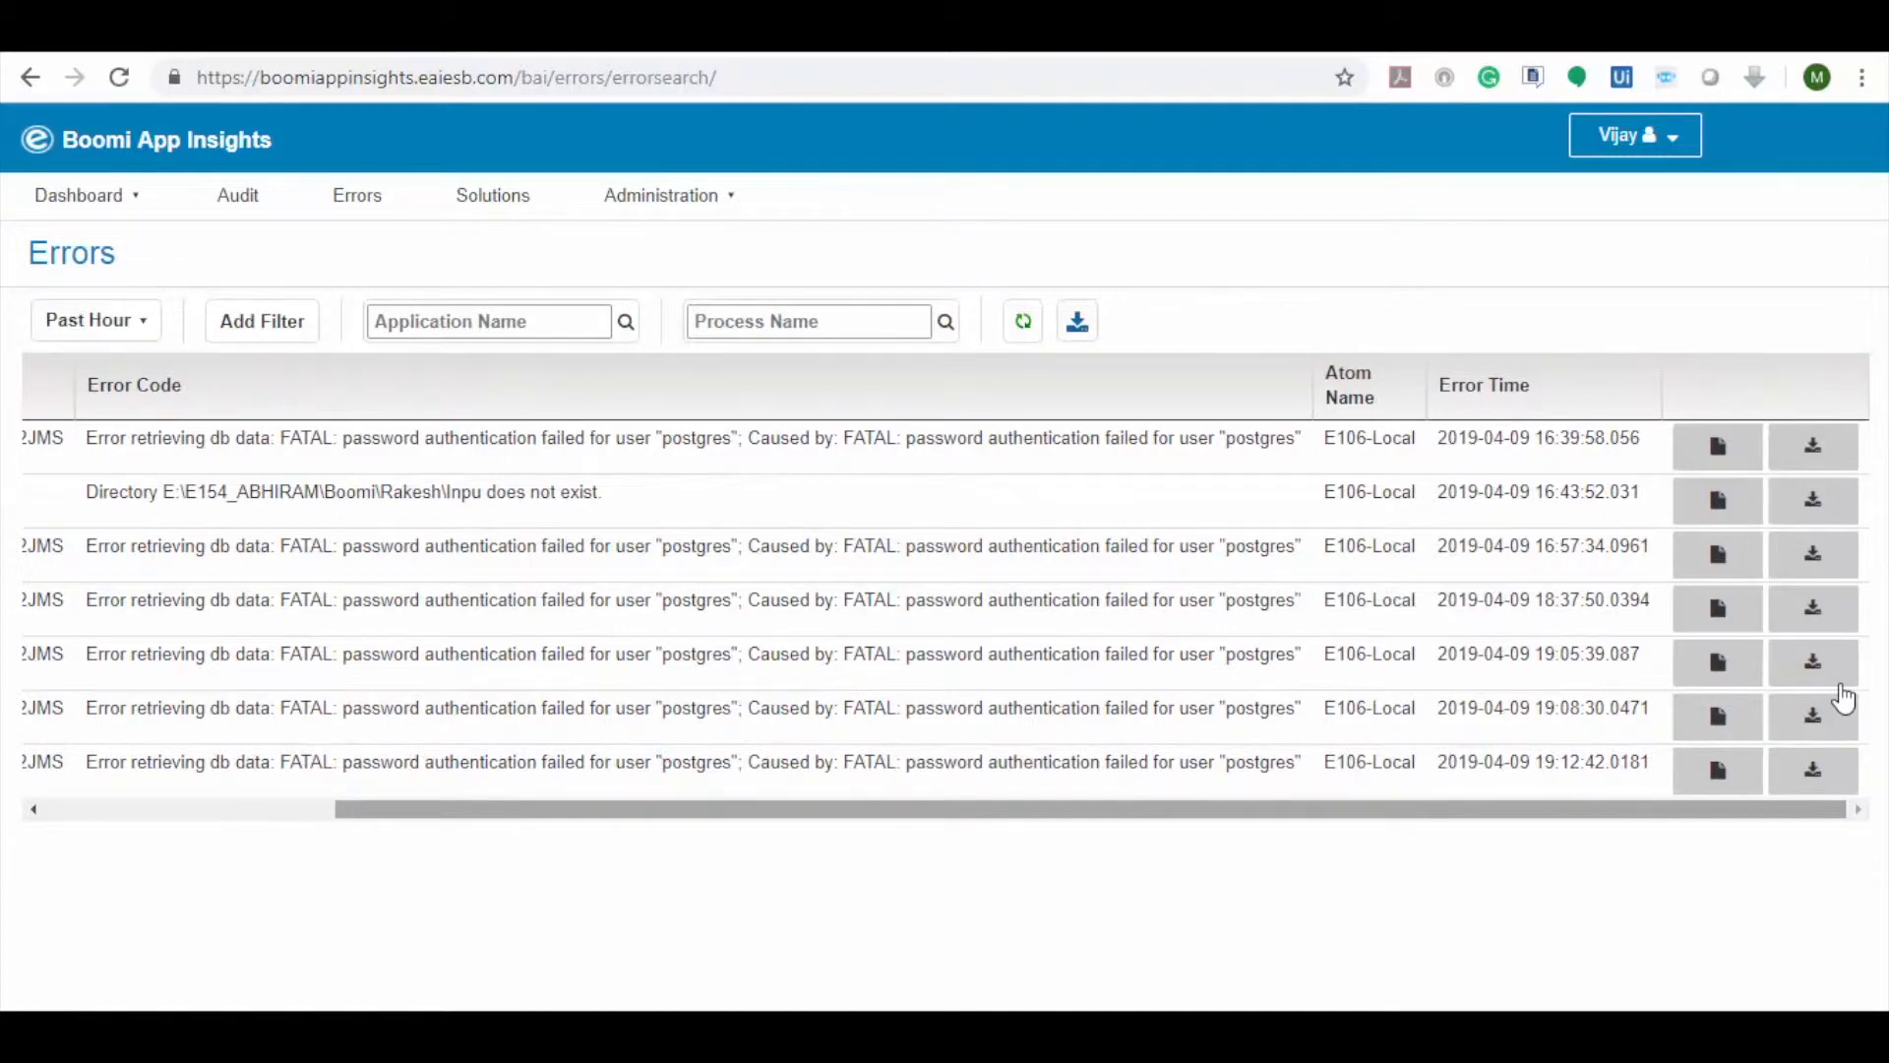
mouse_move(1718, 446)
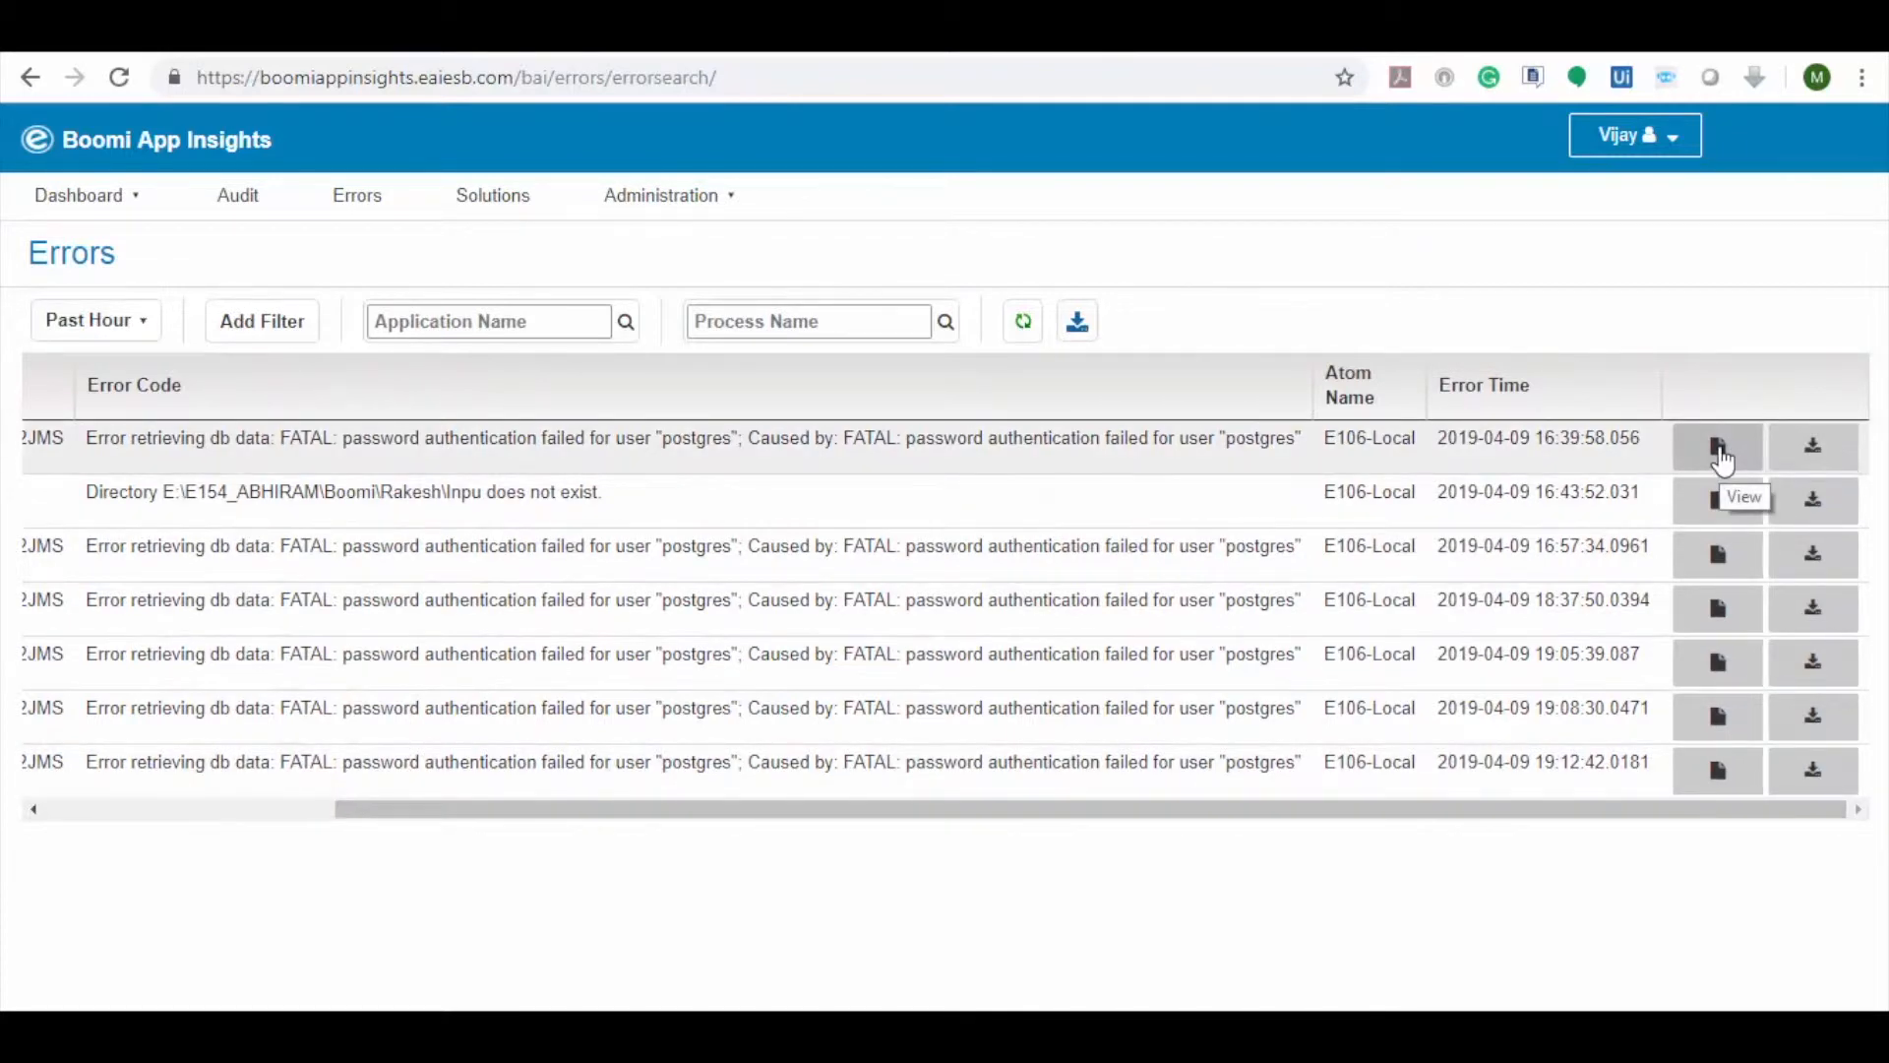
Save the solution 'verify the database password' on the first postgres error and view it
click(1717, 446)
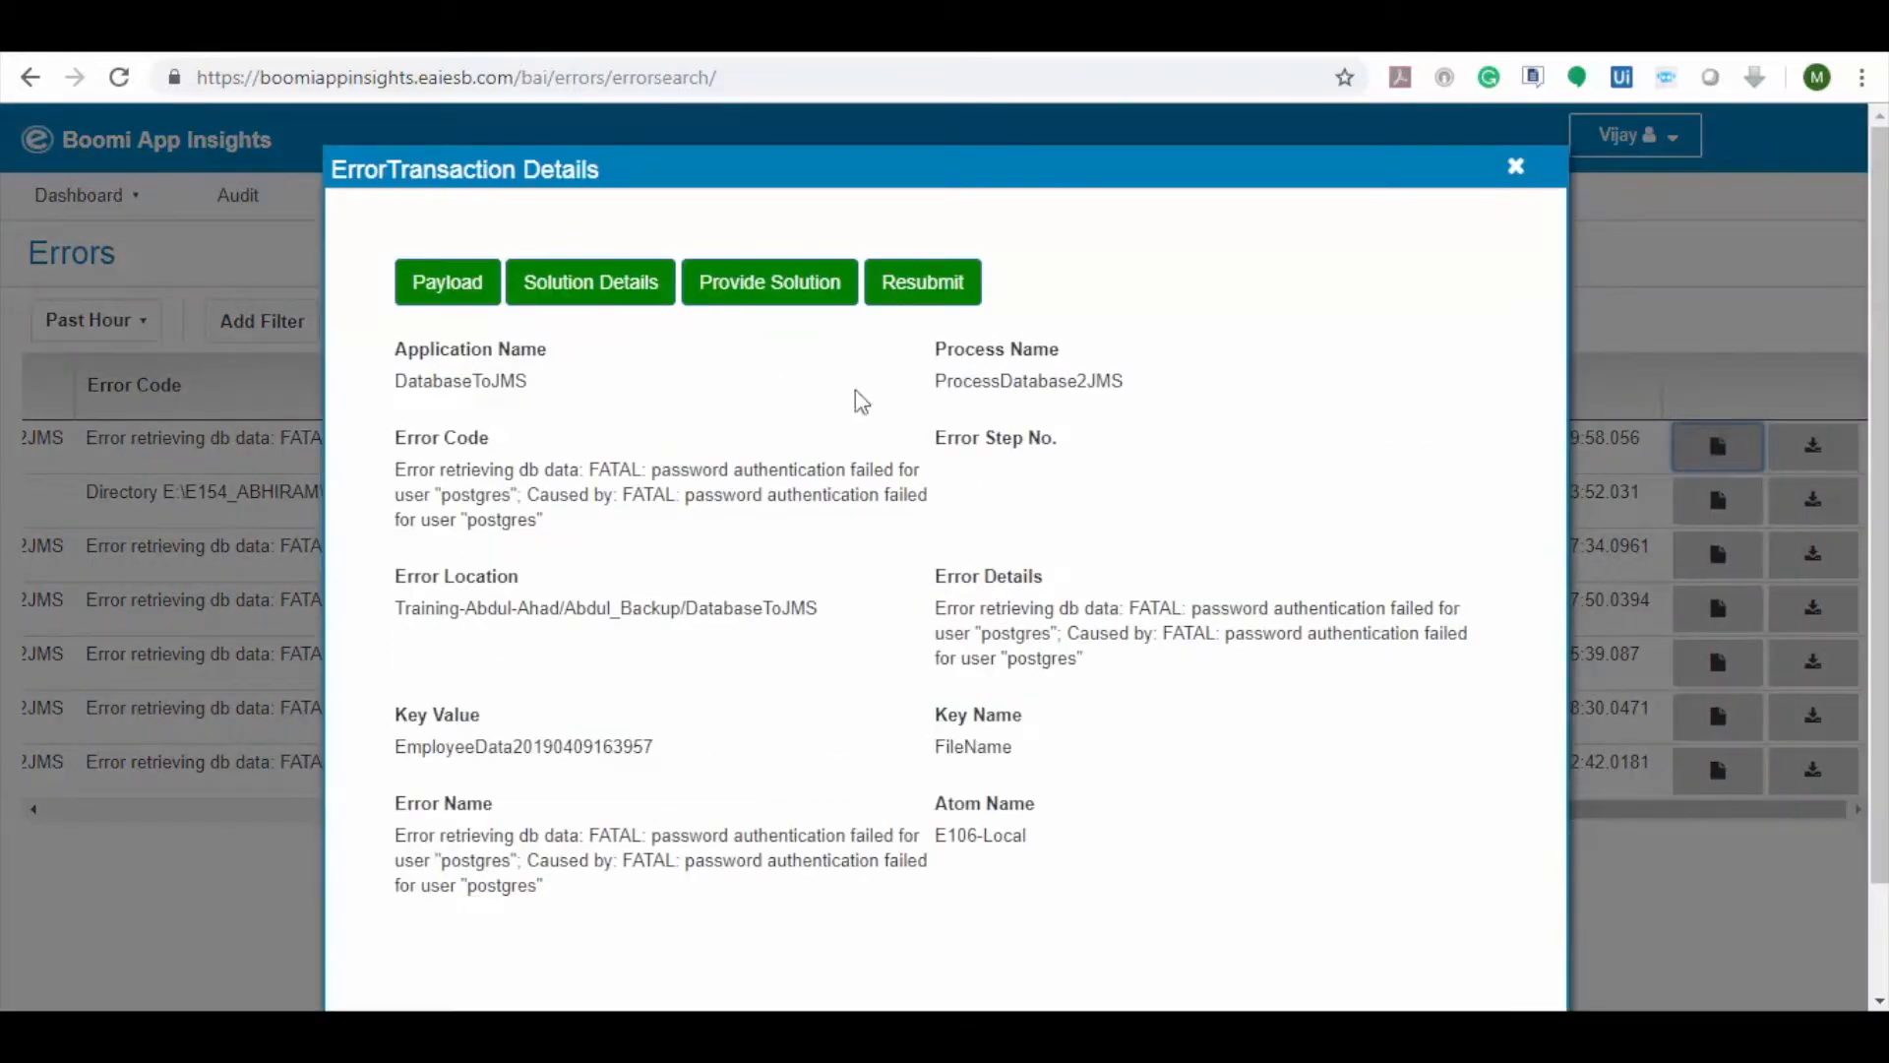
mouse_move(1278, 654)
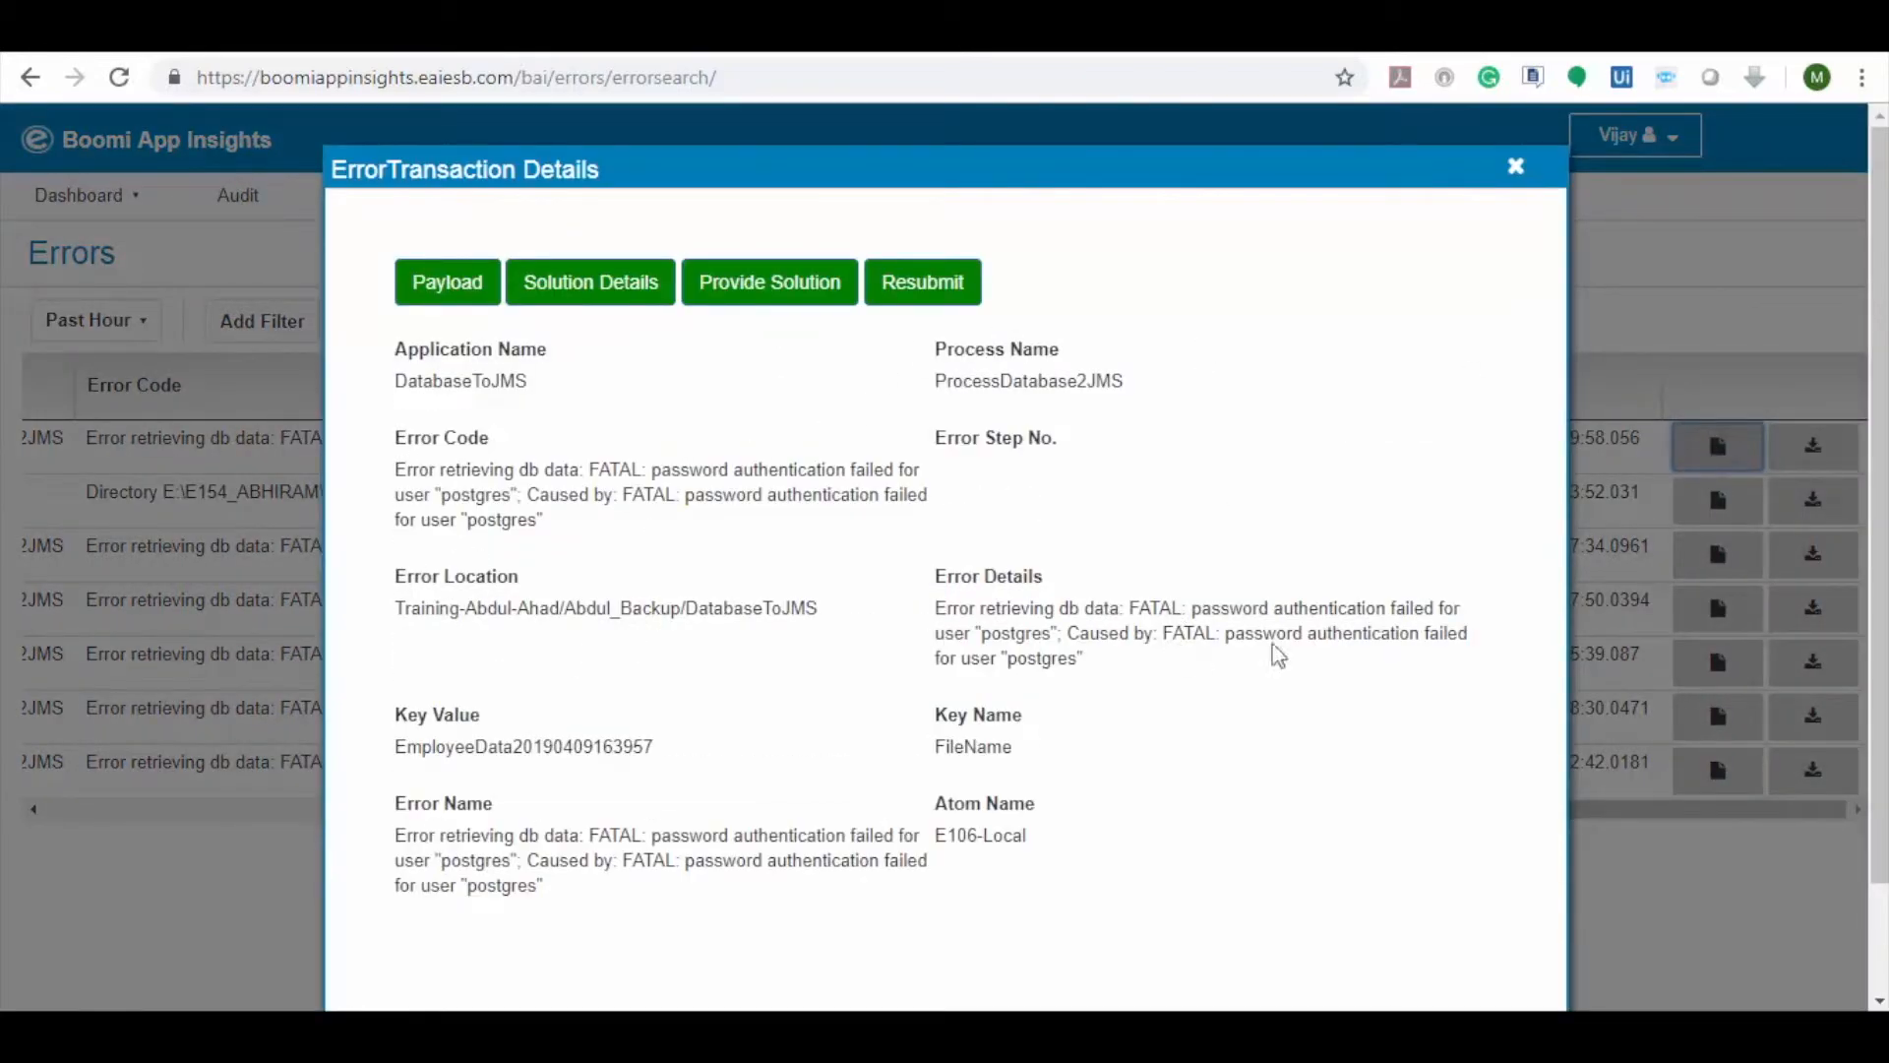
click(768, 280)
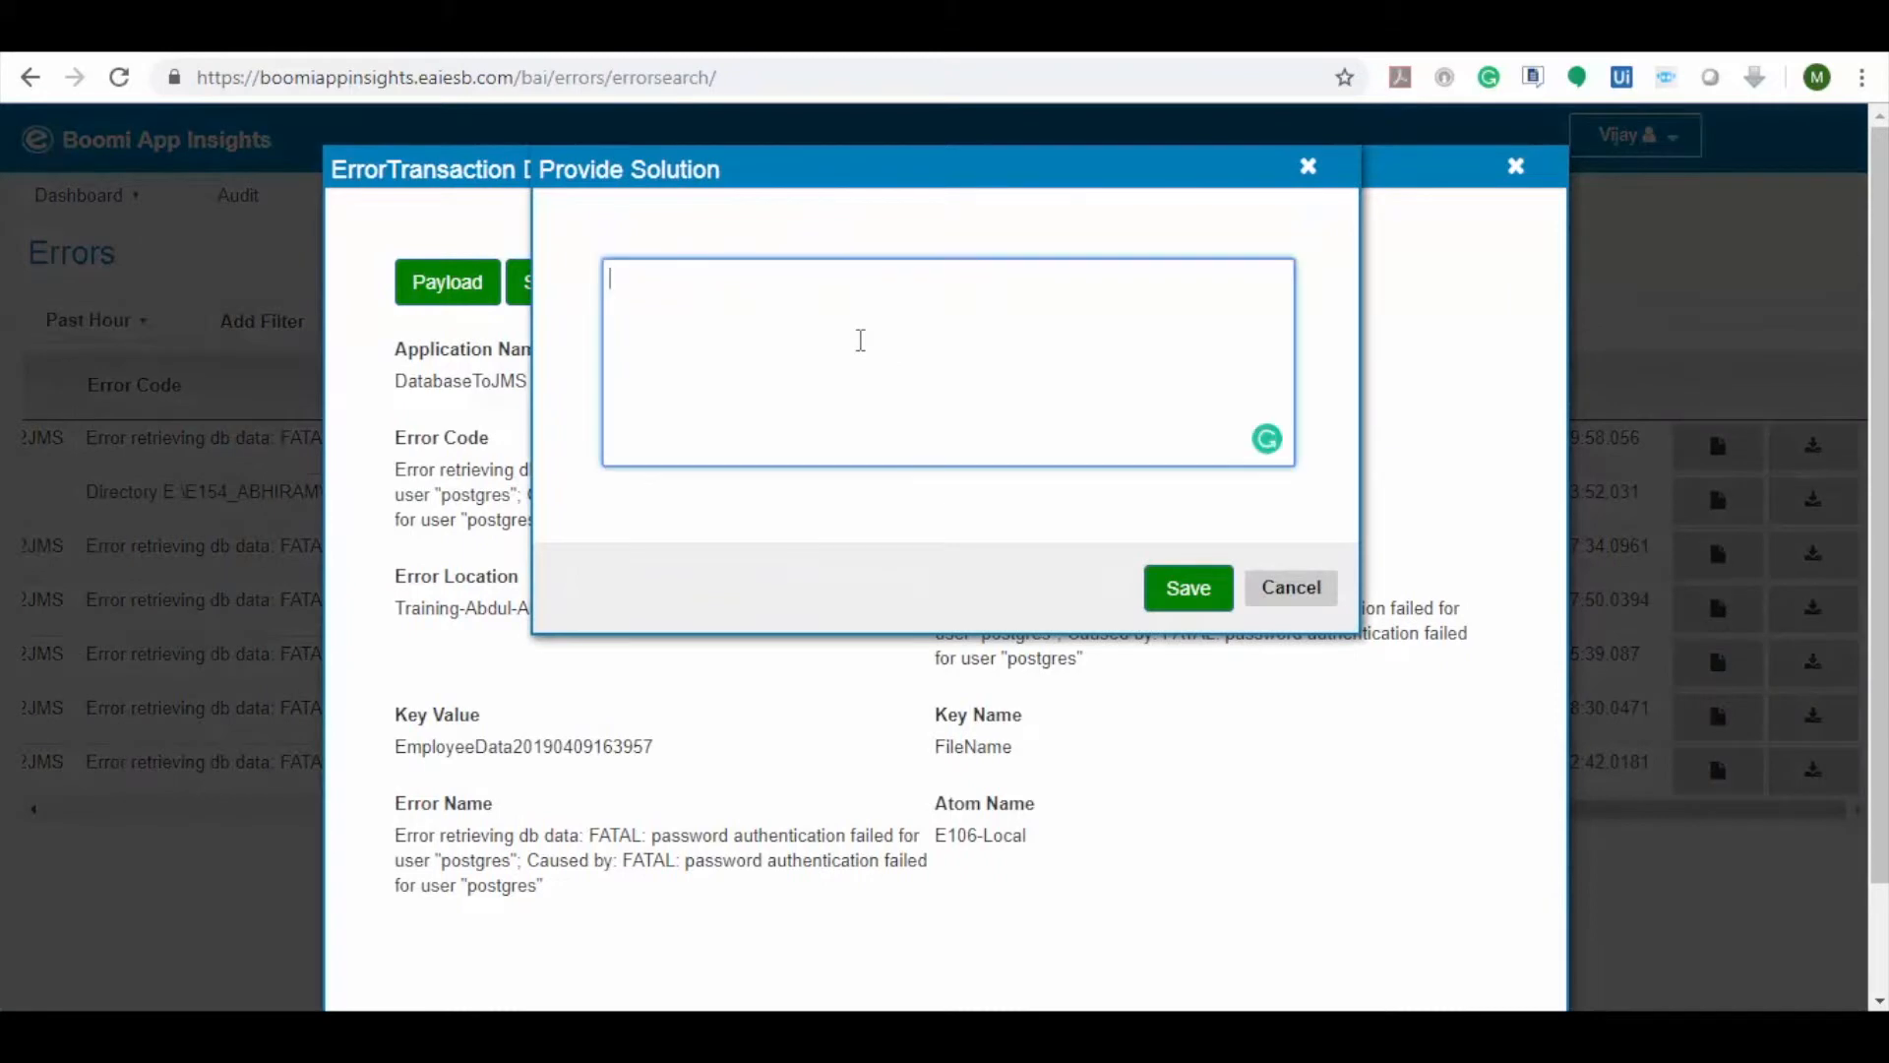
text(ver)
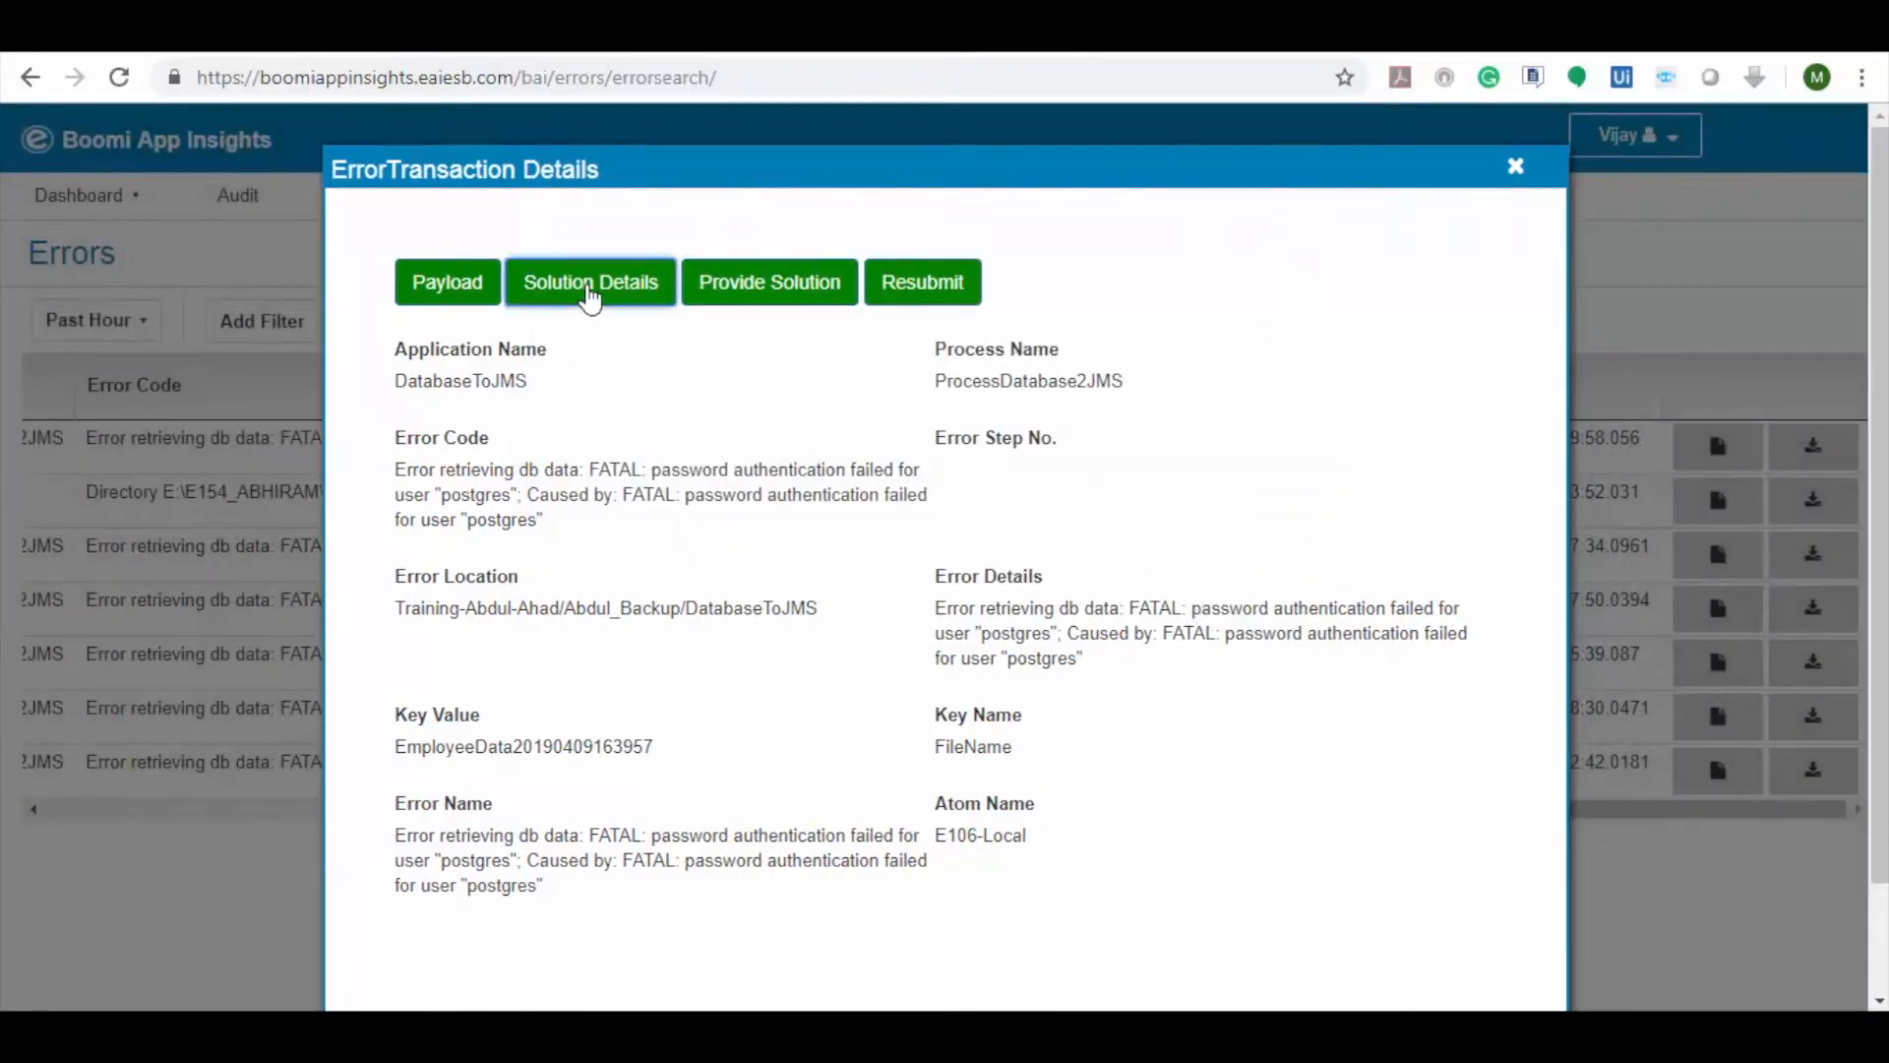
click(590, 282)
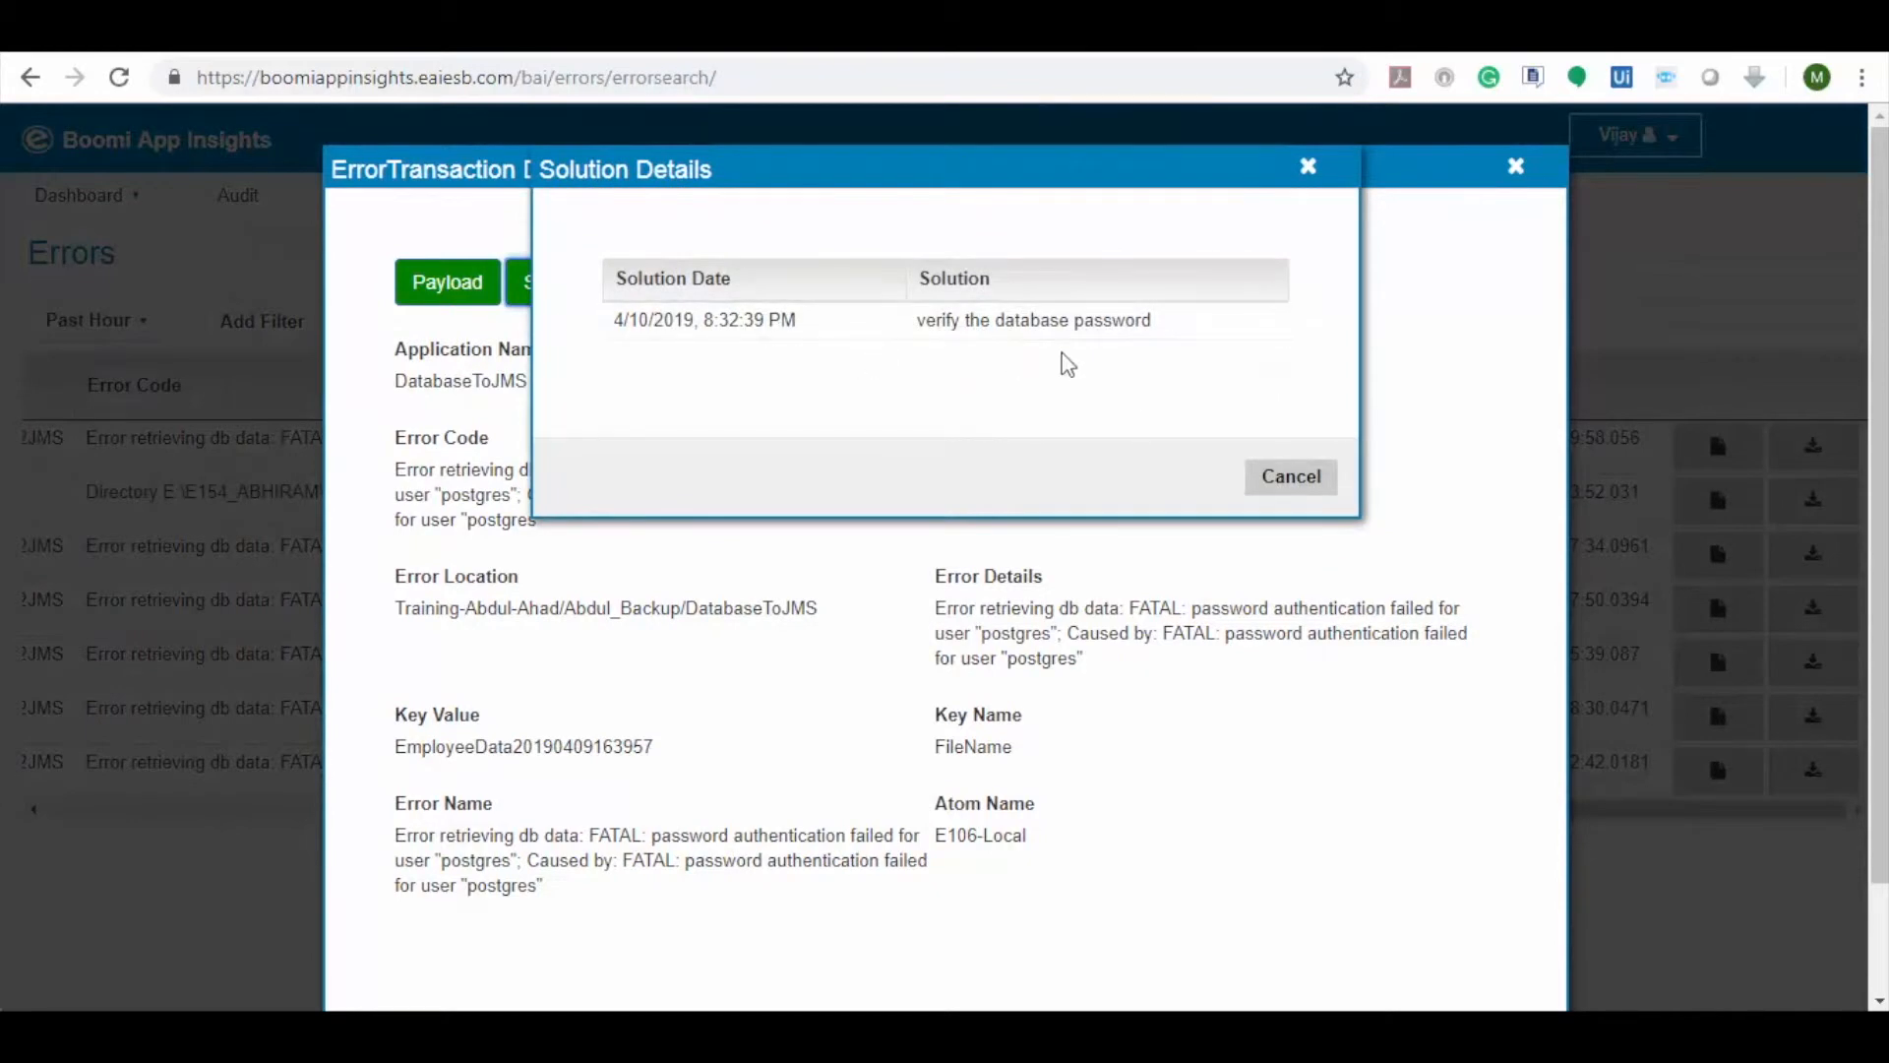
mouse_move(1202, 387)
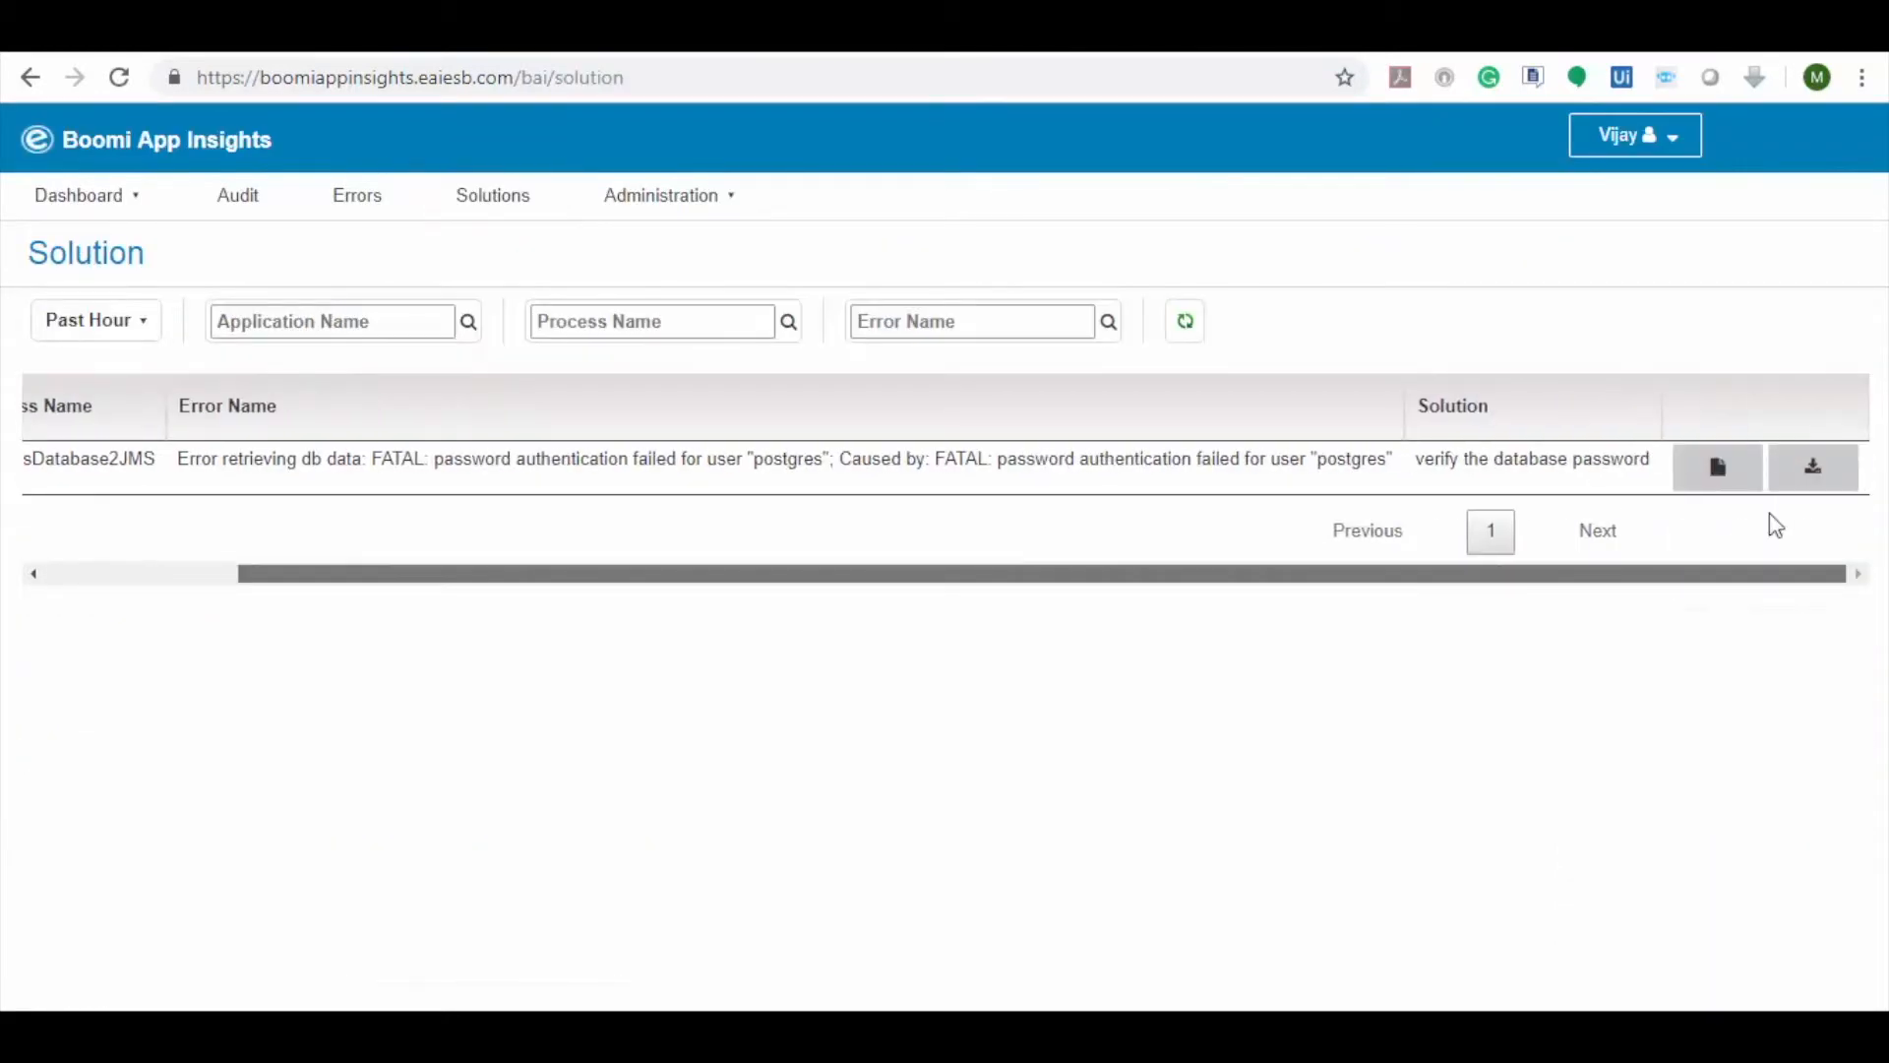
click(1716, 468)
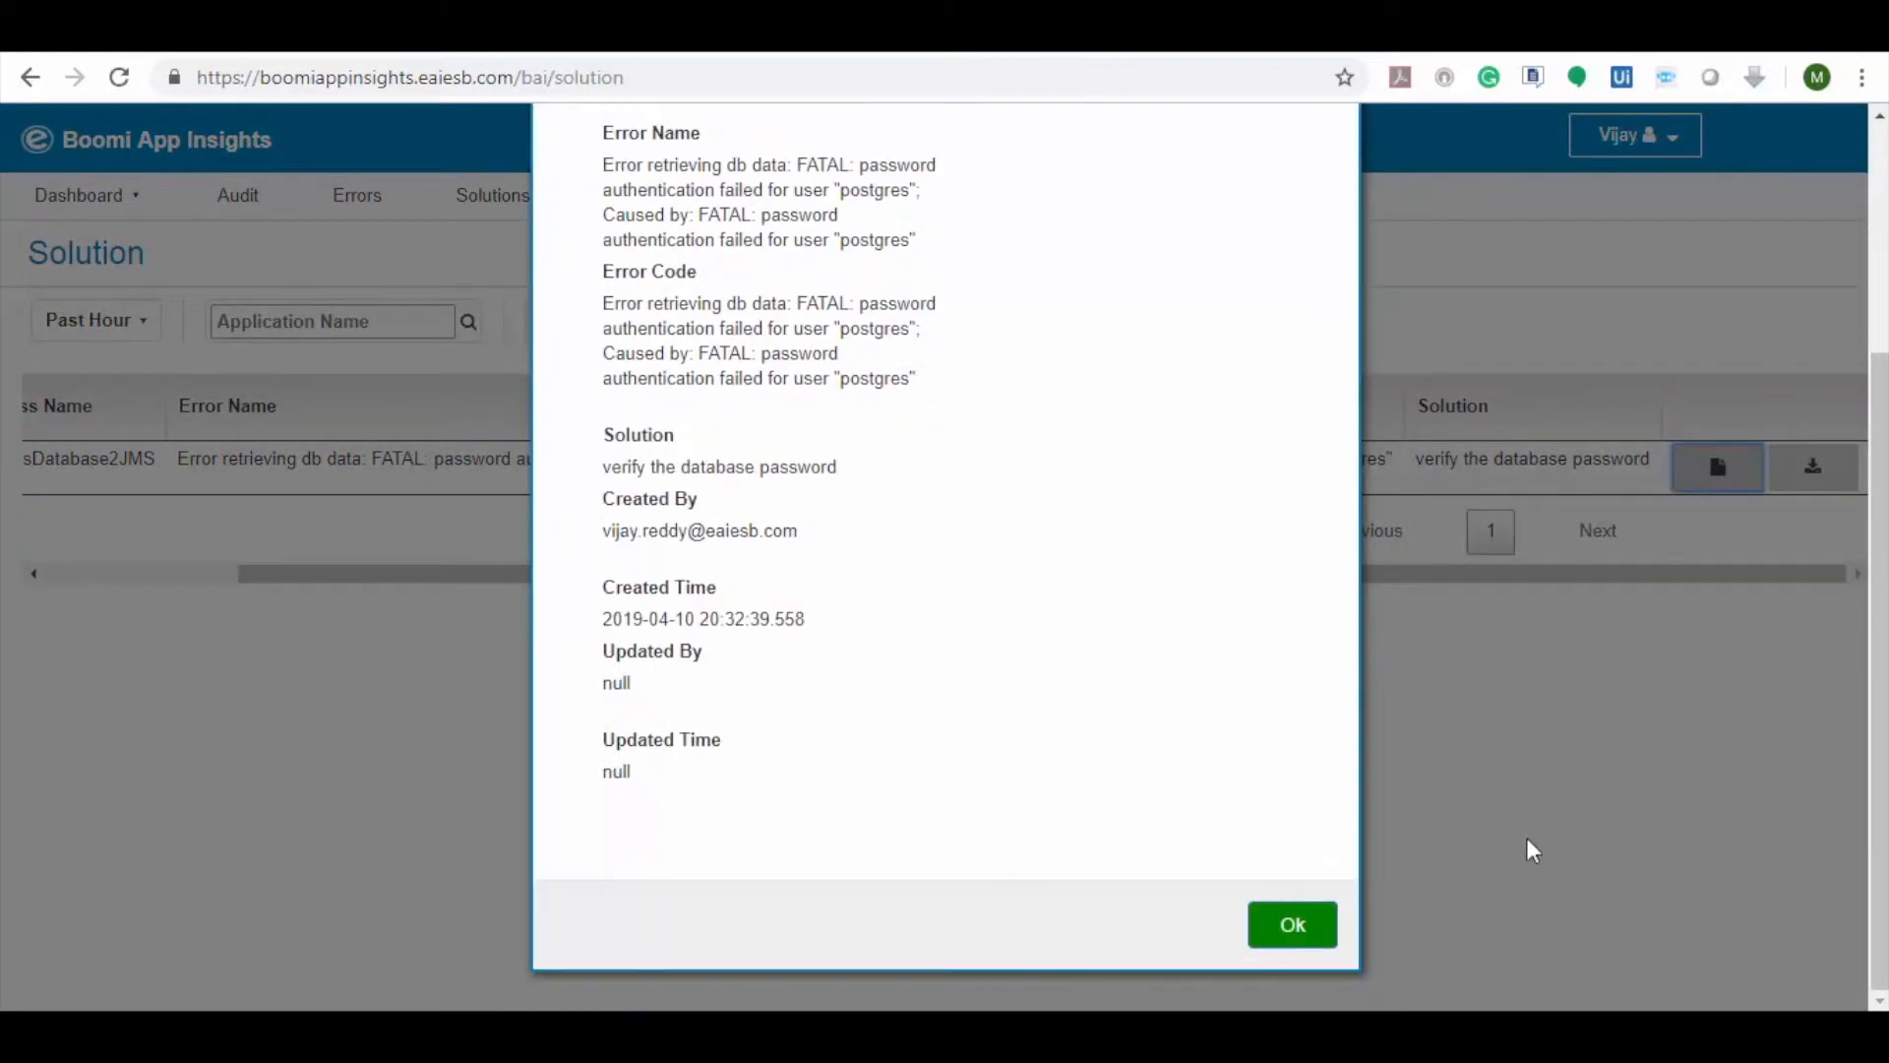
click(1290, 924)
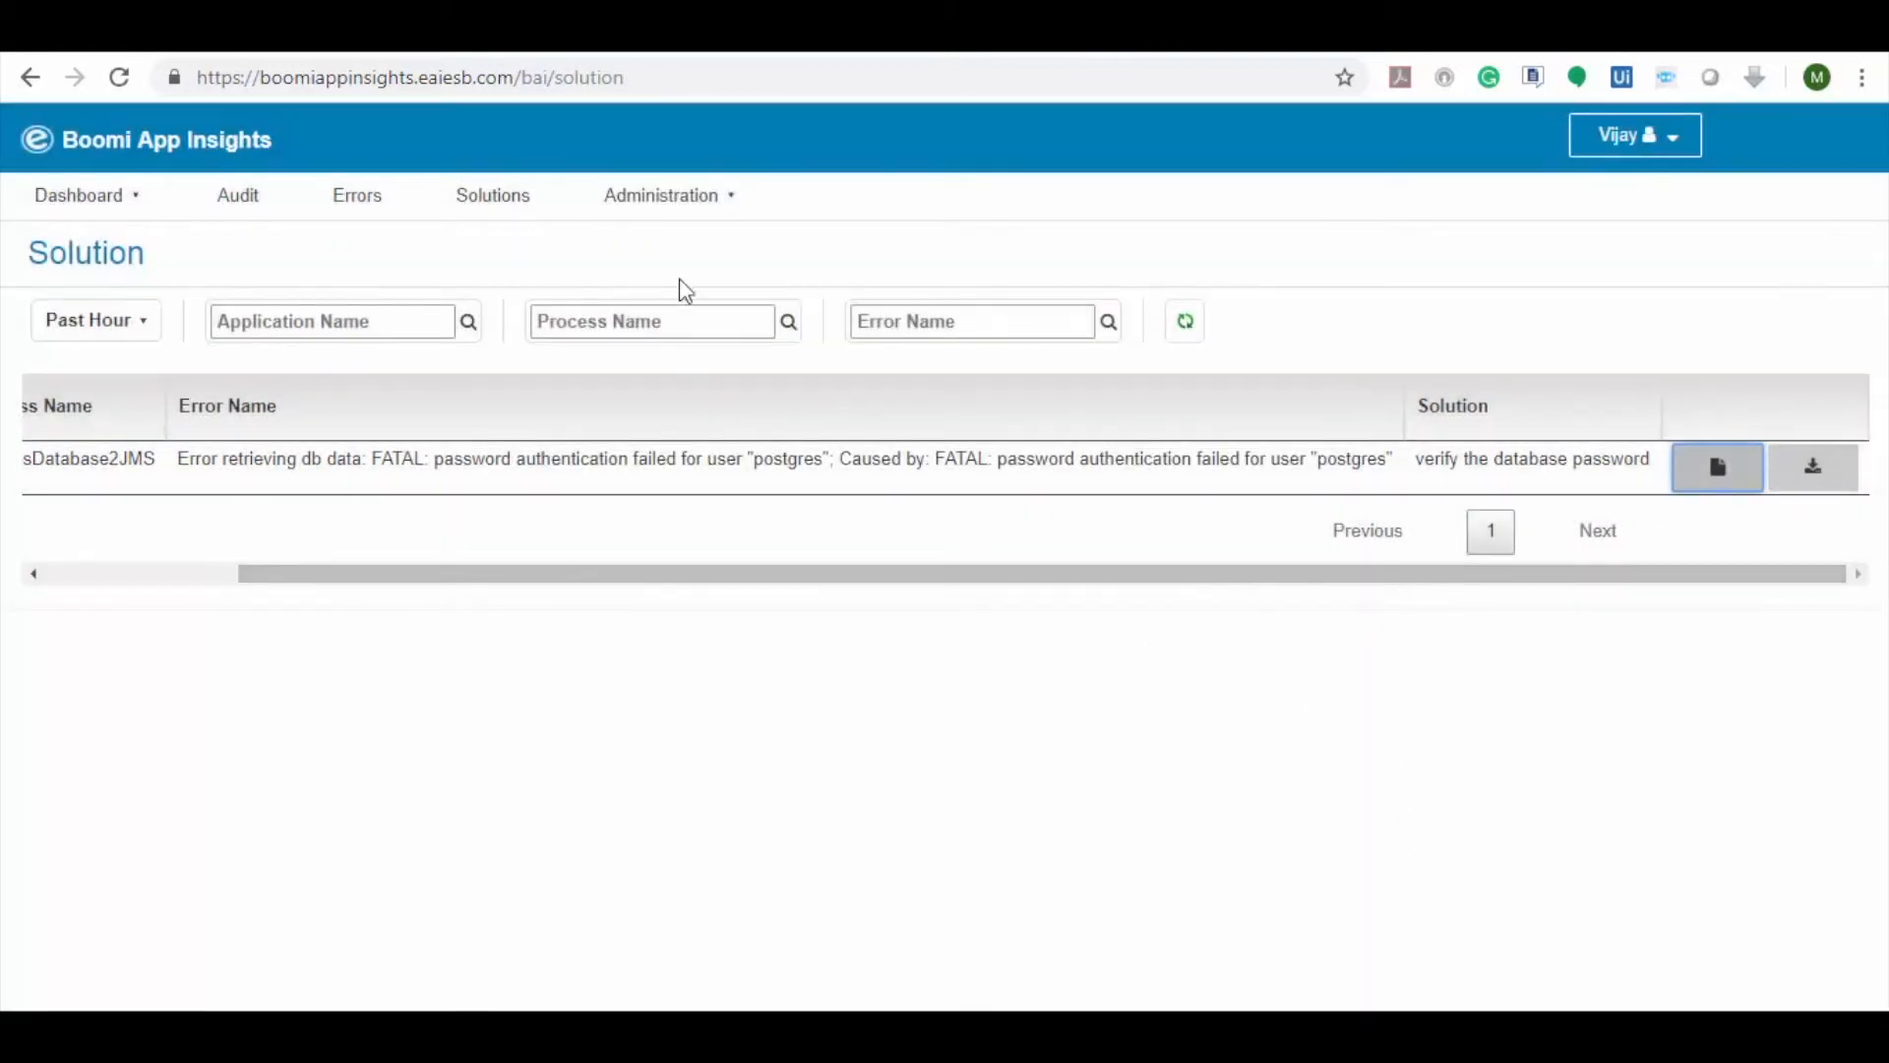
click(660, 195)
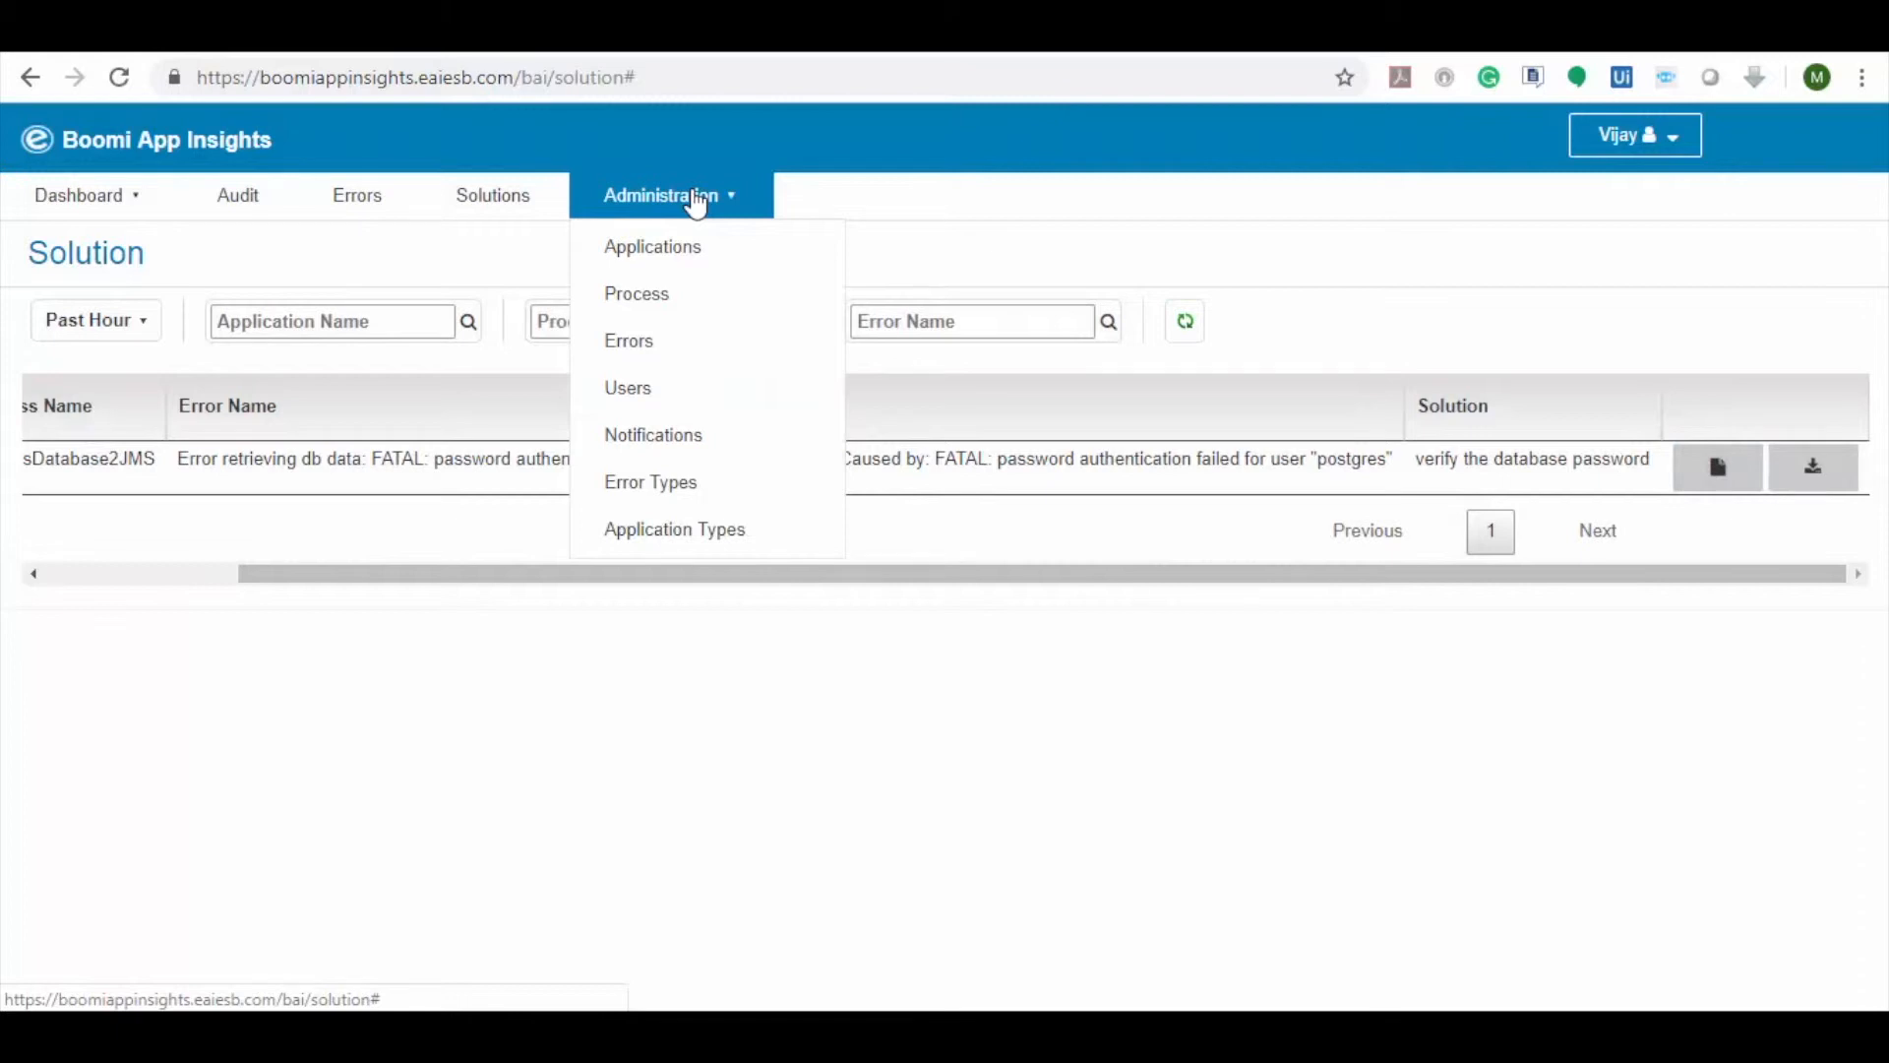
mouse_move(652, 246)
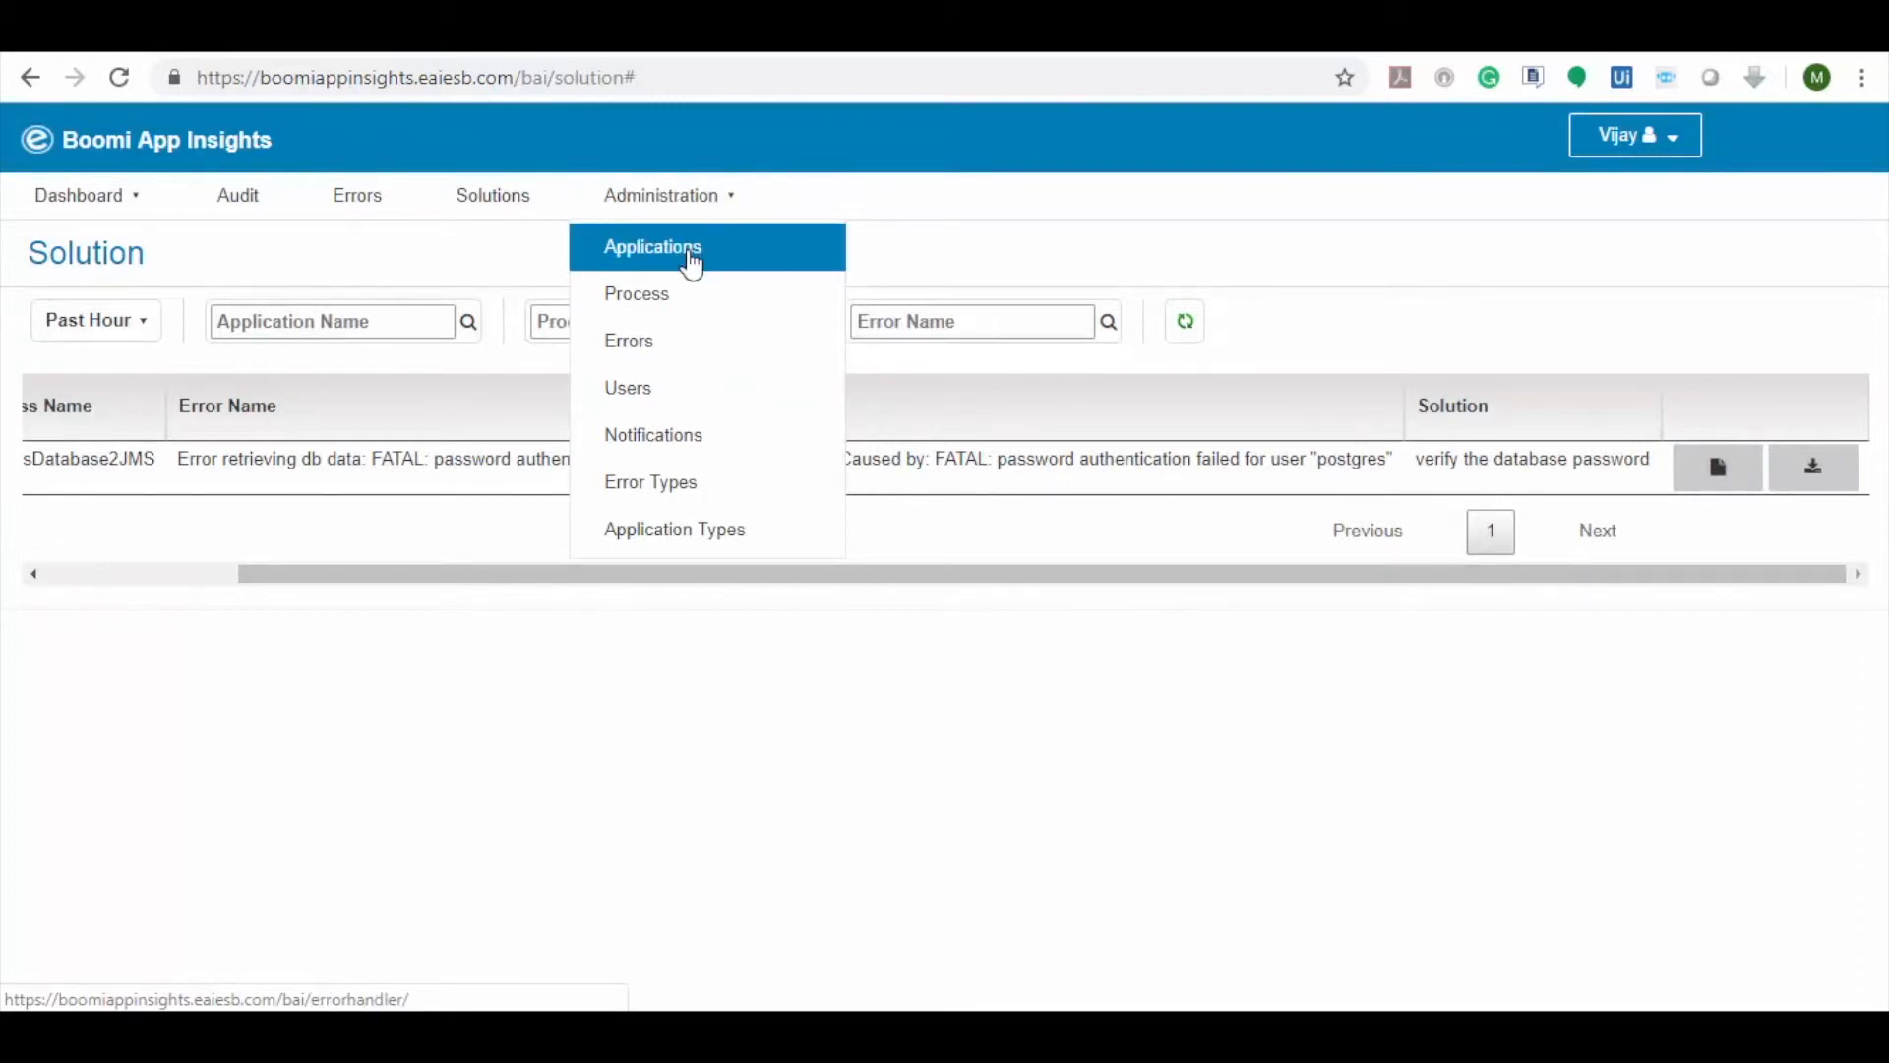
Visit the Applications, Process, Errors, Users, Notifications and Error Types admin pages
click(651, 246)
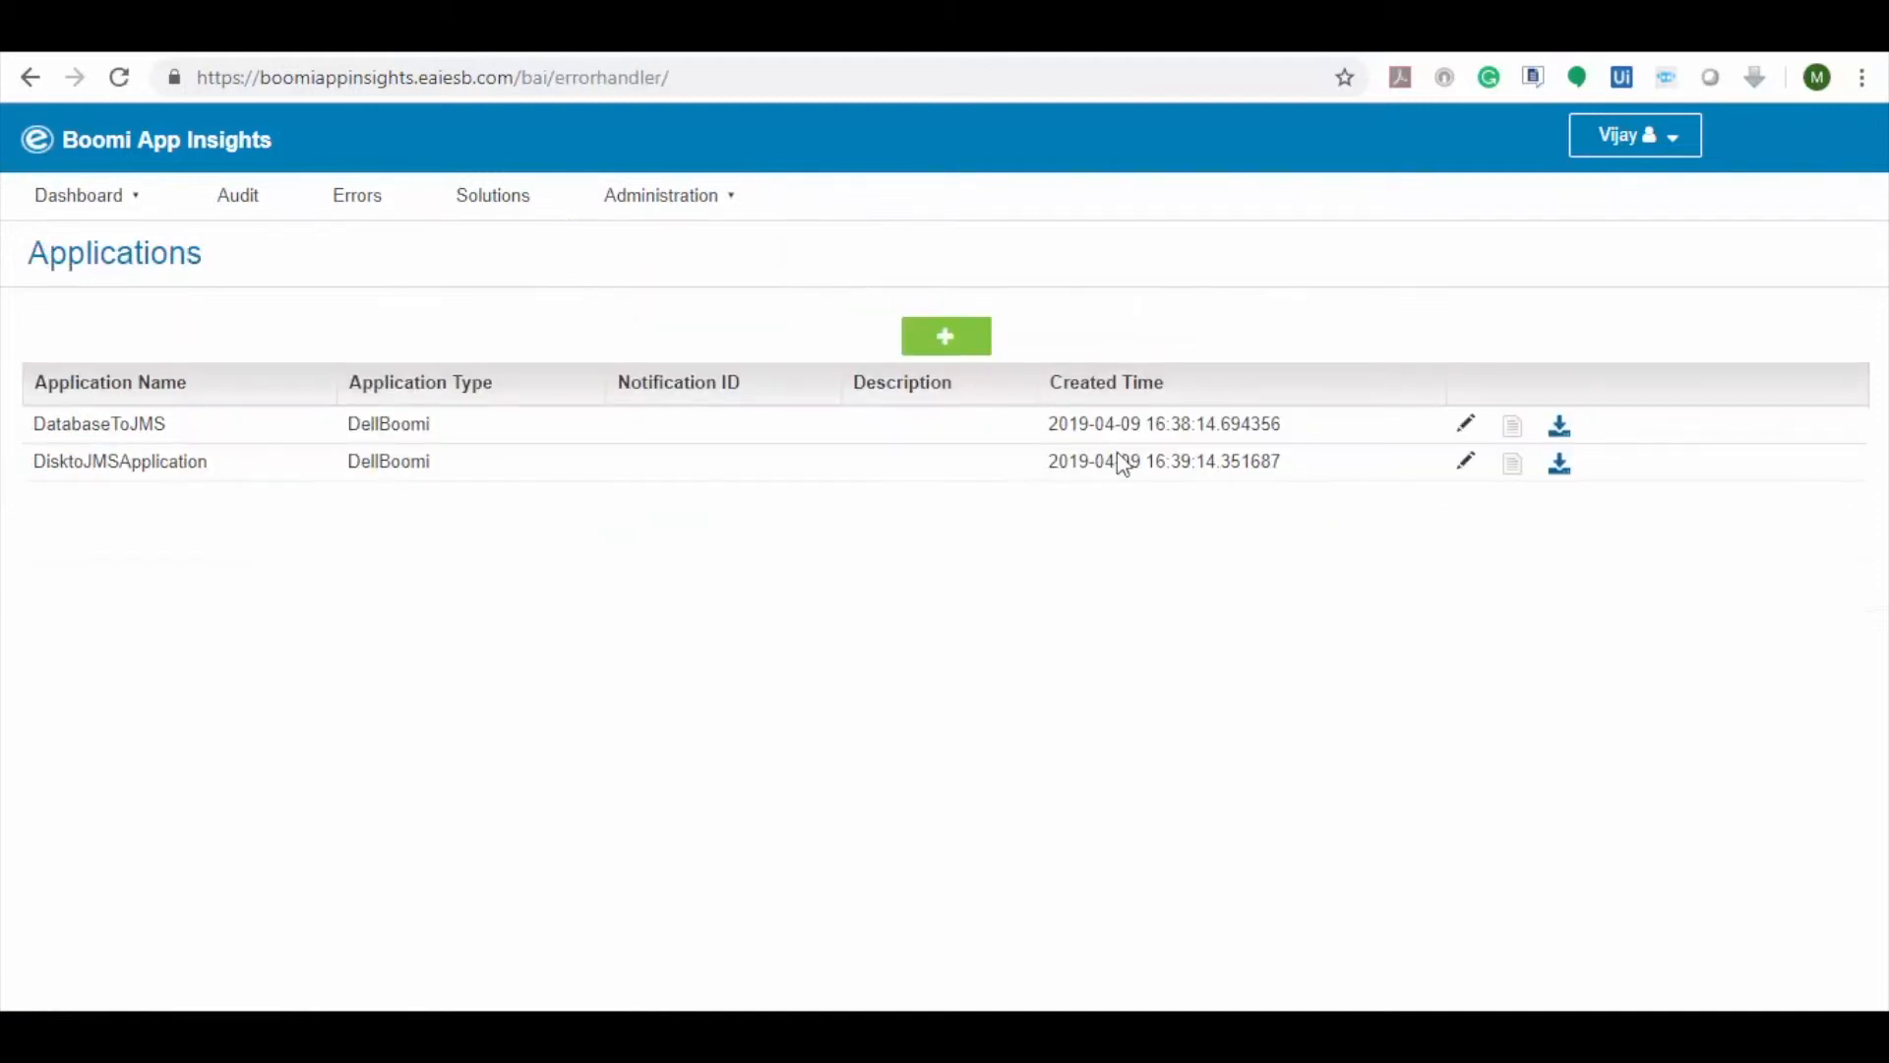
click(660, 194)
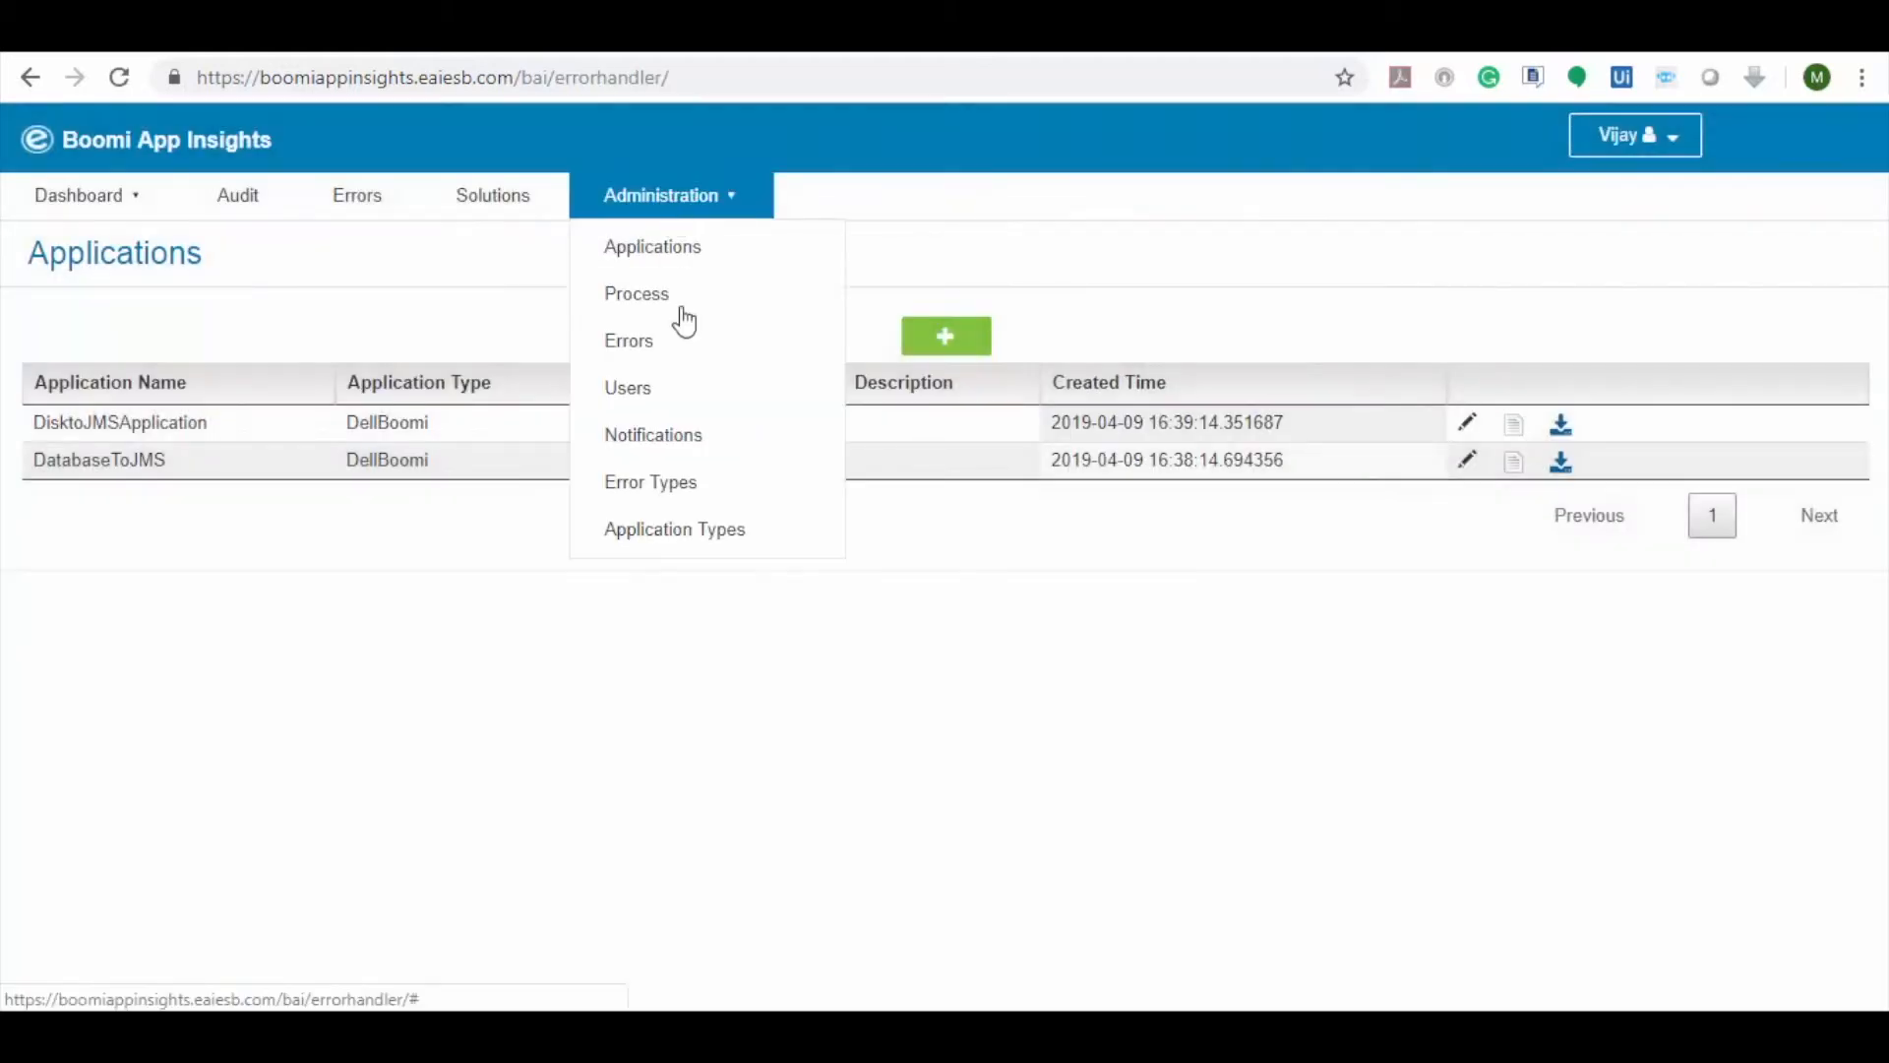
click(637, 293)
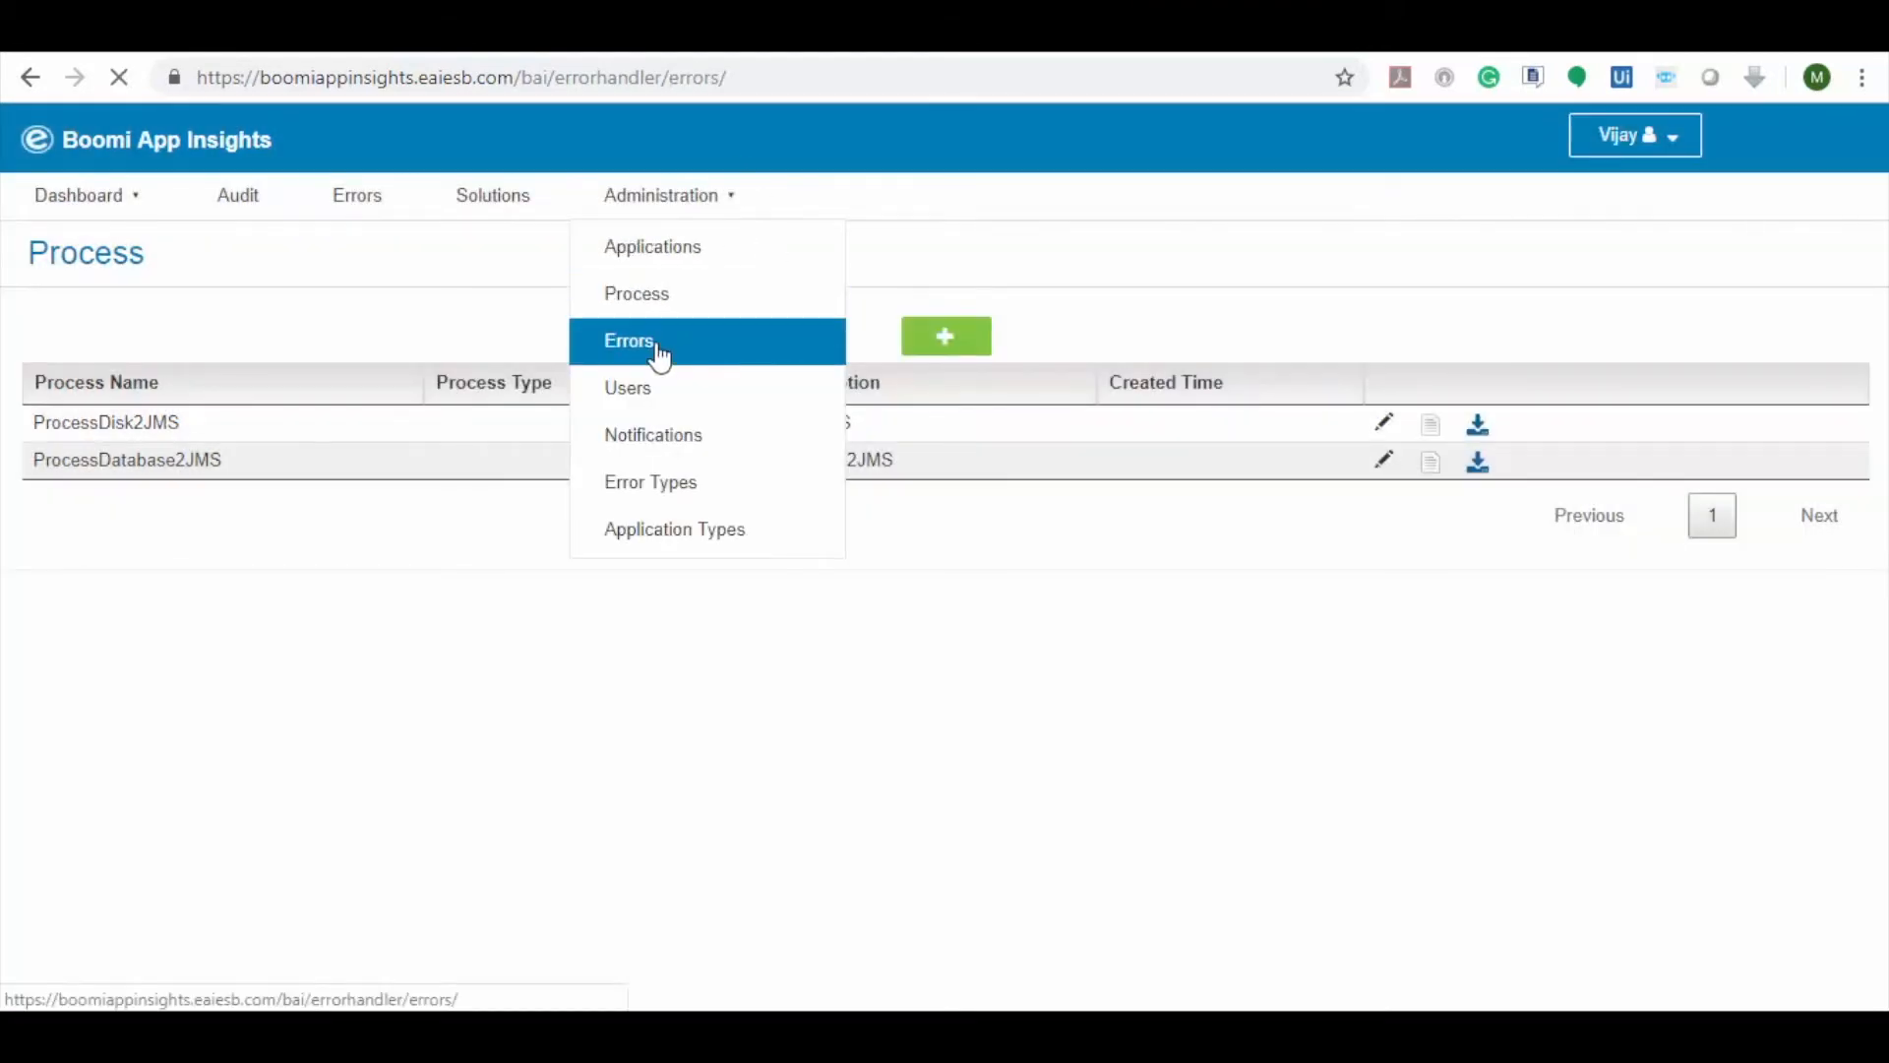
click(628, 341)
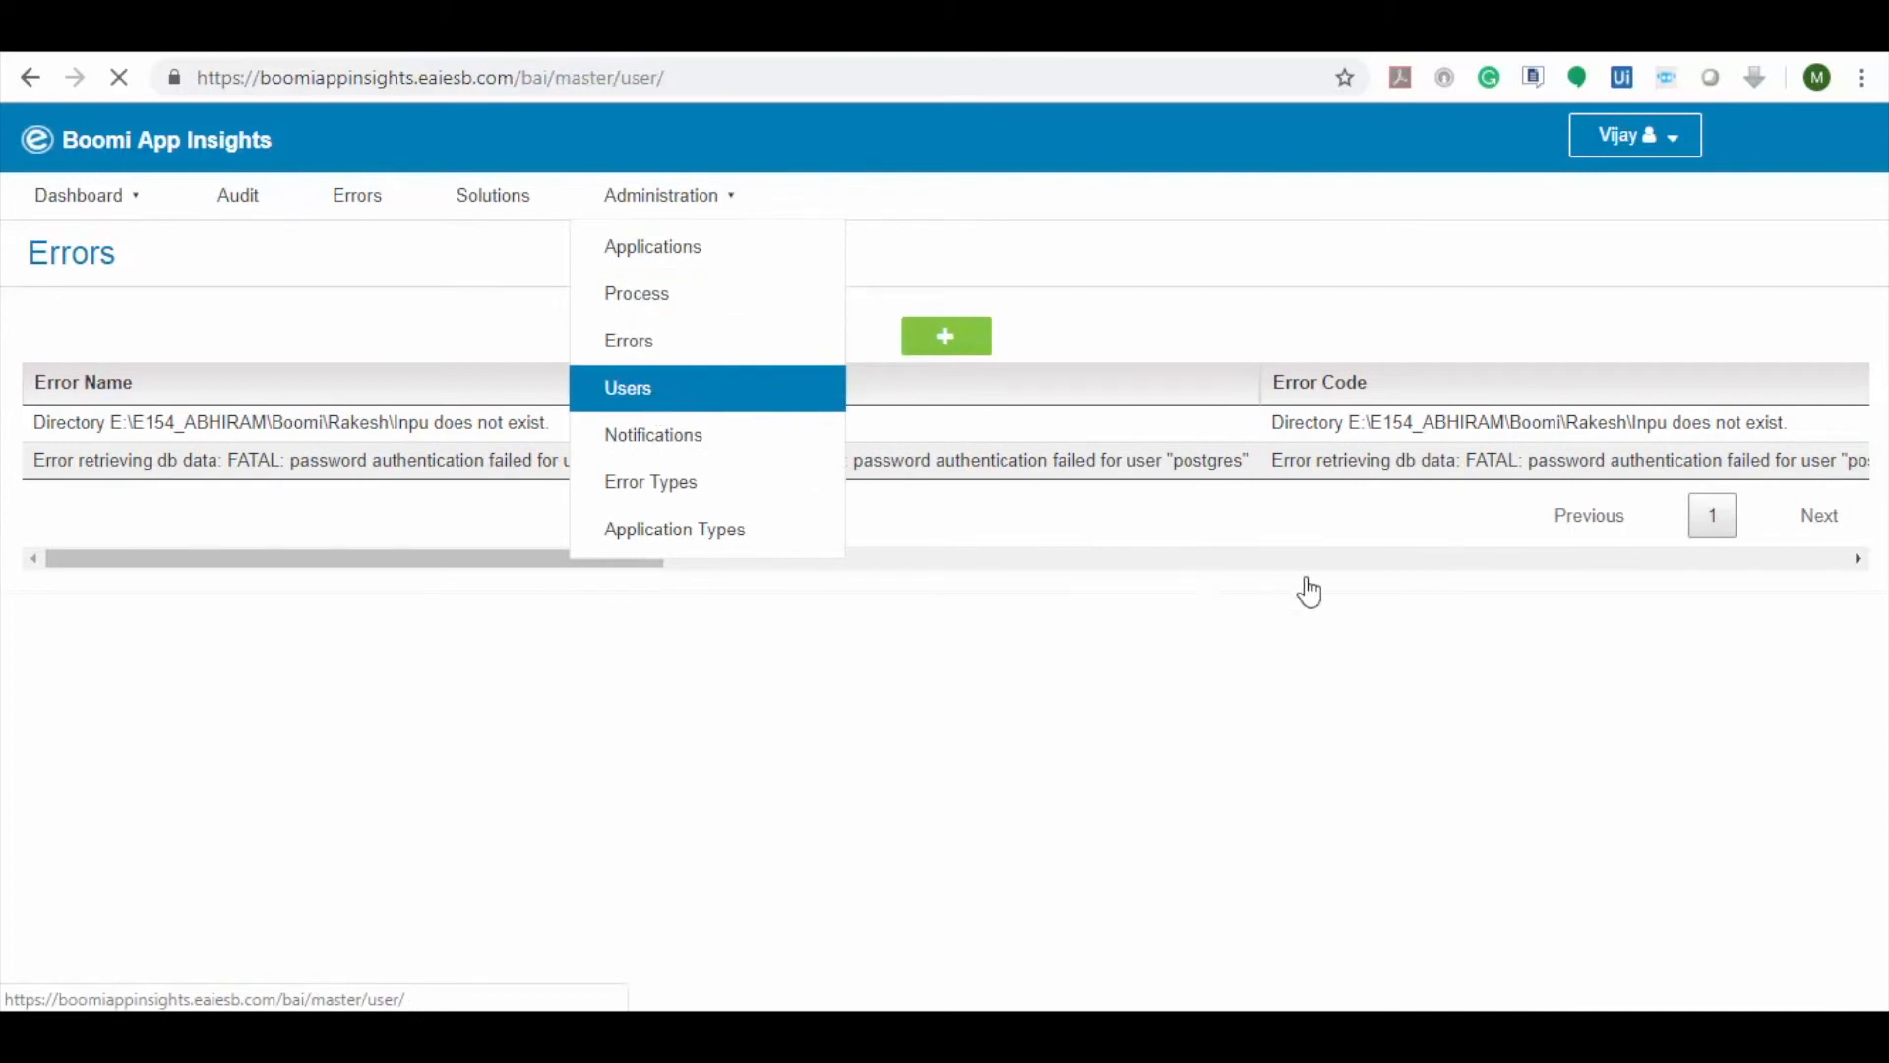
click(628, 387)
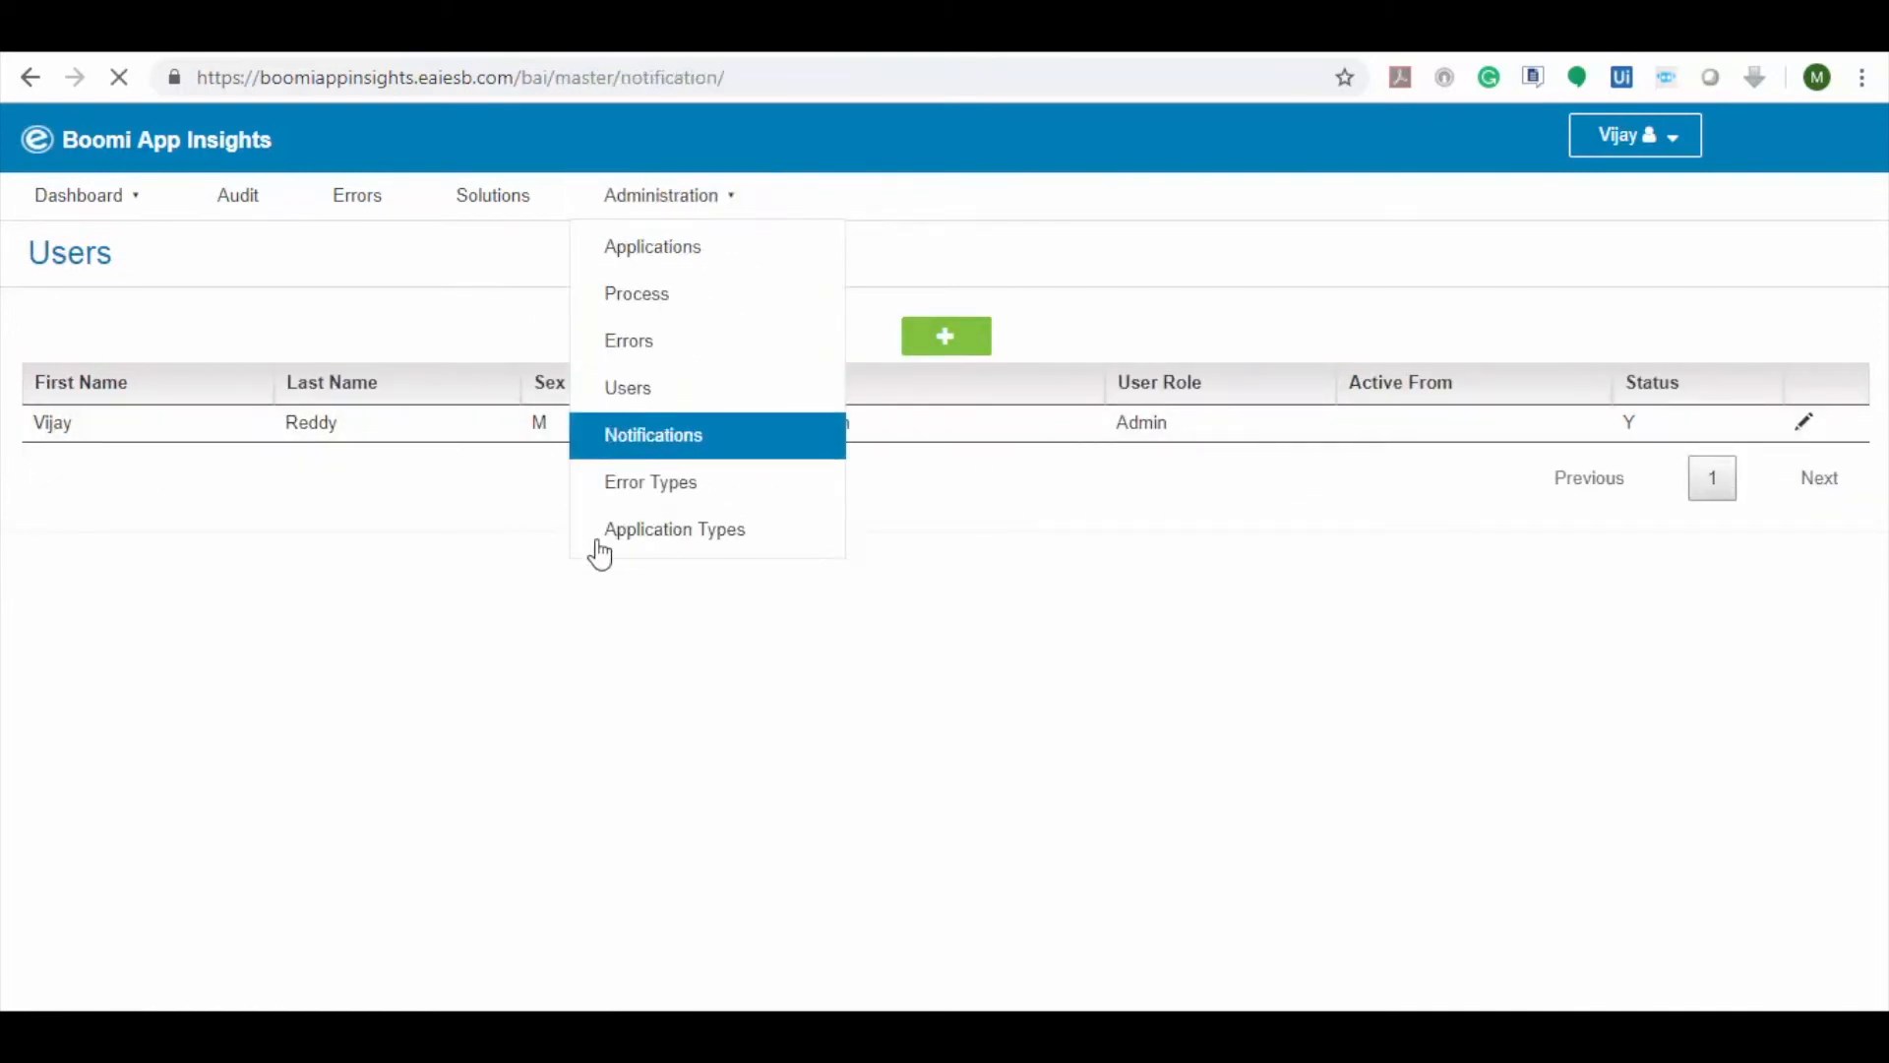
click(653, 435)
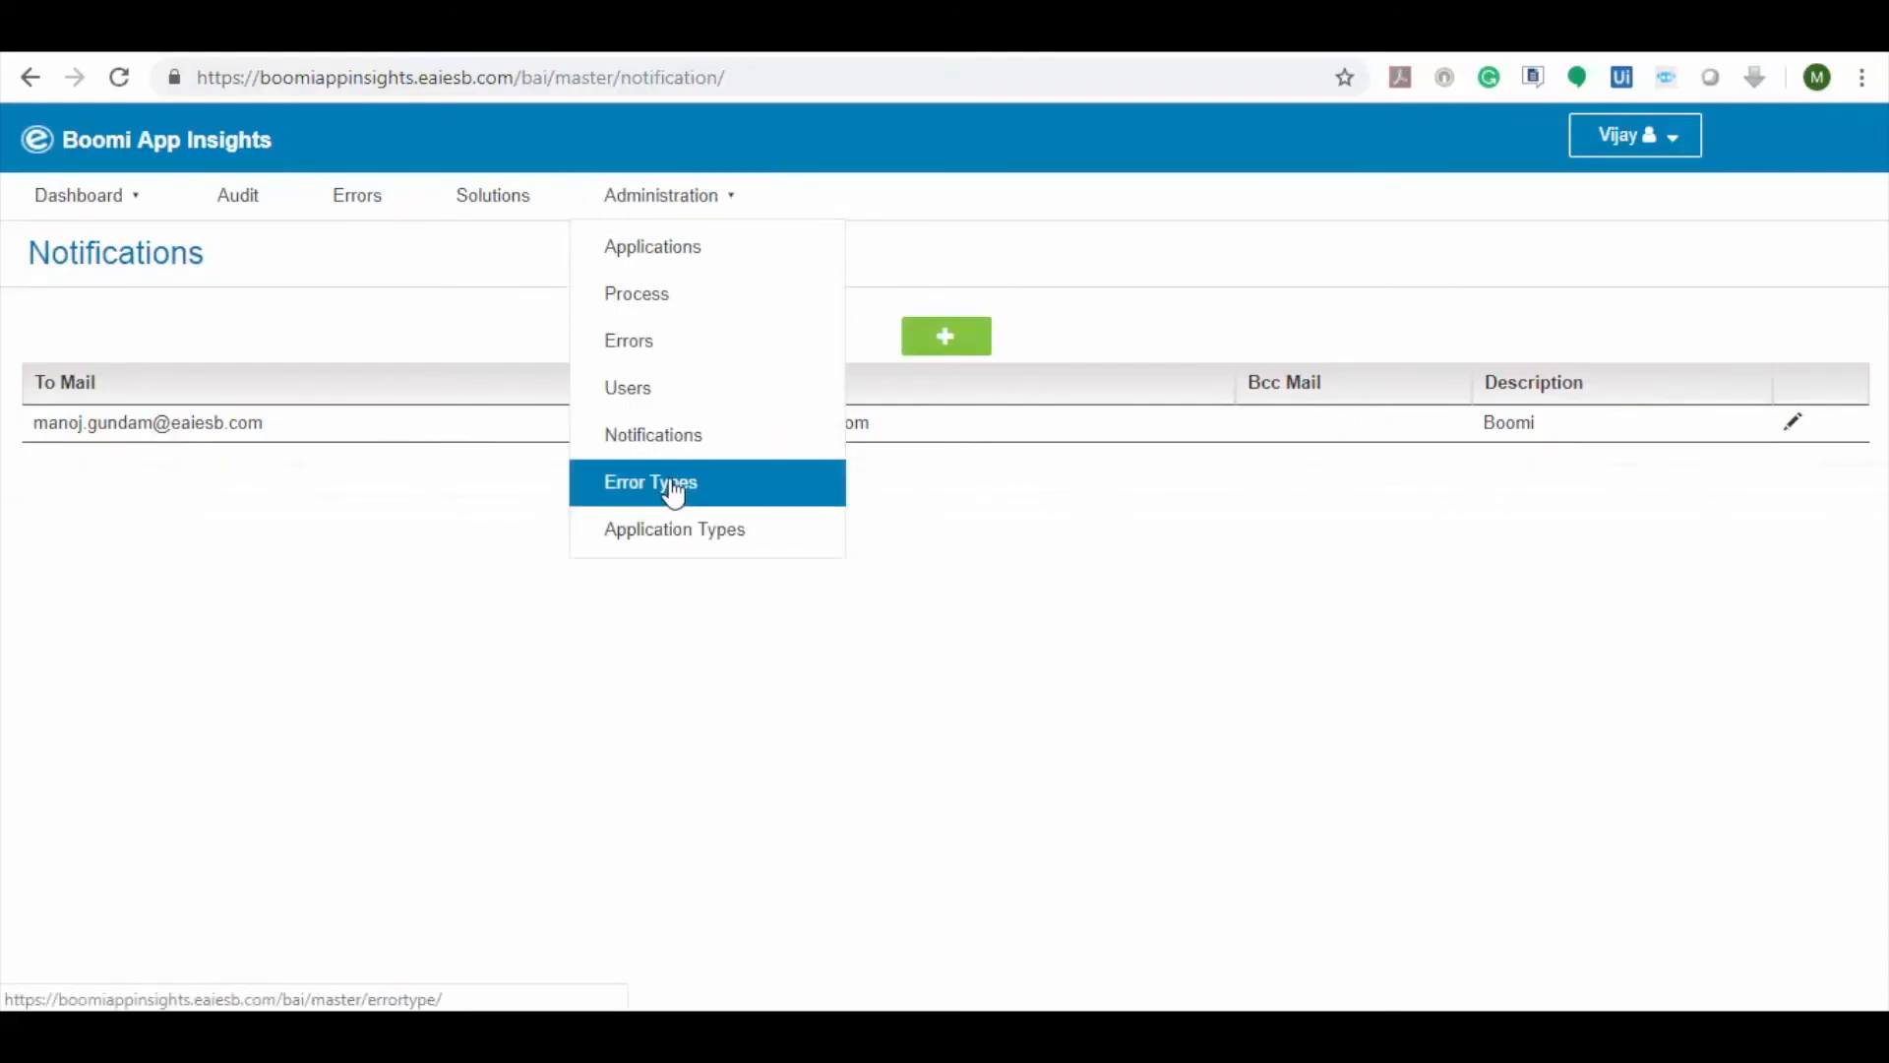
click(650, 482)
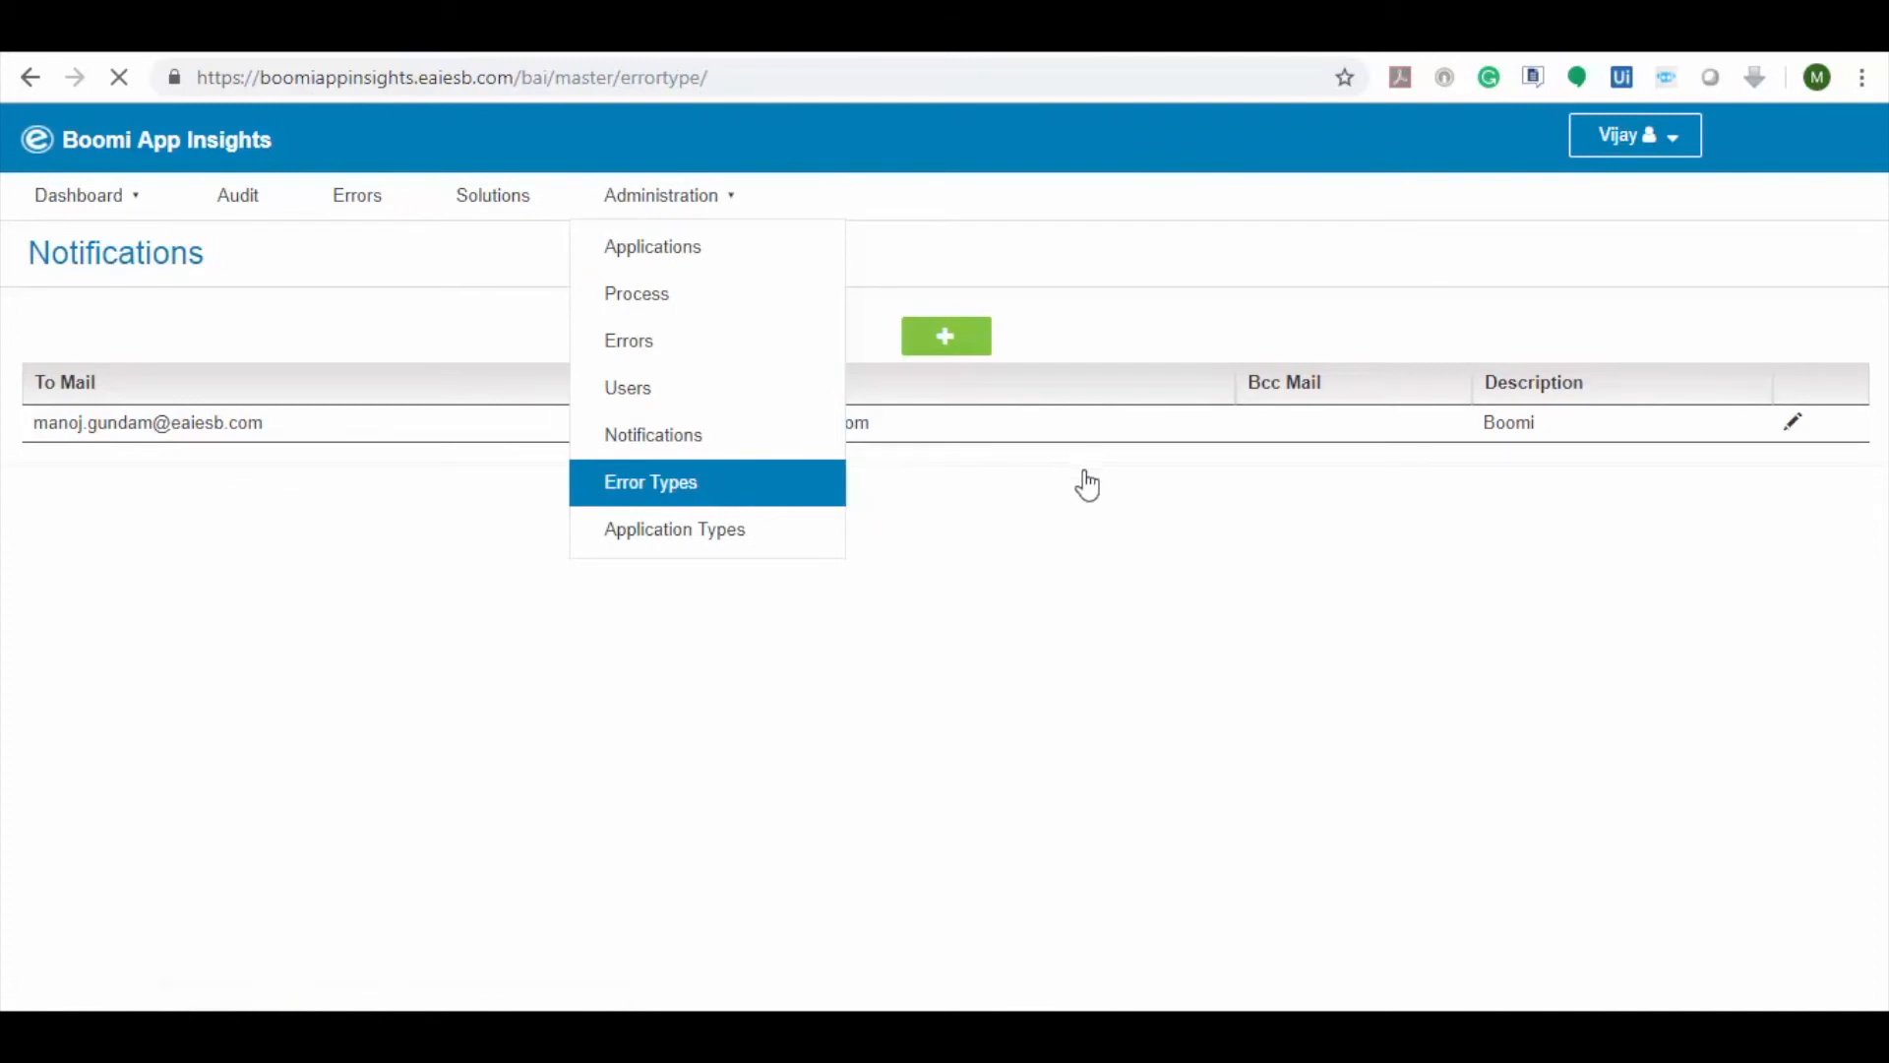